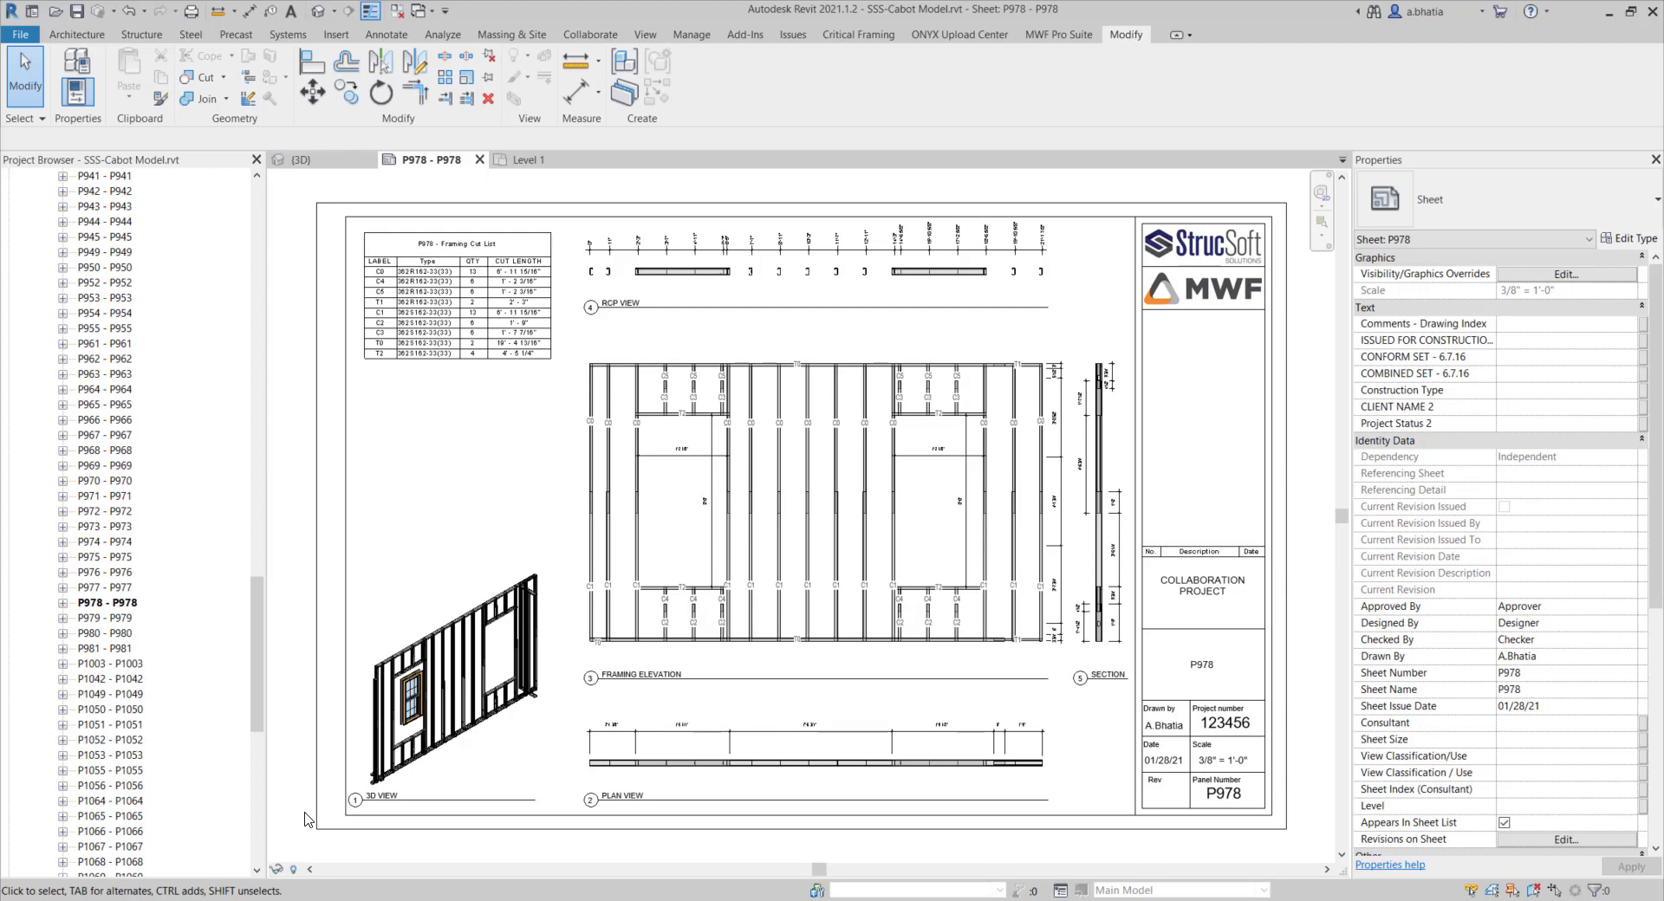
pyautogui.moveTo(305, 810)
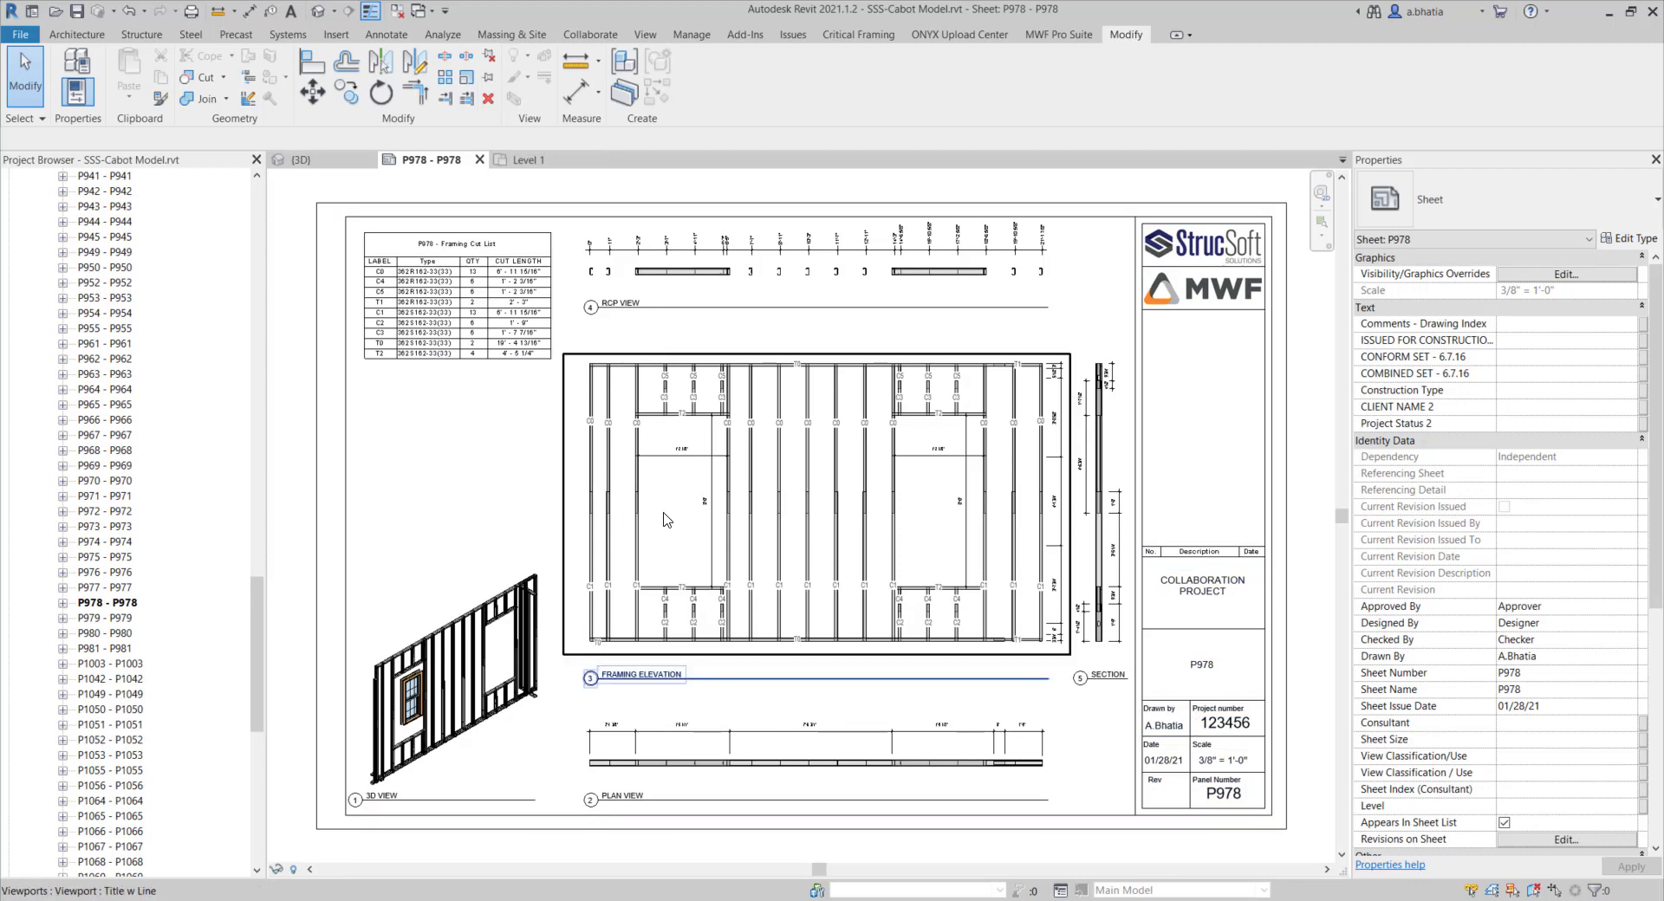
pyautogui.moveTo(665, 520)
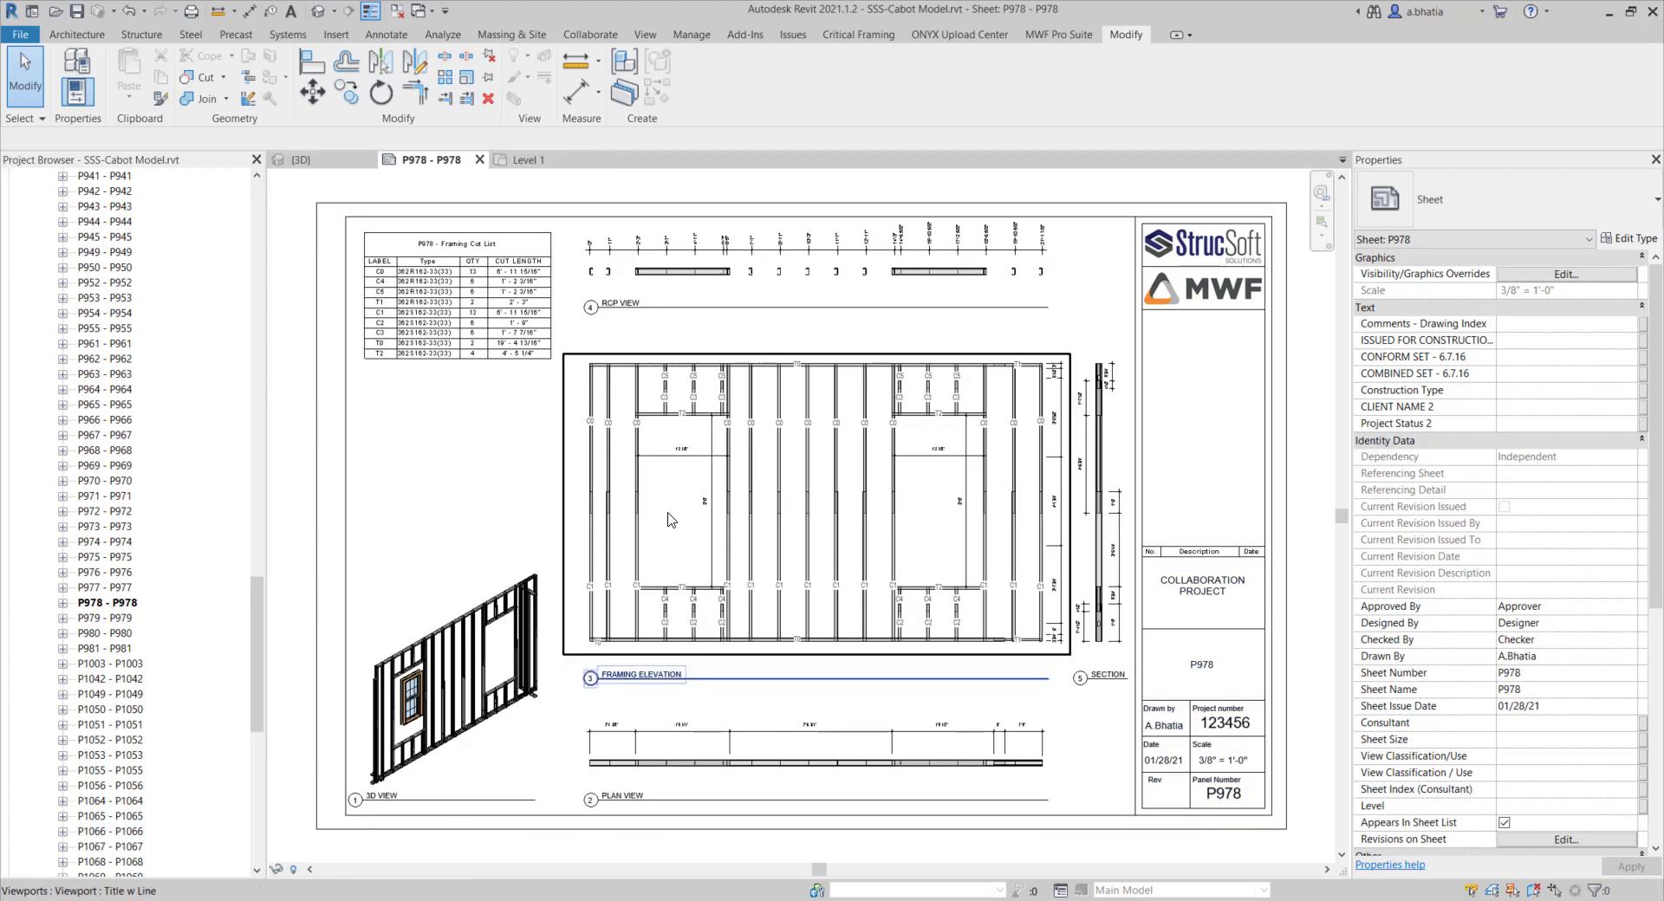
pyautogui.moveTo(535, 364)
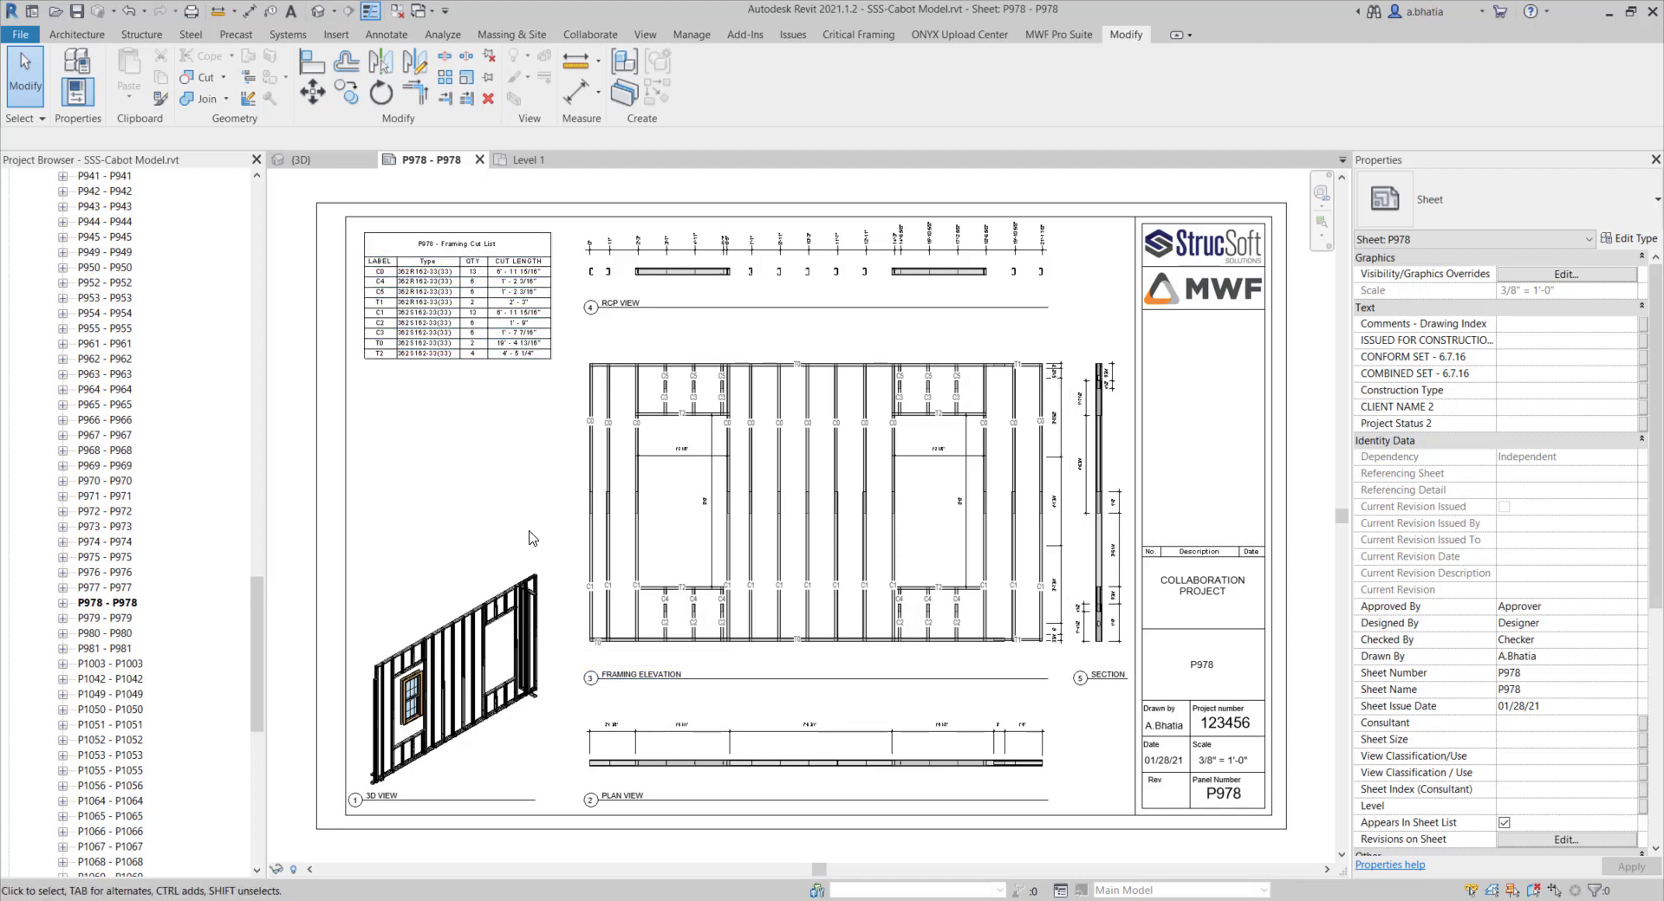
# Start Transfer Project Standards from Project1's Level 1 plan with SSS-Cabot Model.rvt as source.
pyautogui.click(456, 679)
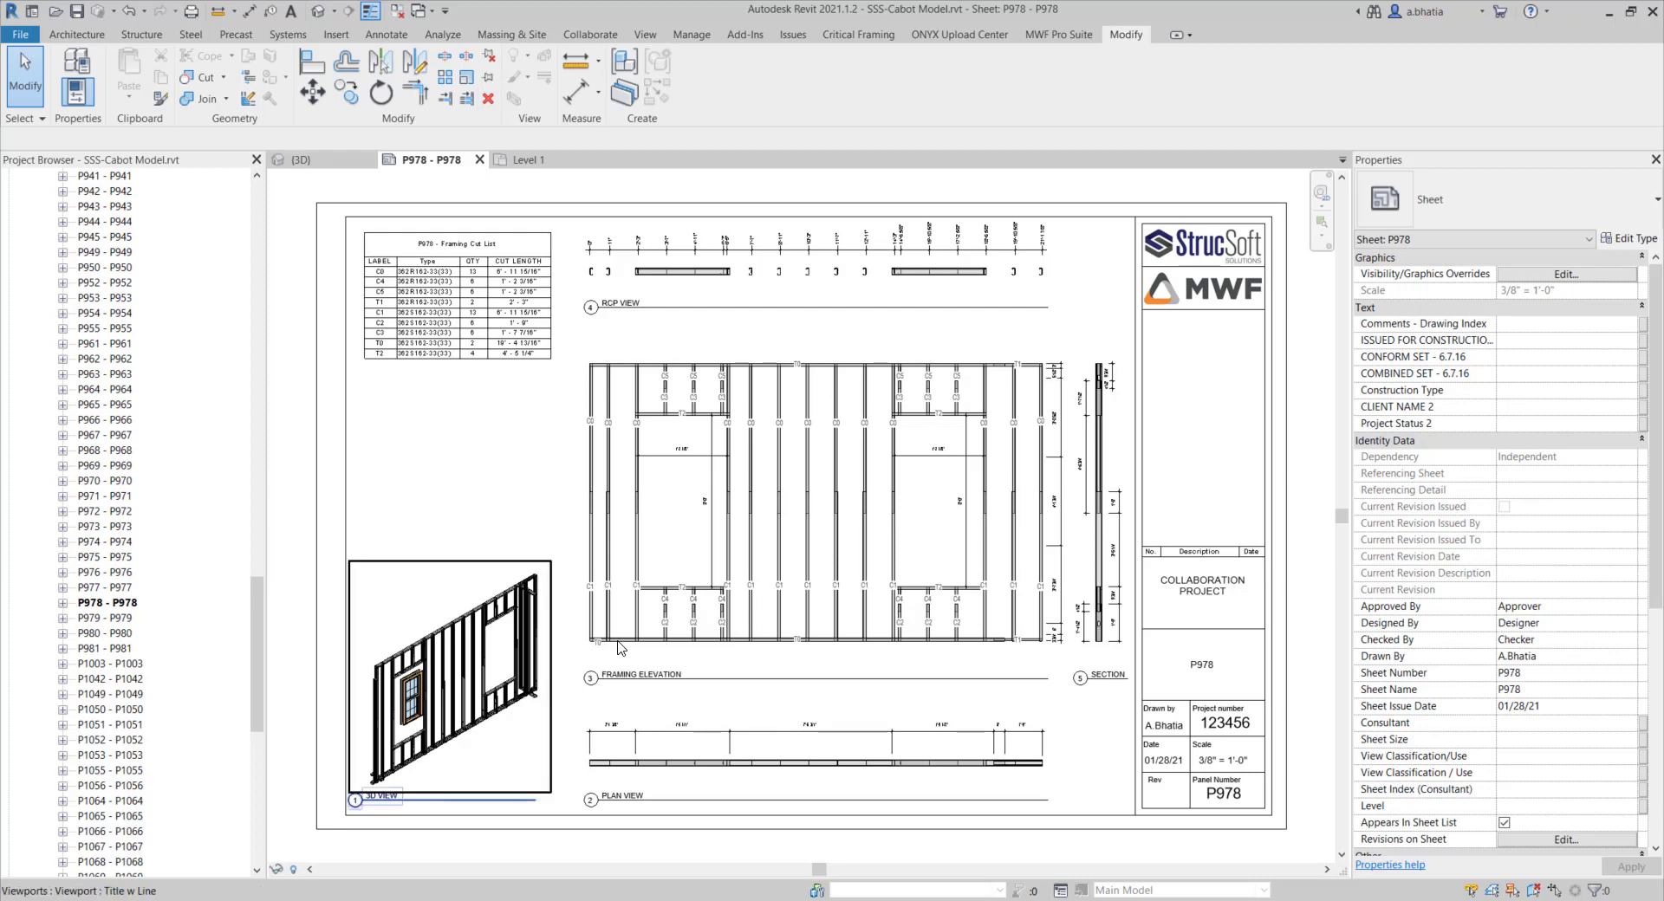
pyautogui.click(464, 482)
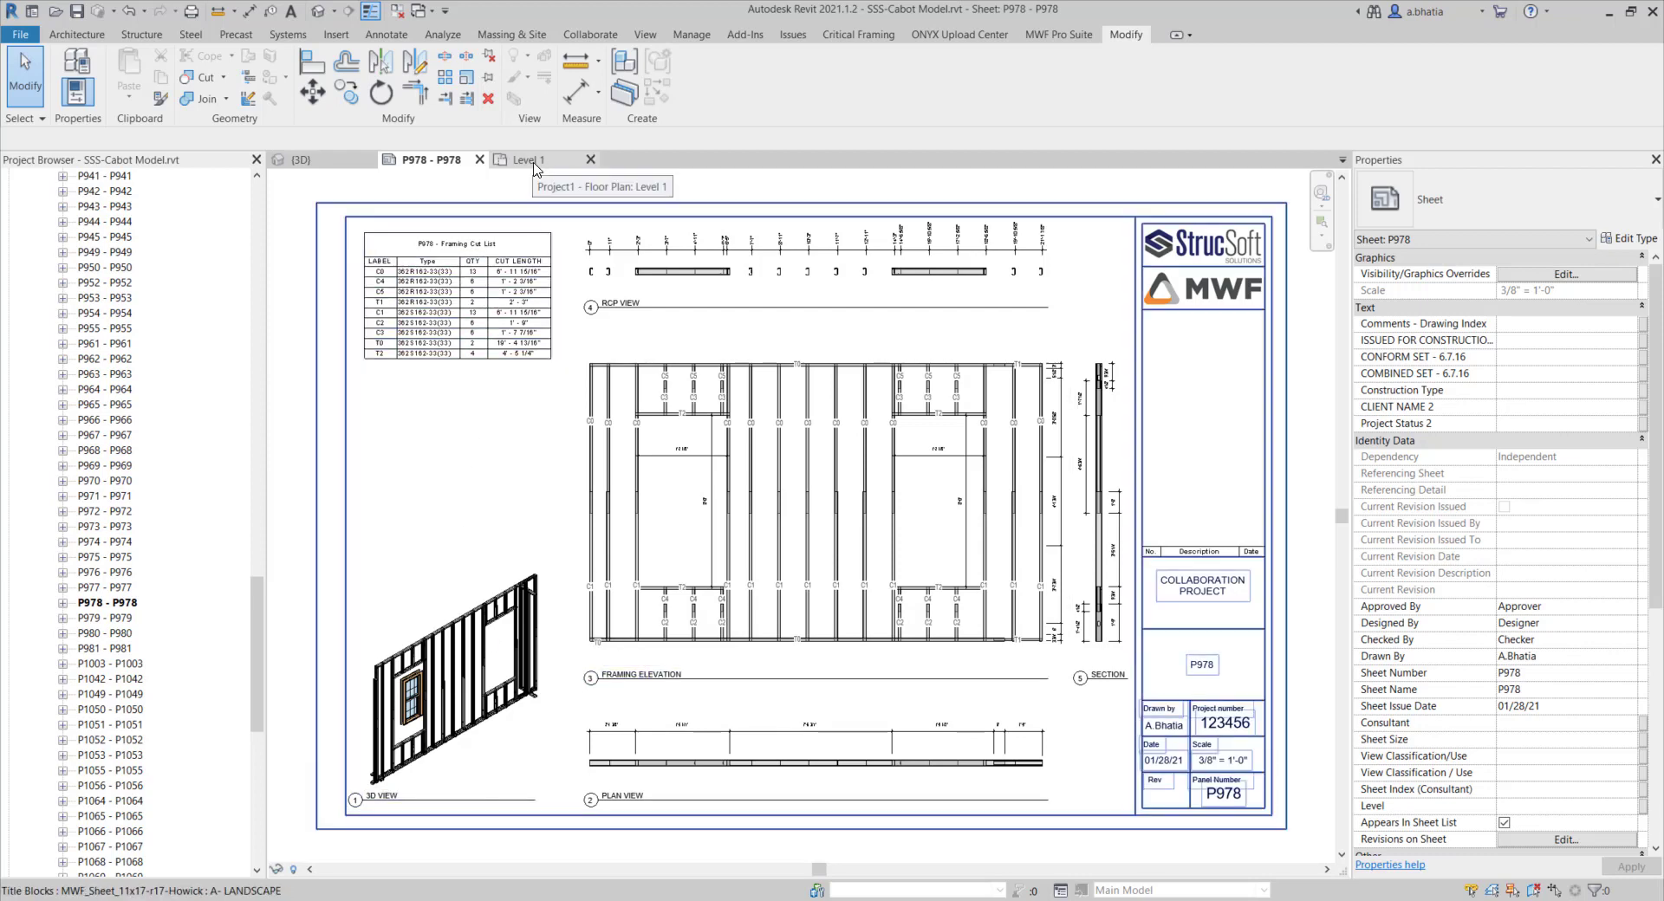
pyautogui.click(527, 159)
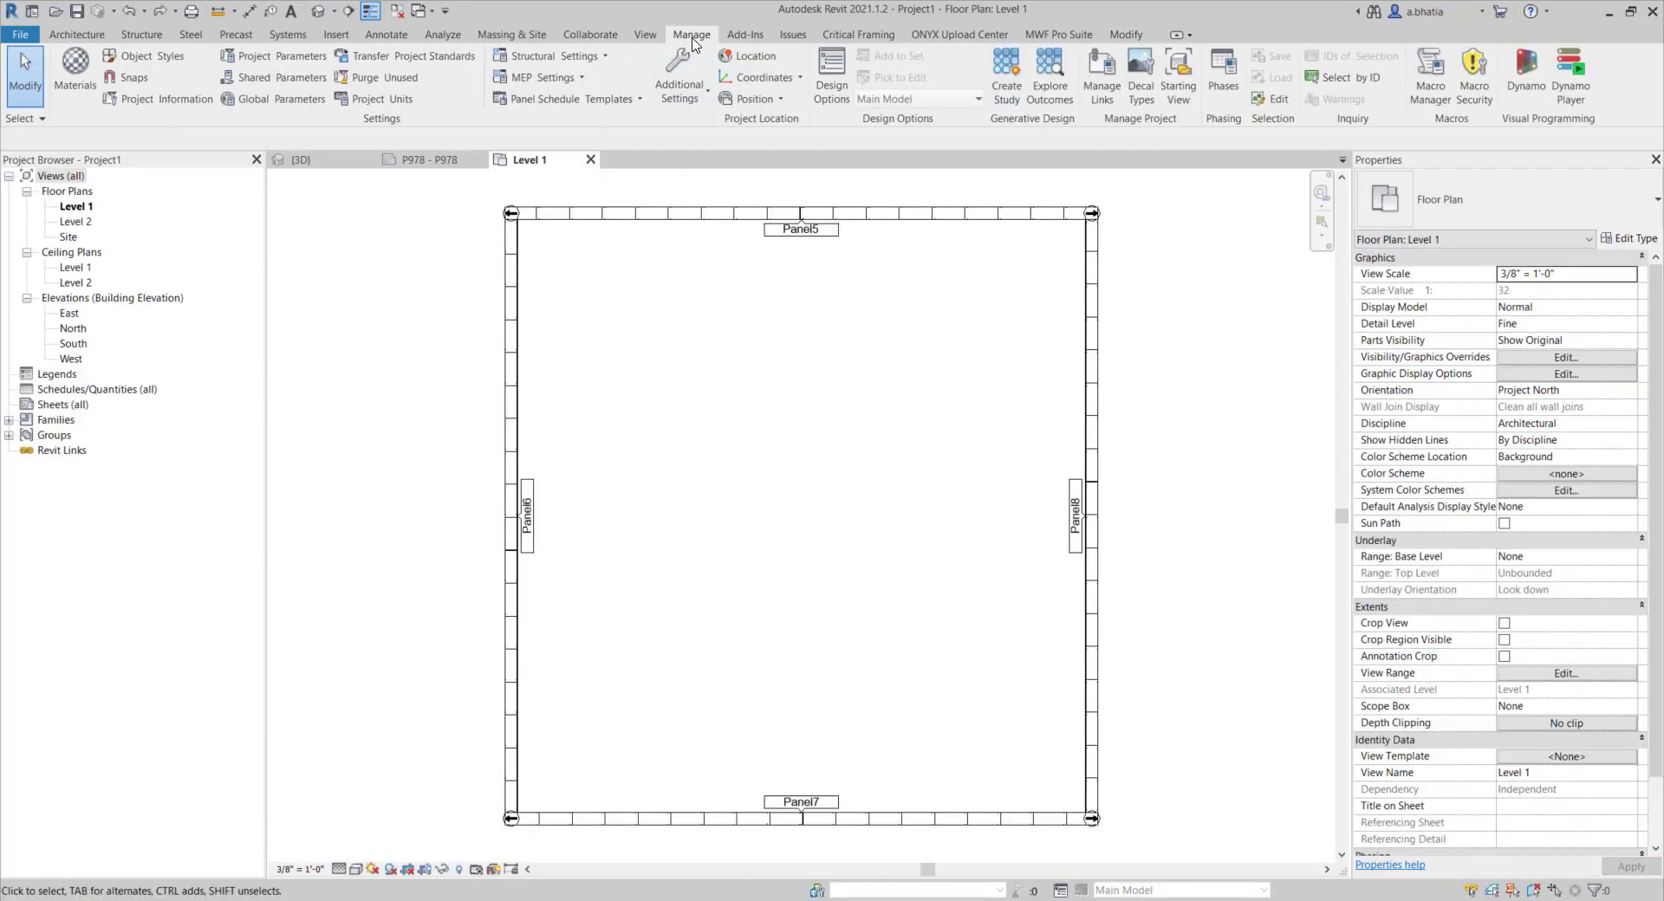
pyautogui.moveTo(415, 55)
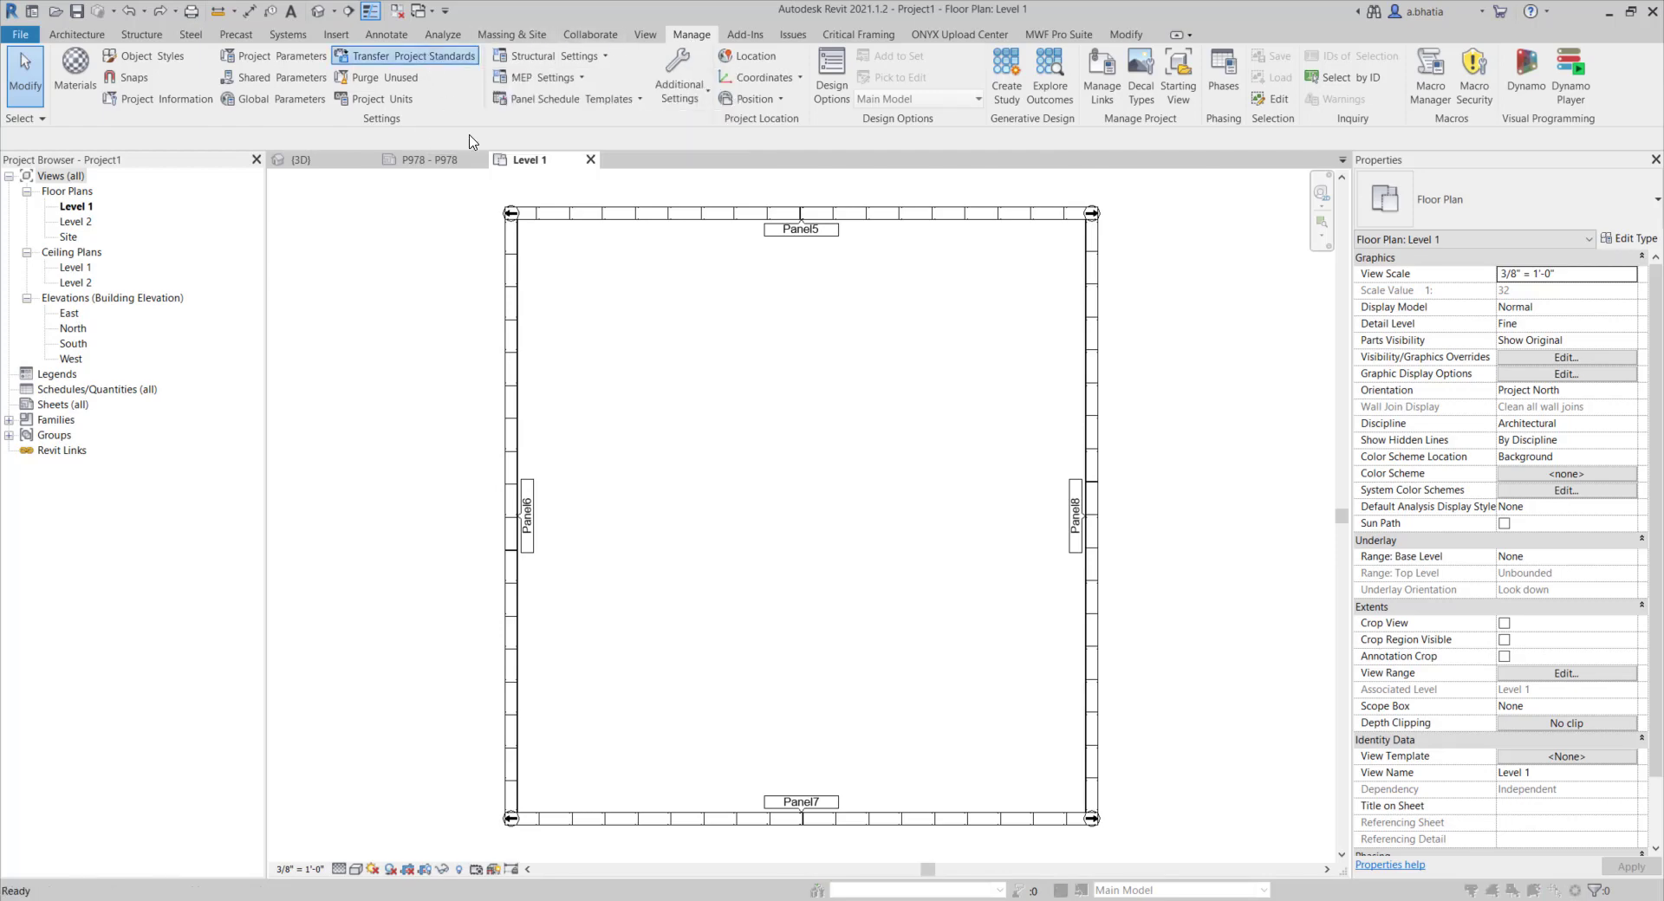
pyautogui.click(412, 56)
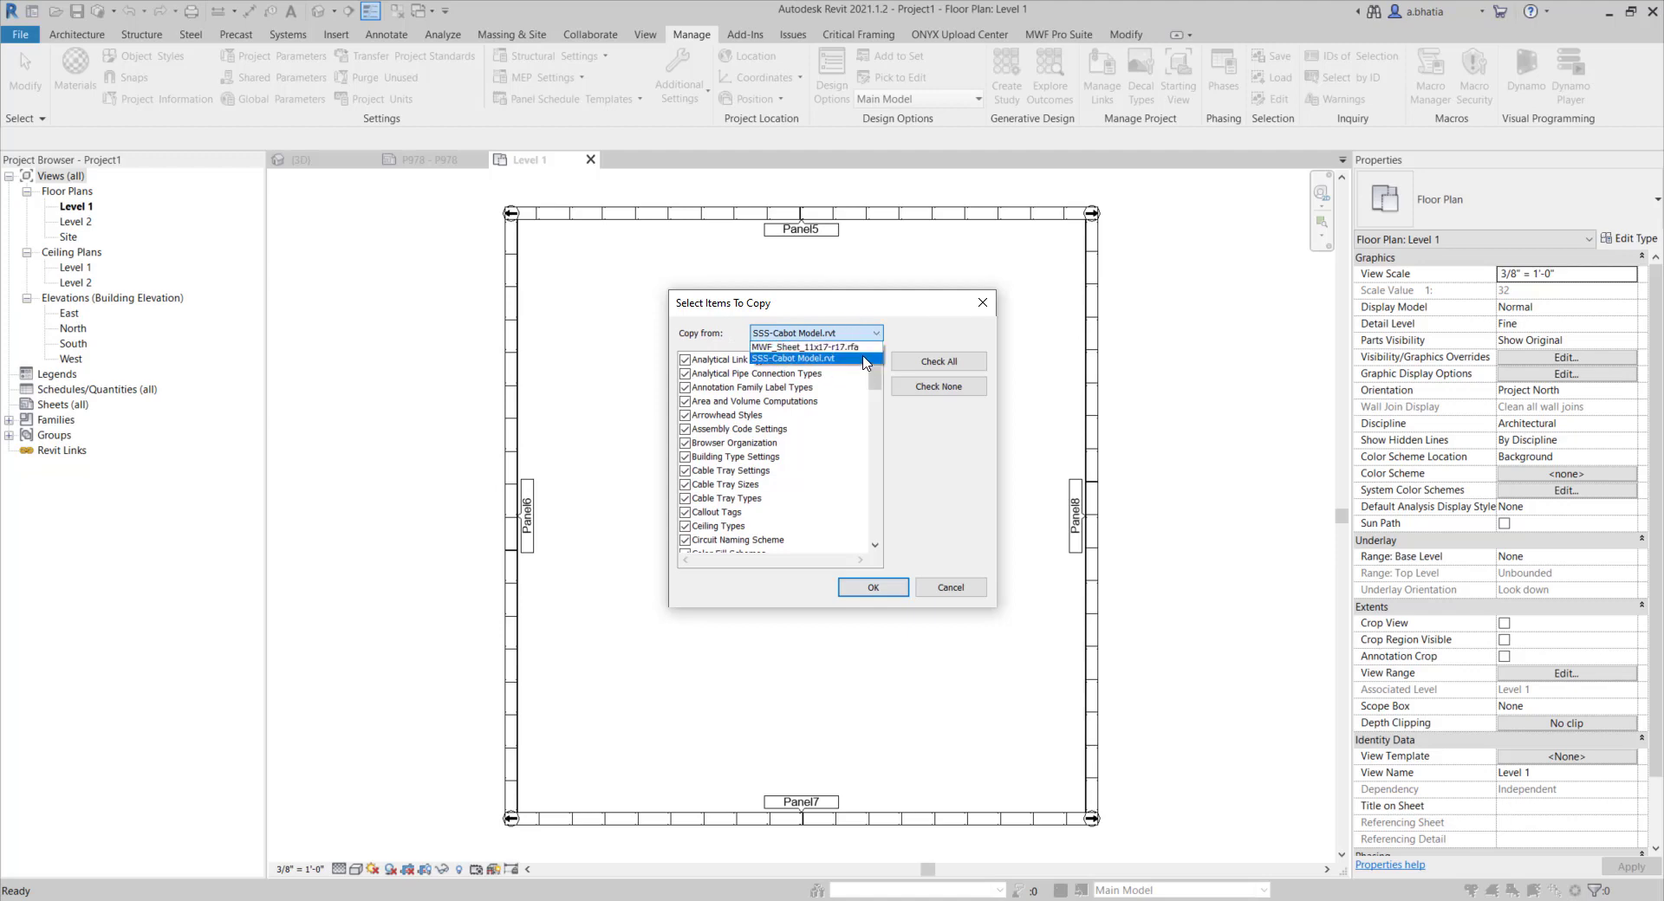
pyautogui.click(795, 357)
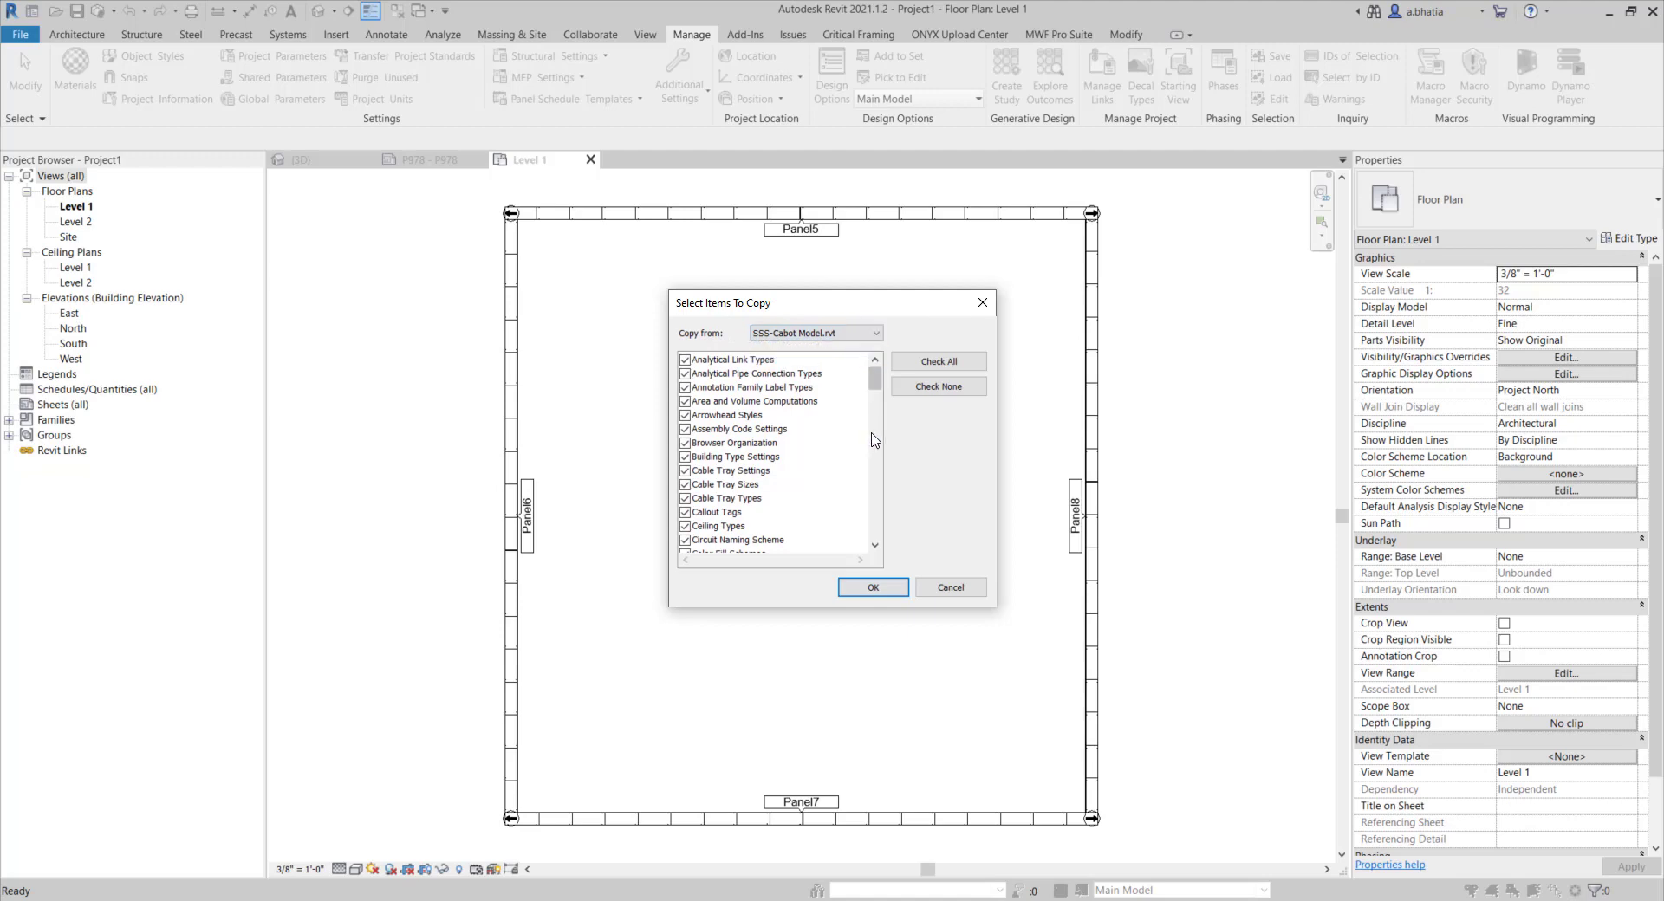
pyautogui.moveTo(839, 456)
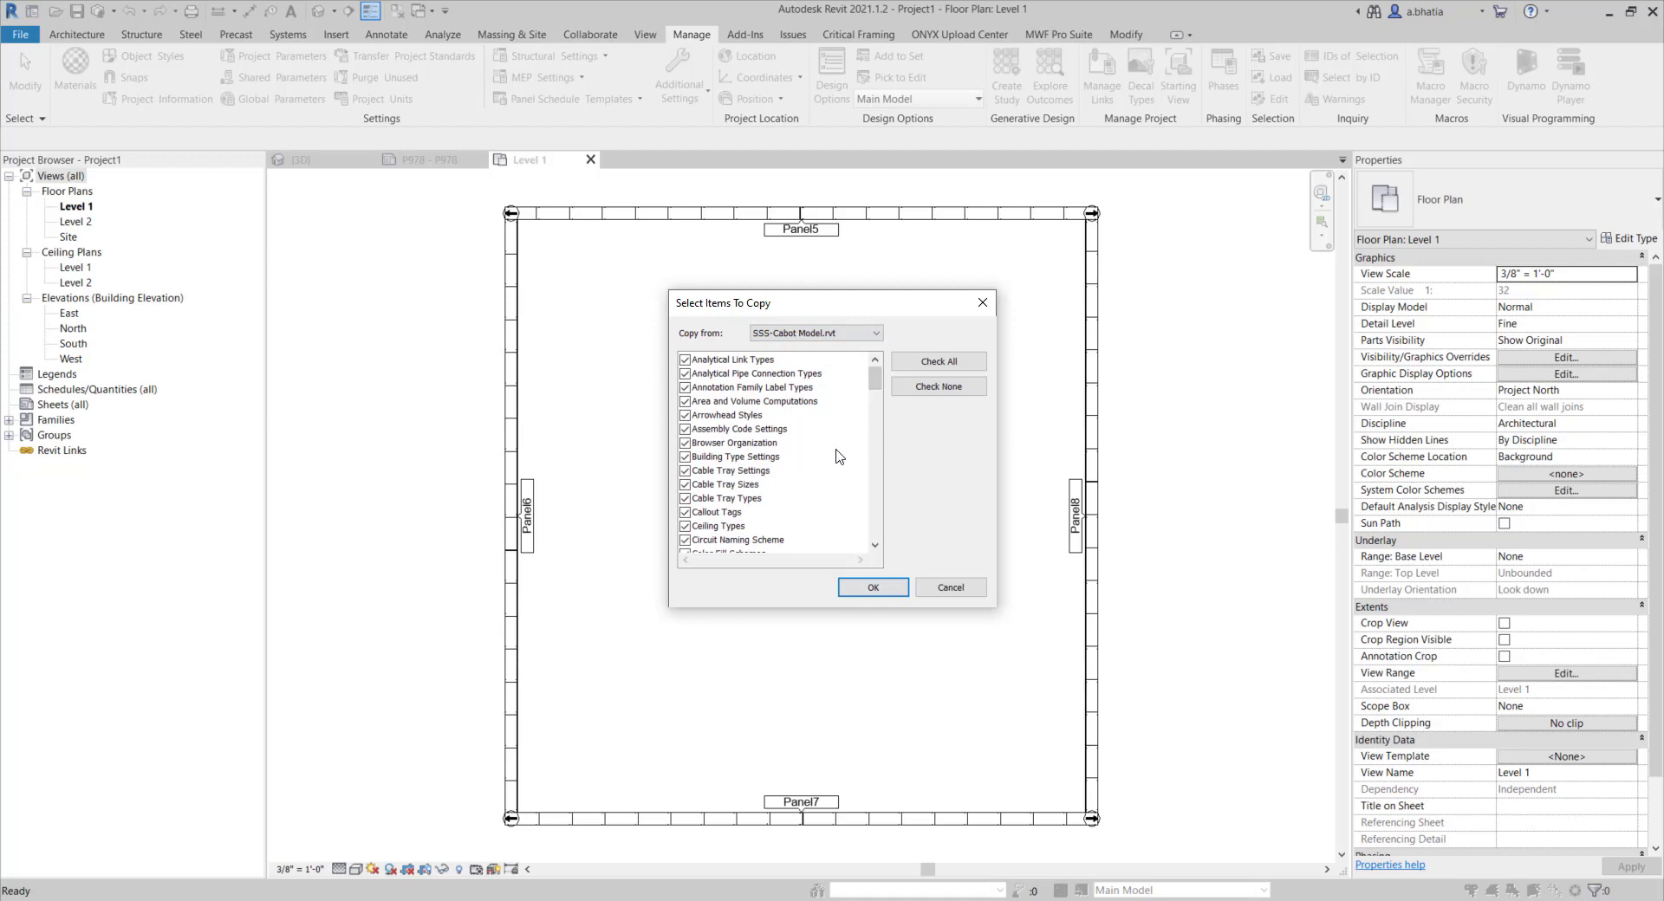
pyautogui.moveTo(797, 470)
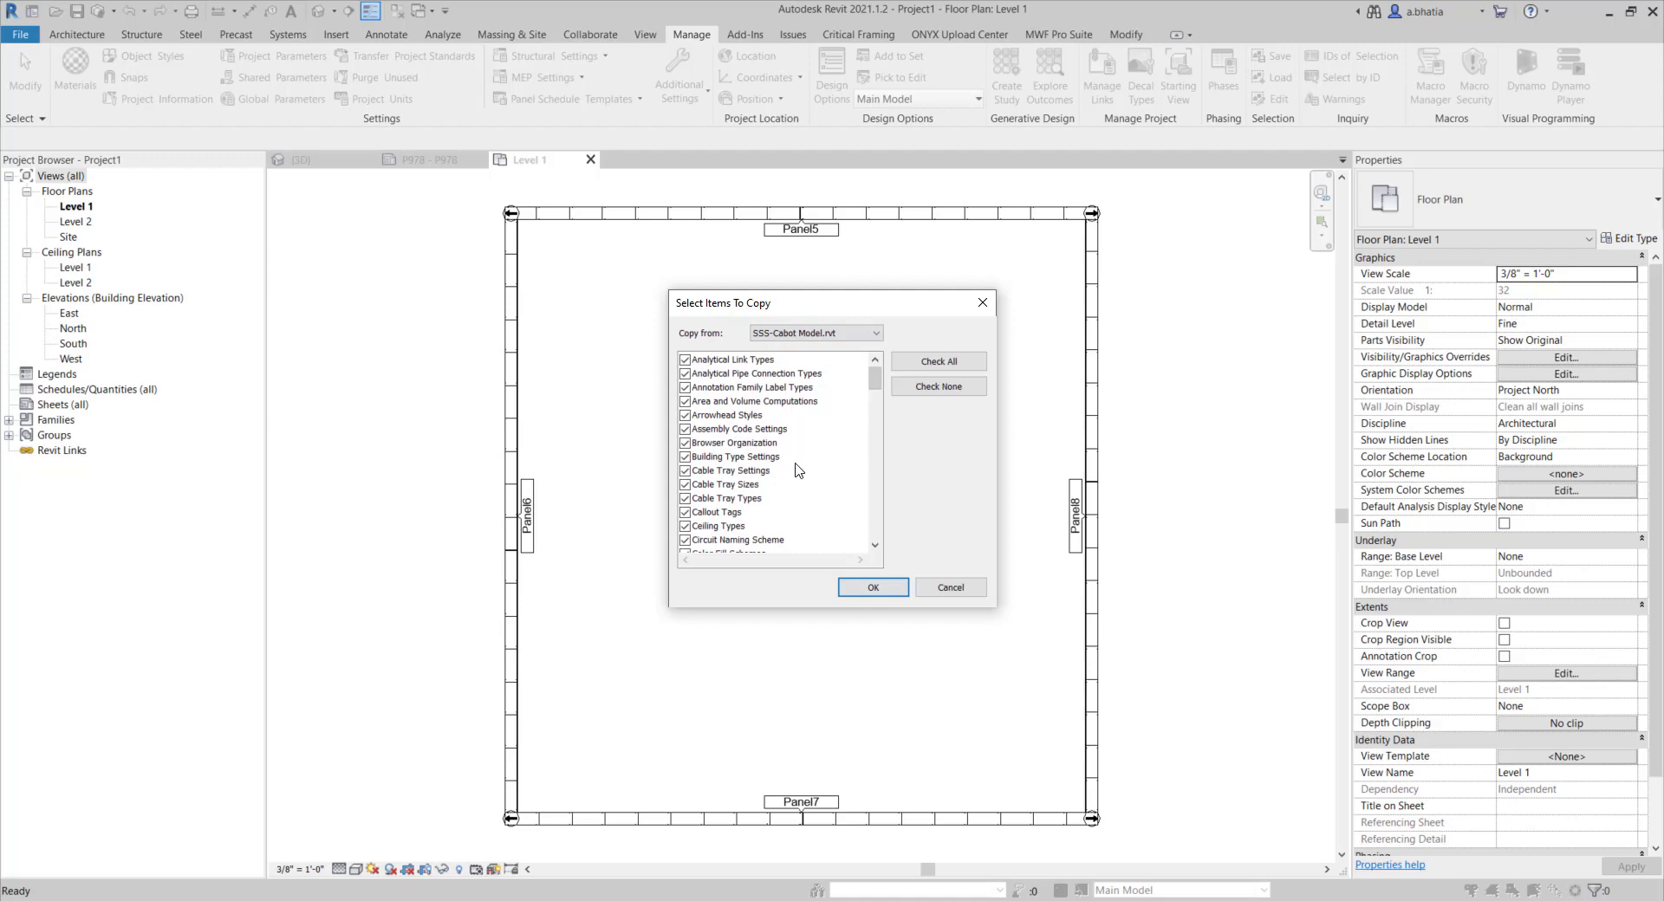
pyautogui.scroll(-3)
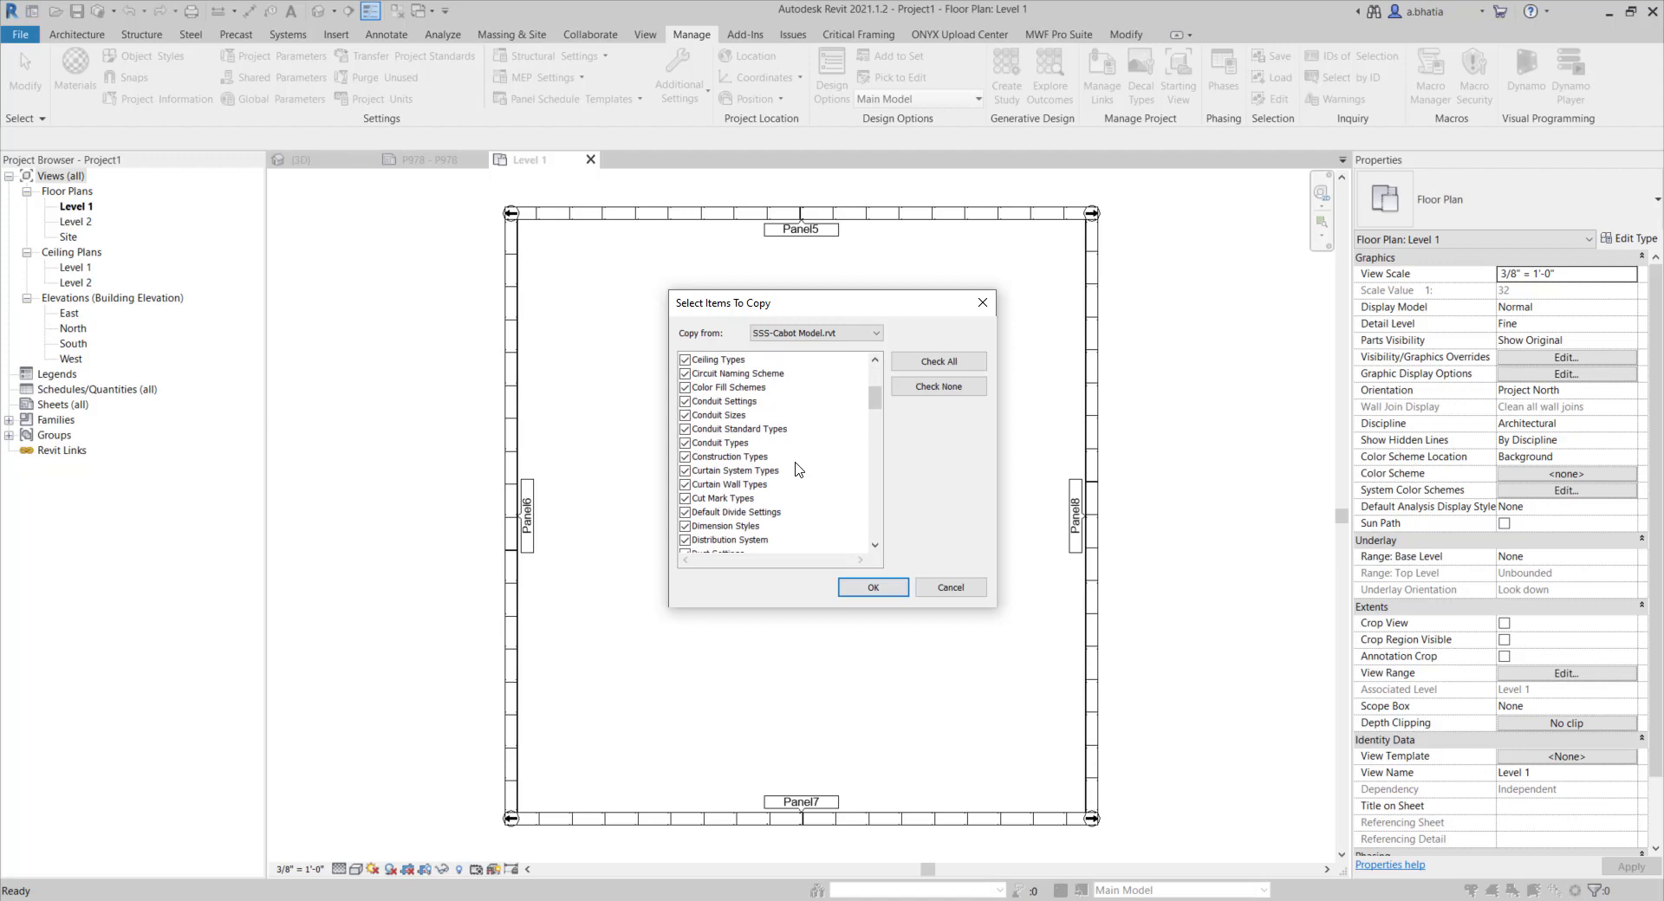
pyautogui.scroll(-3)
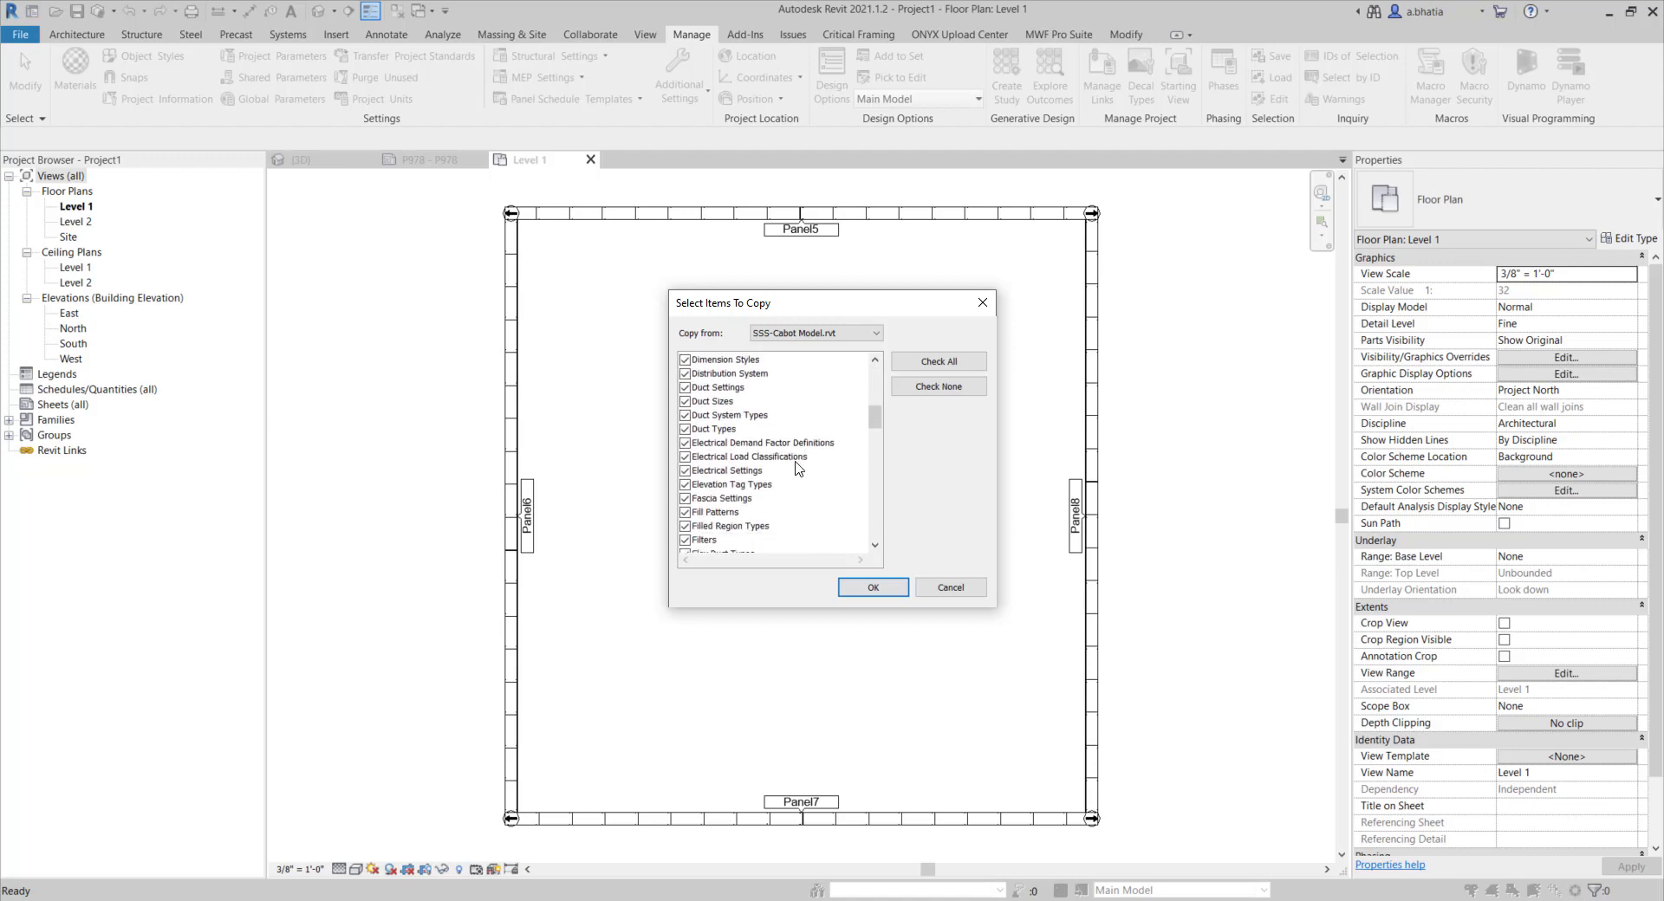
pyautogui.scroll(-3)
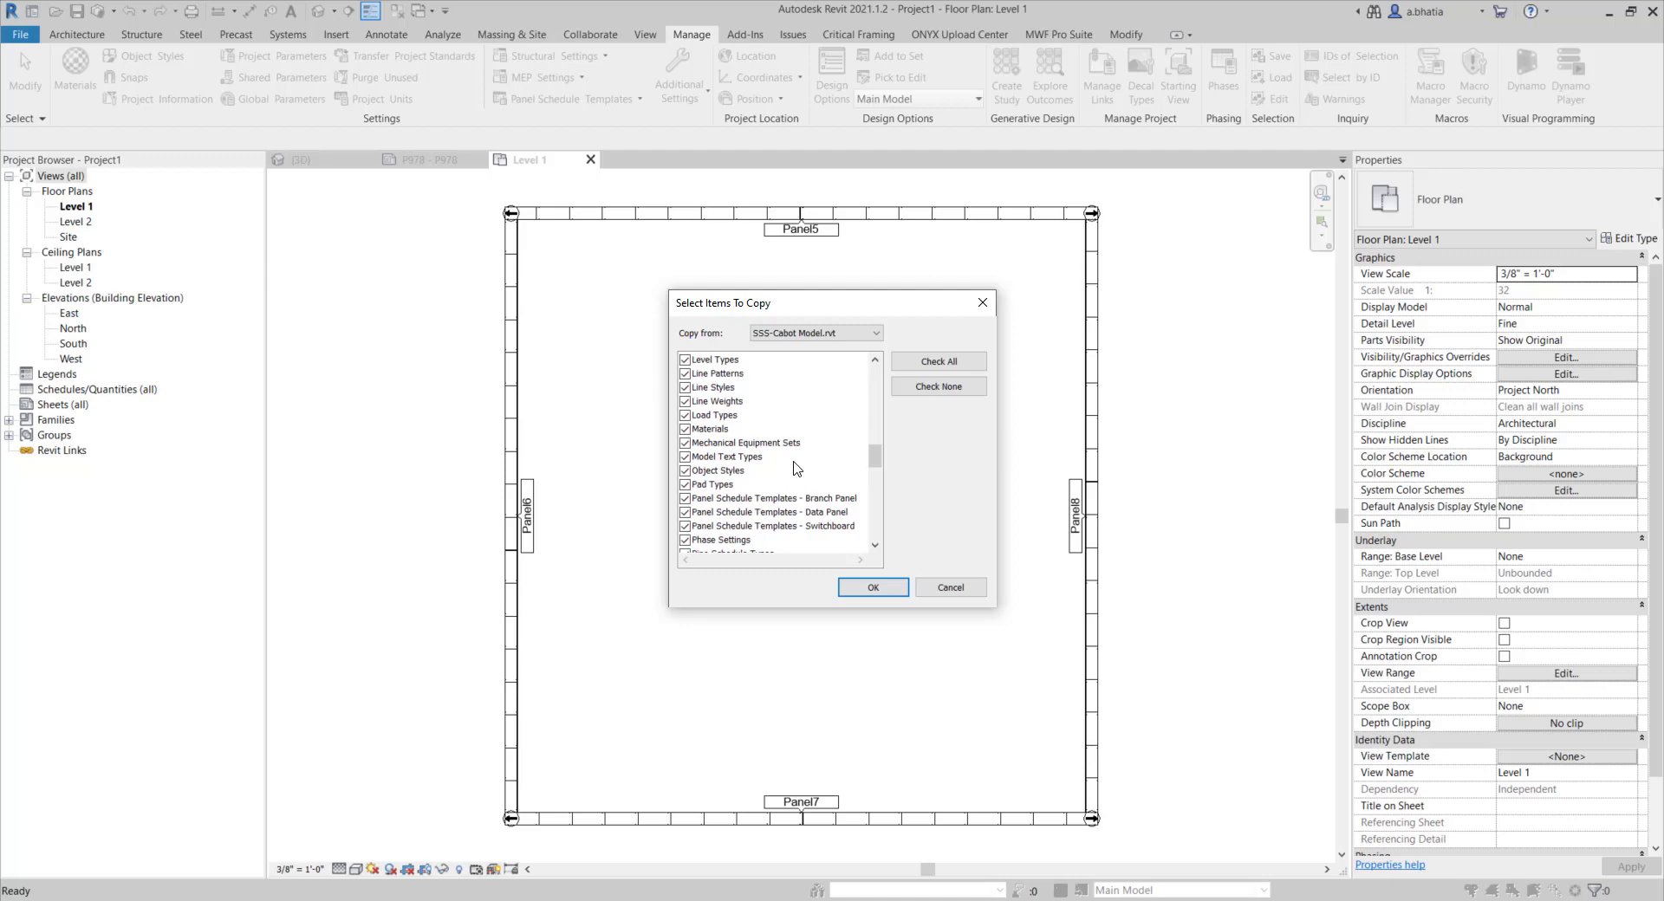
pyautogui.moveTo(798, 470)
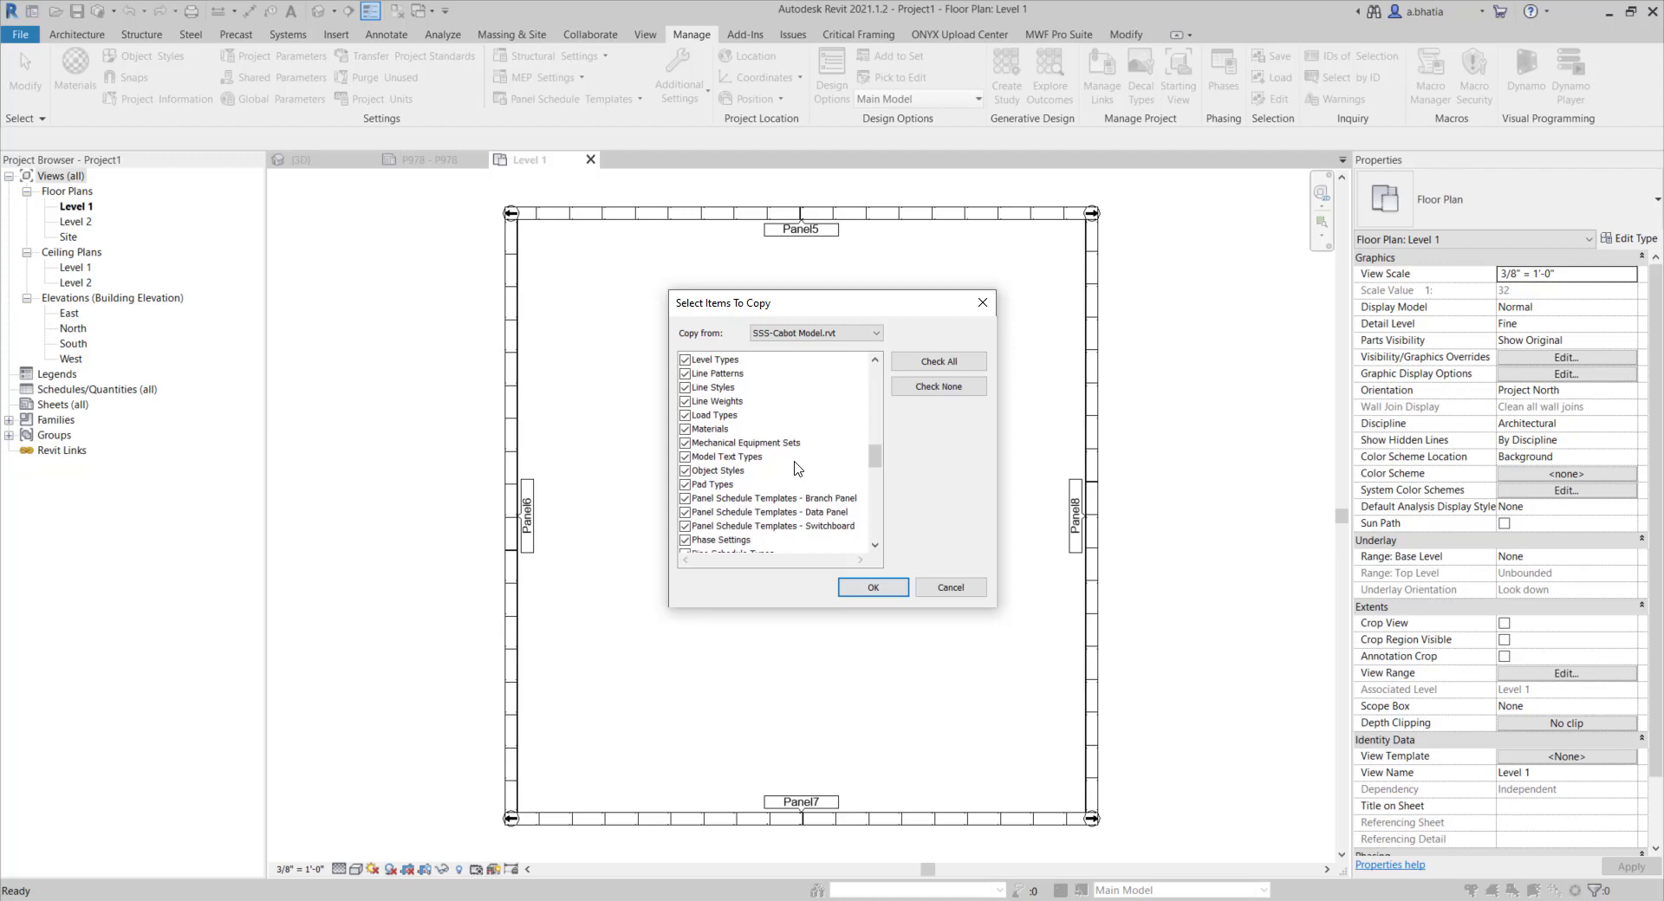
pyautogui.scroll(-3)
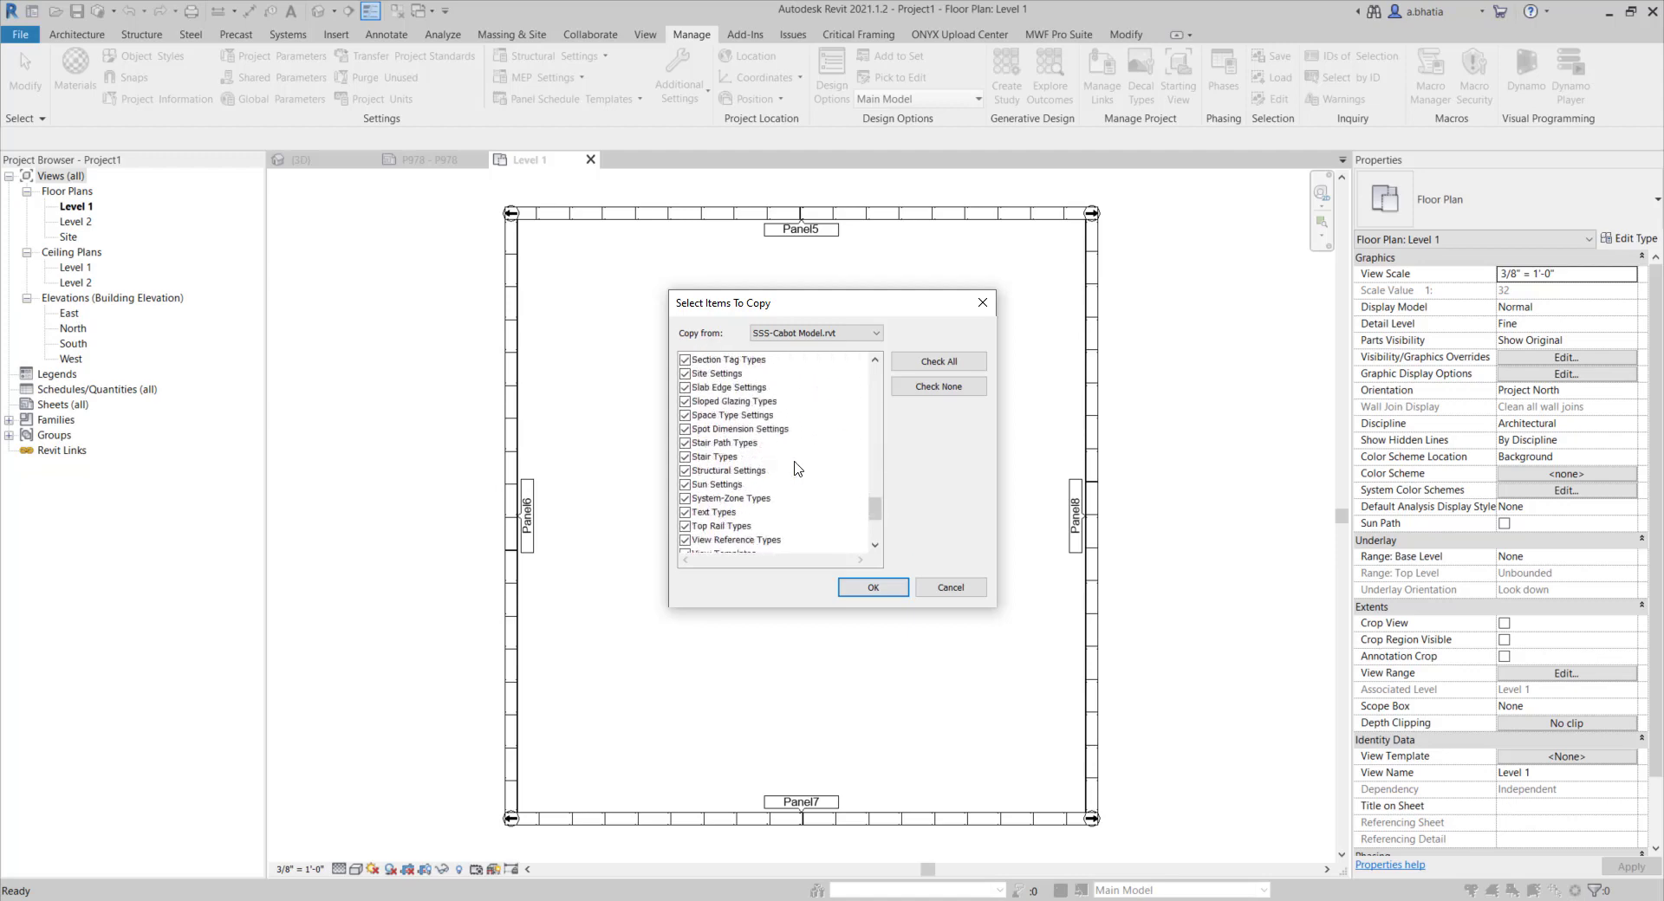
pyautogui.scroll(-3)
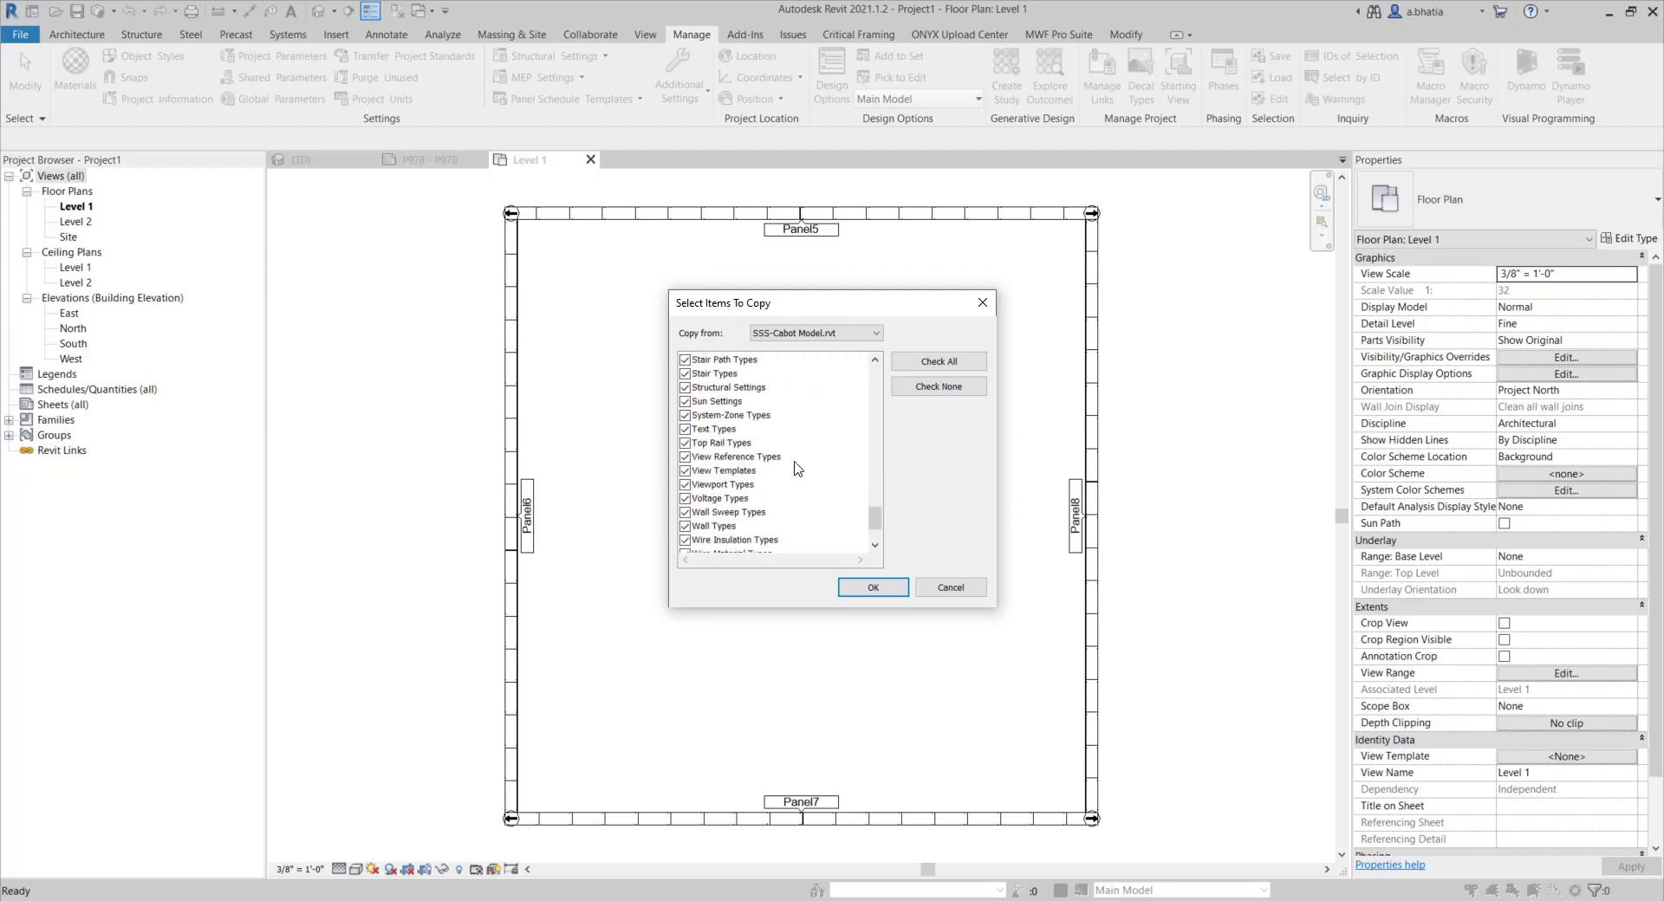
pyautogui.moveTo(782, 492)
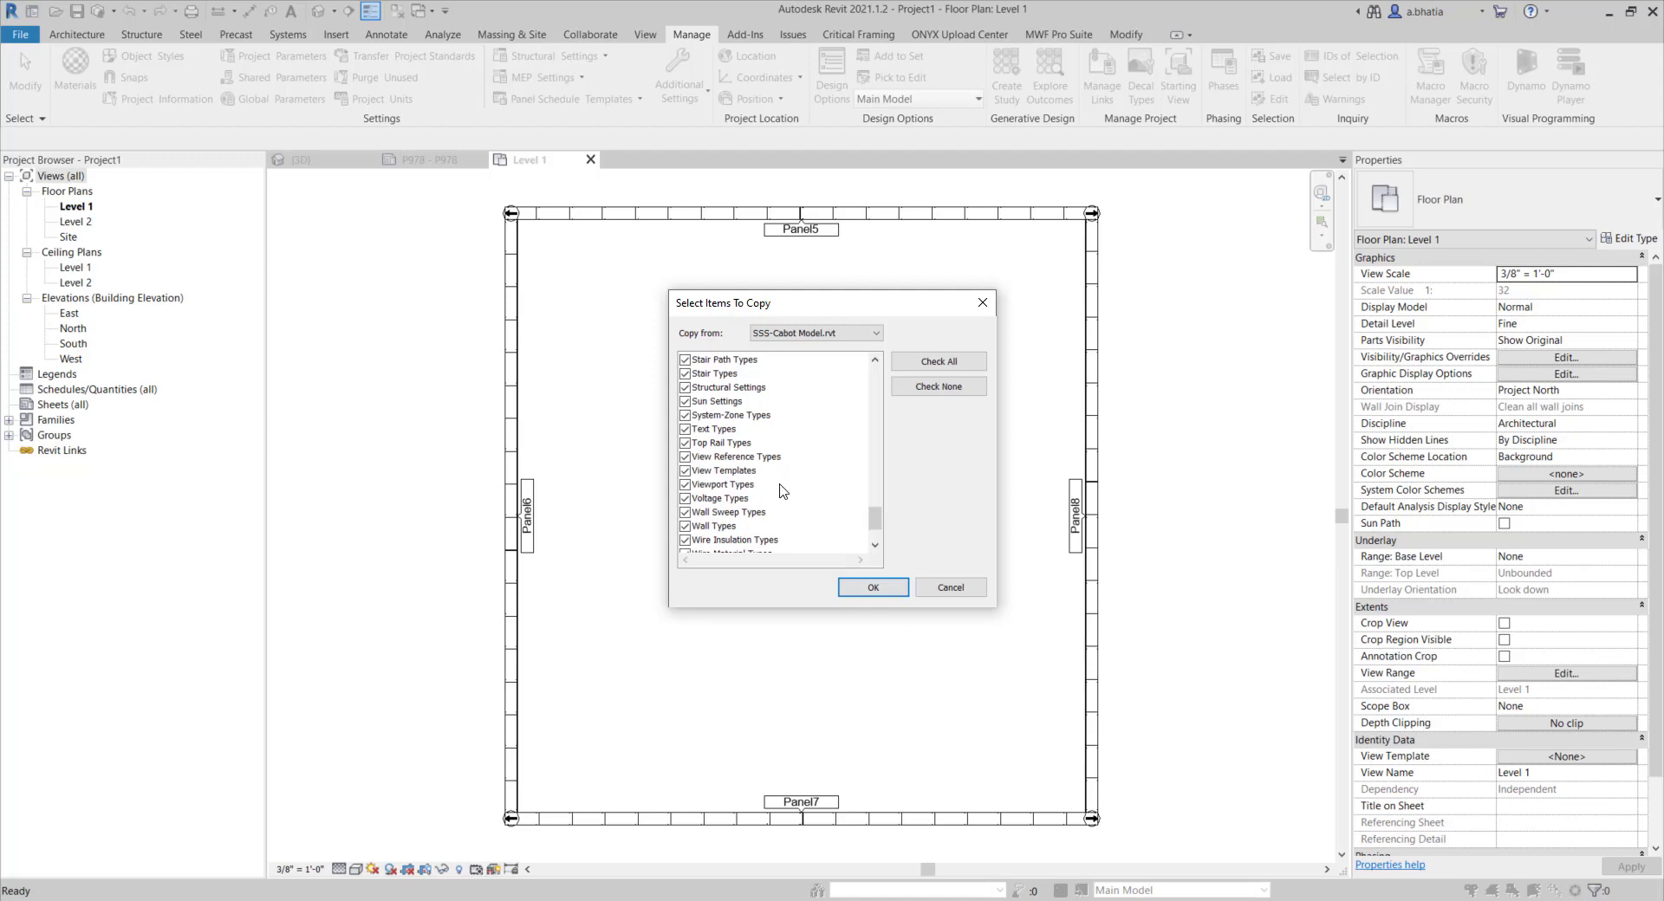
pyautogui.scroll(-3)
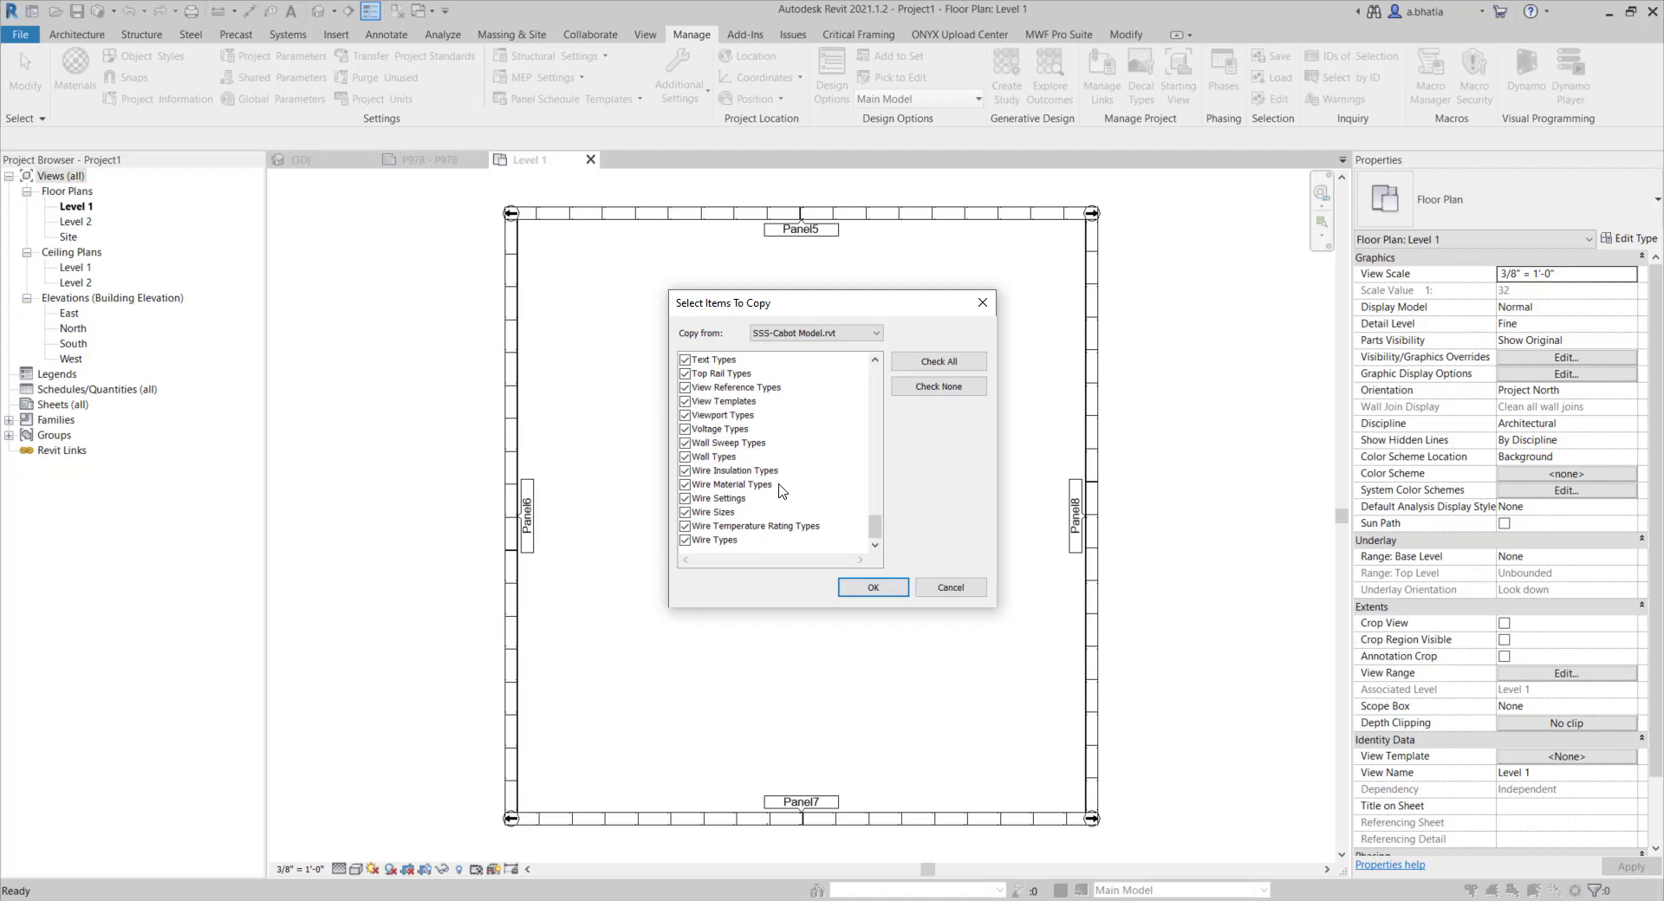
pyautogui.scroll(3)
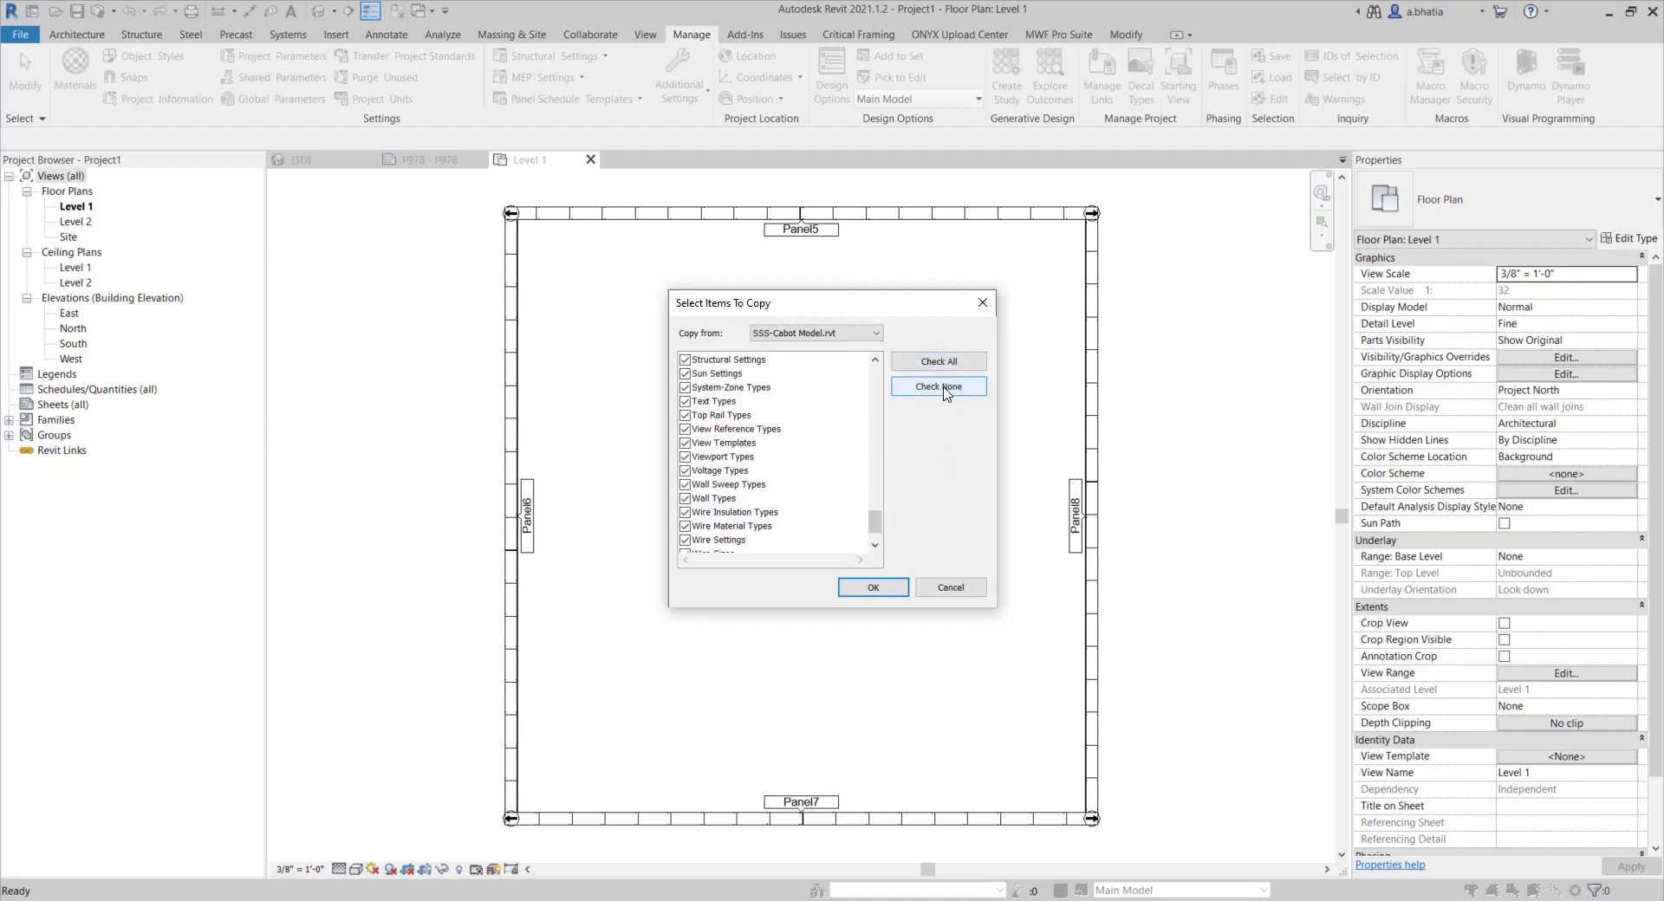
# Clear every standards category in the copy list with Check None.
pyautogui.click(937, 385)
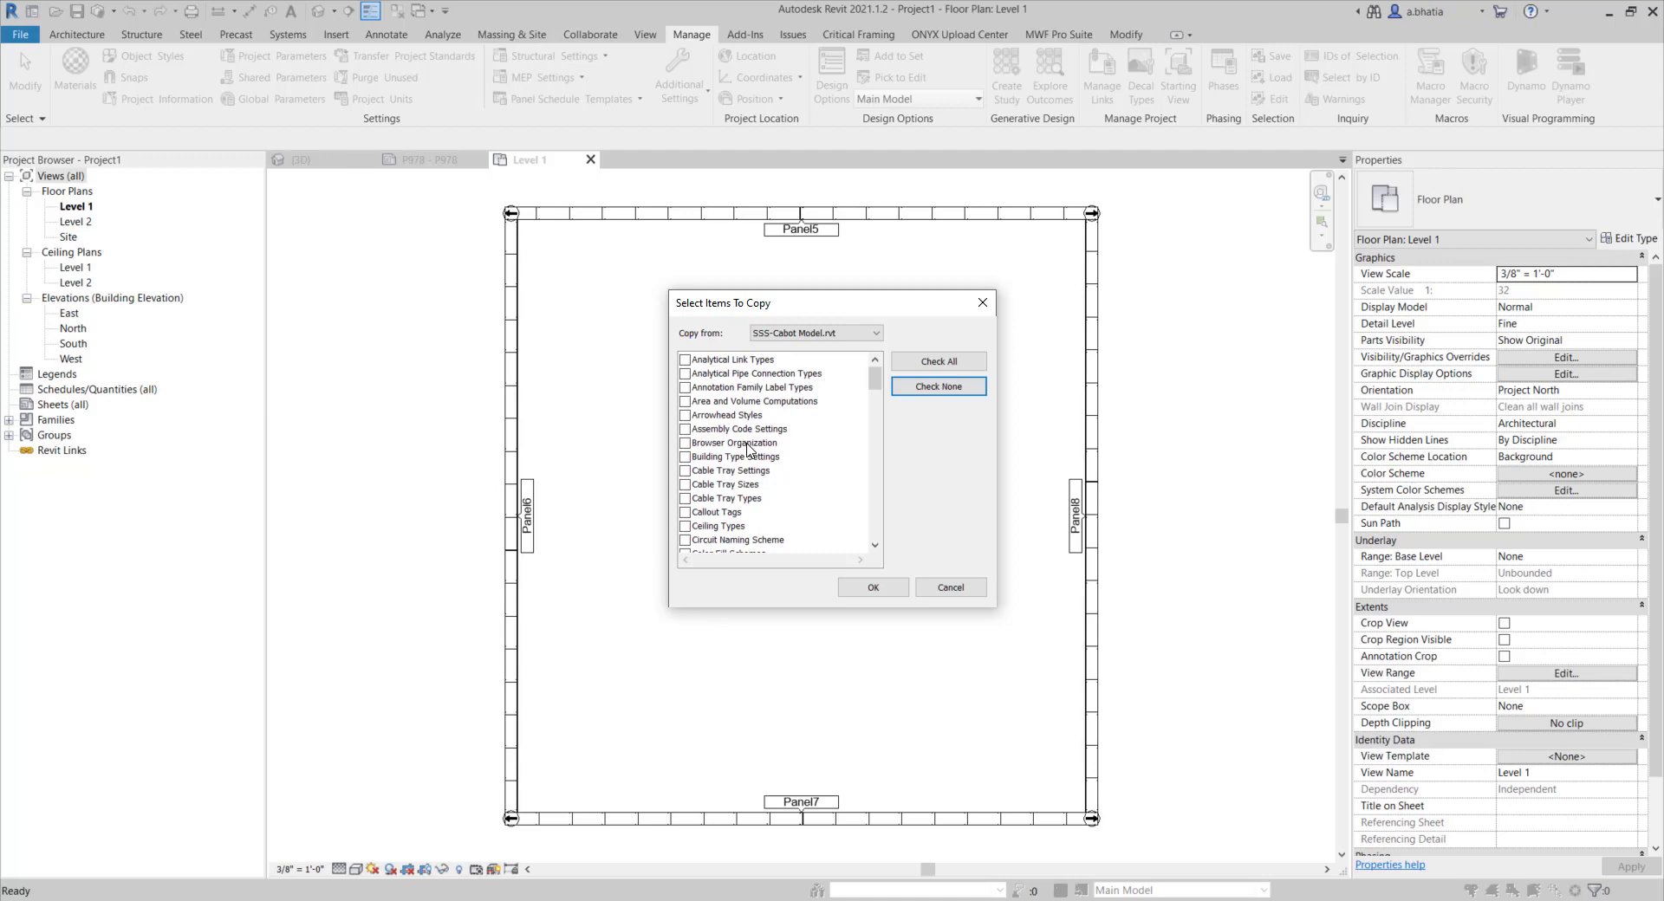
pyautogui.moveTo(749, 455)
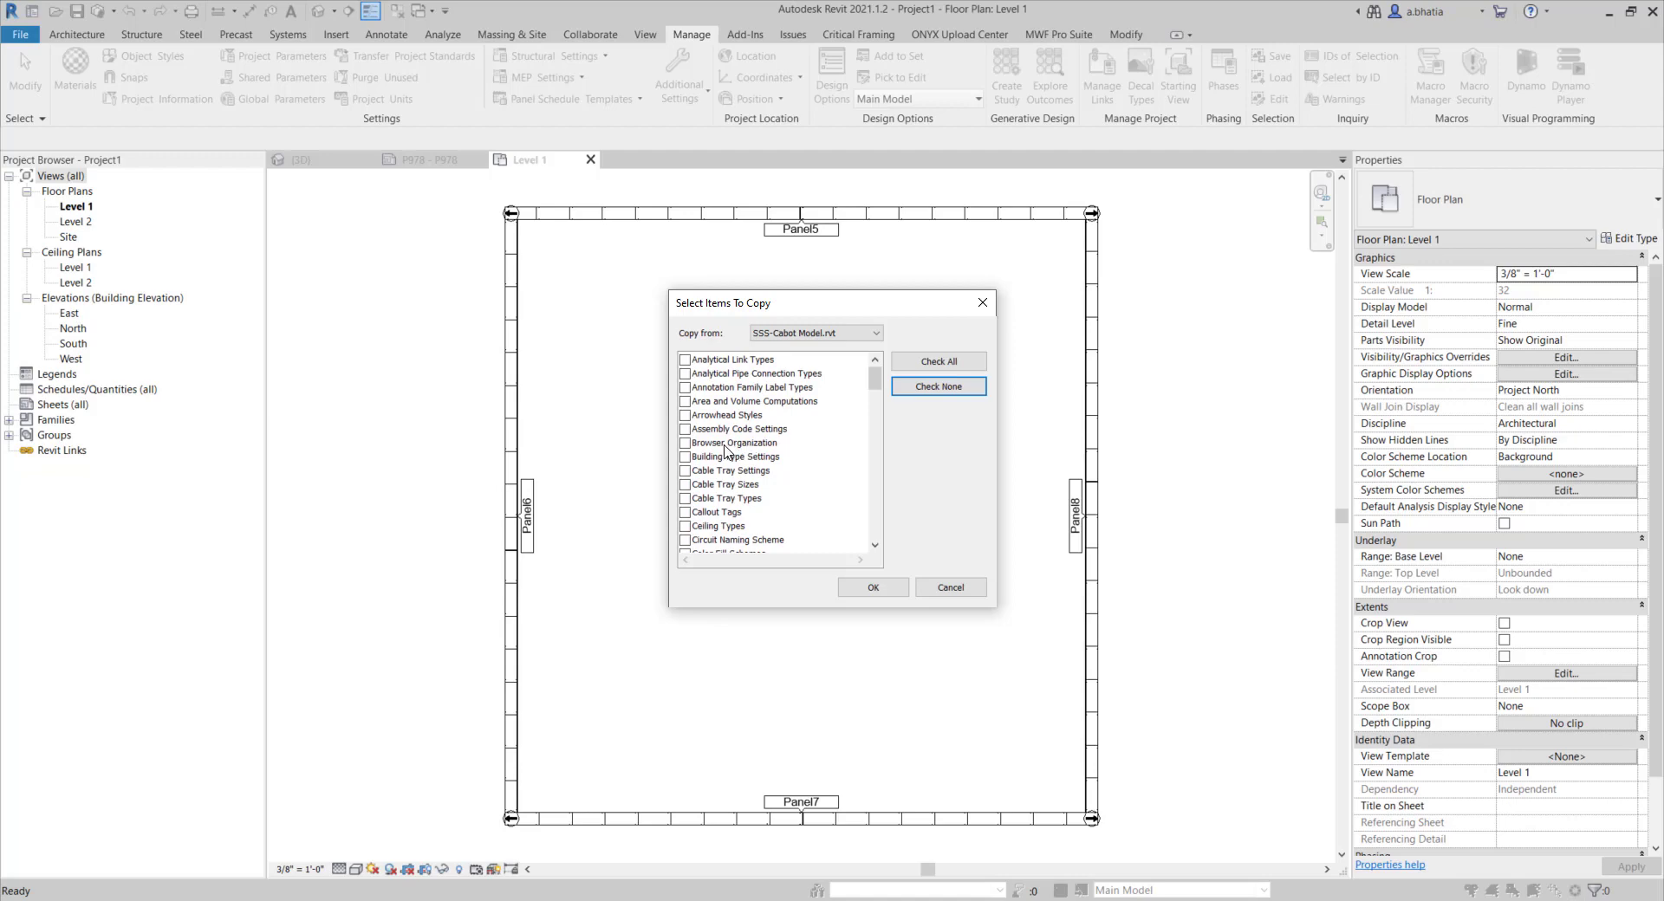
pyautogui.moveTo(720, 454)
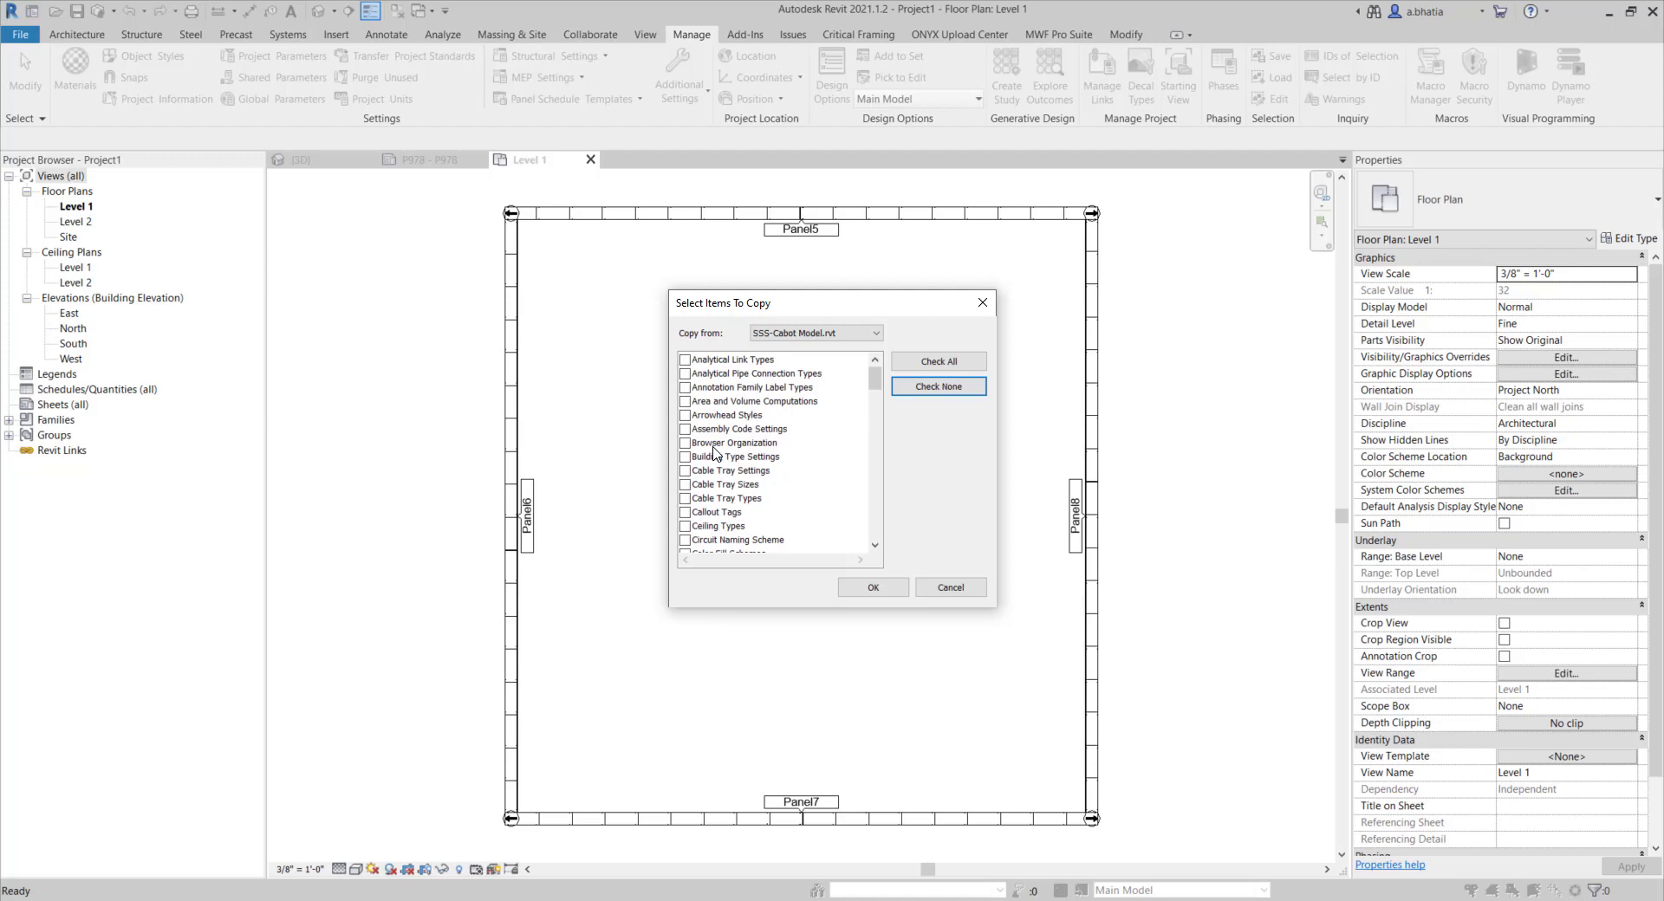
pyautogui.moveTo(697, 427)
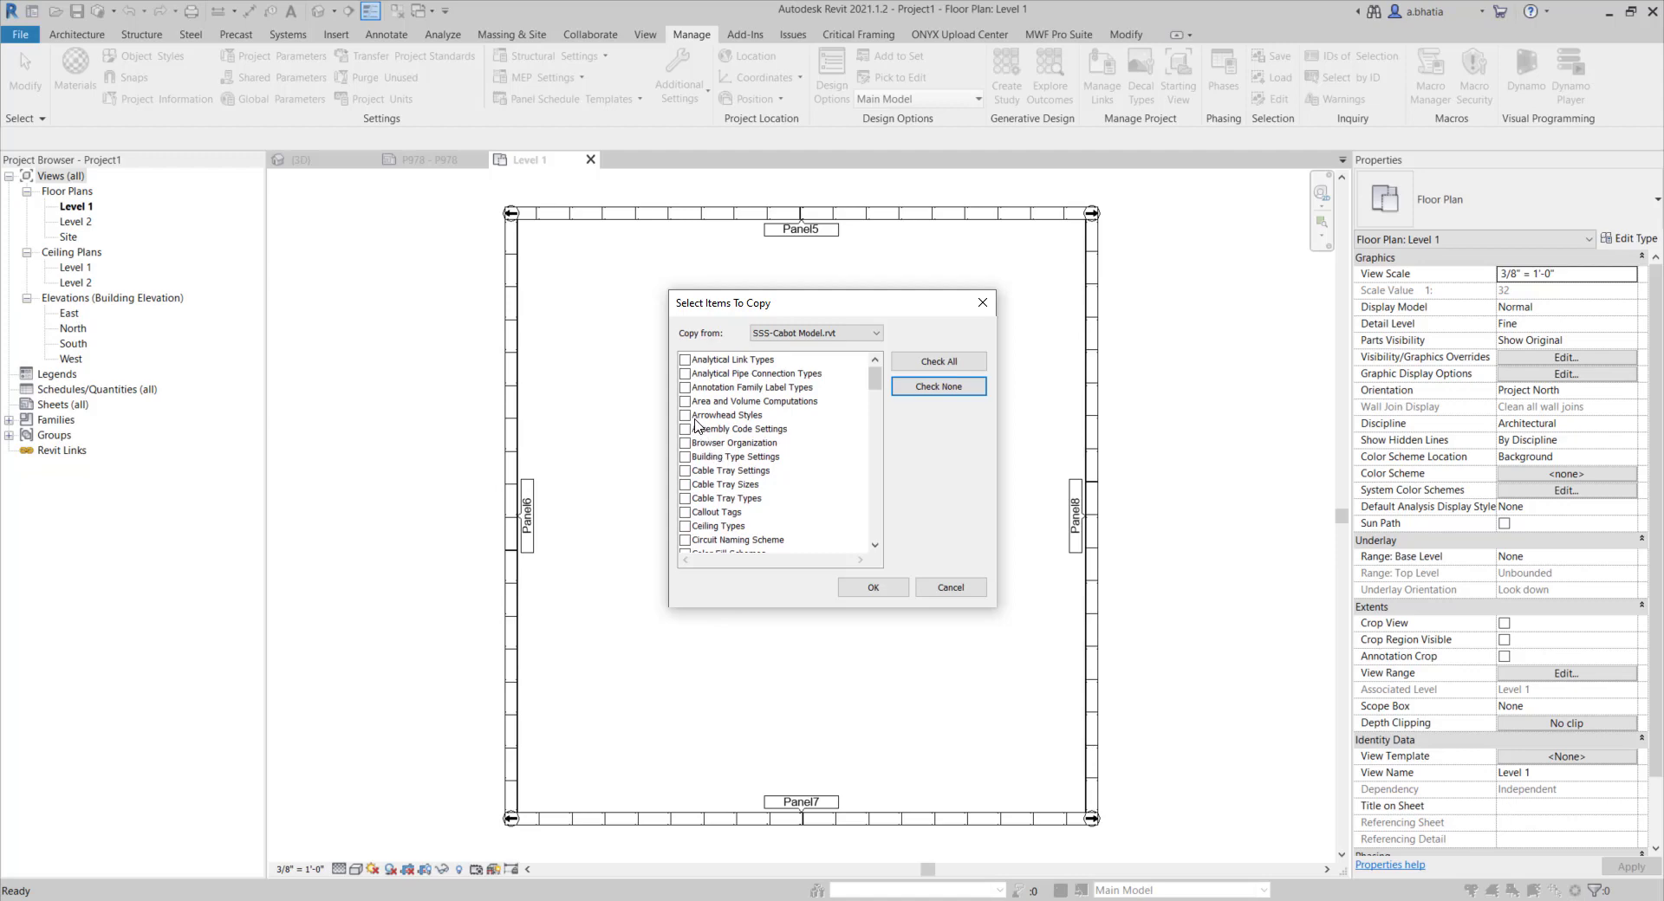
# Mark Arrowhead Styles, the next category and Filters for copying.
pyautogui.click(685, 414)
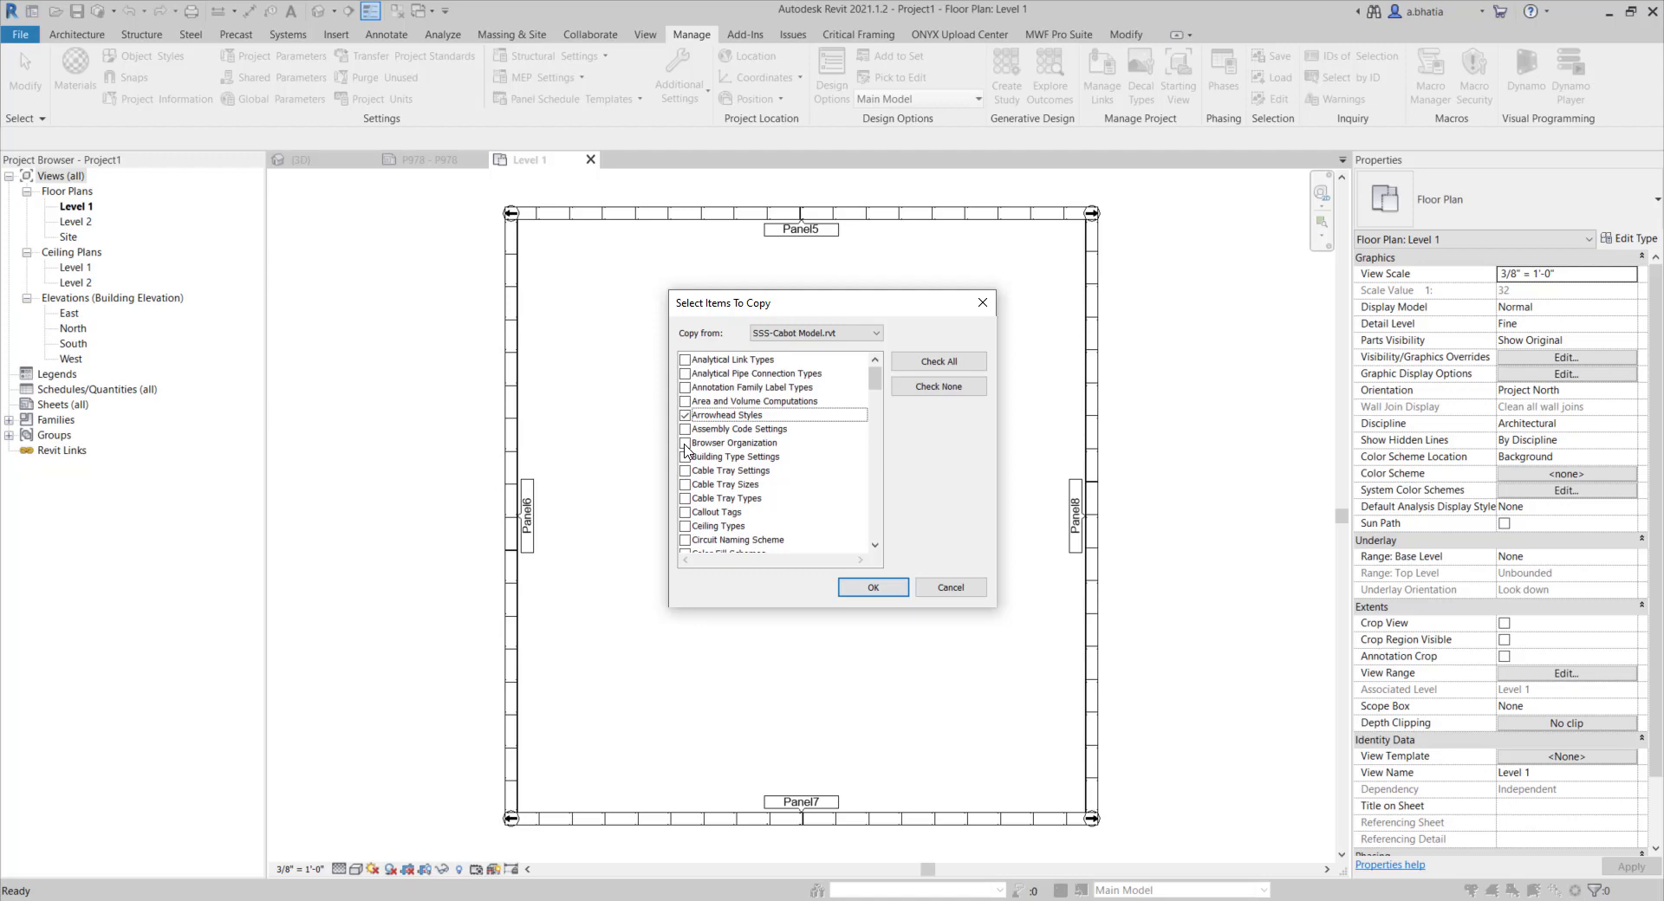
pyautogui.click(685, 442)
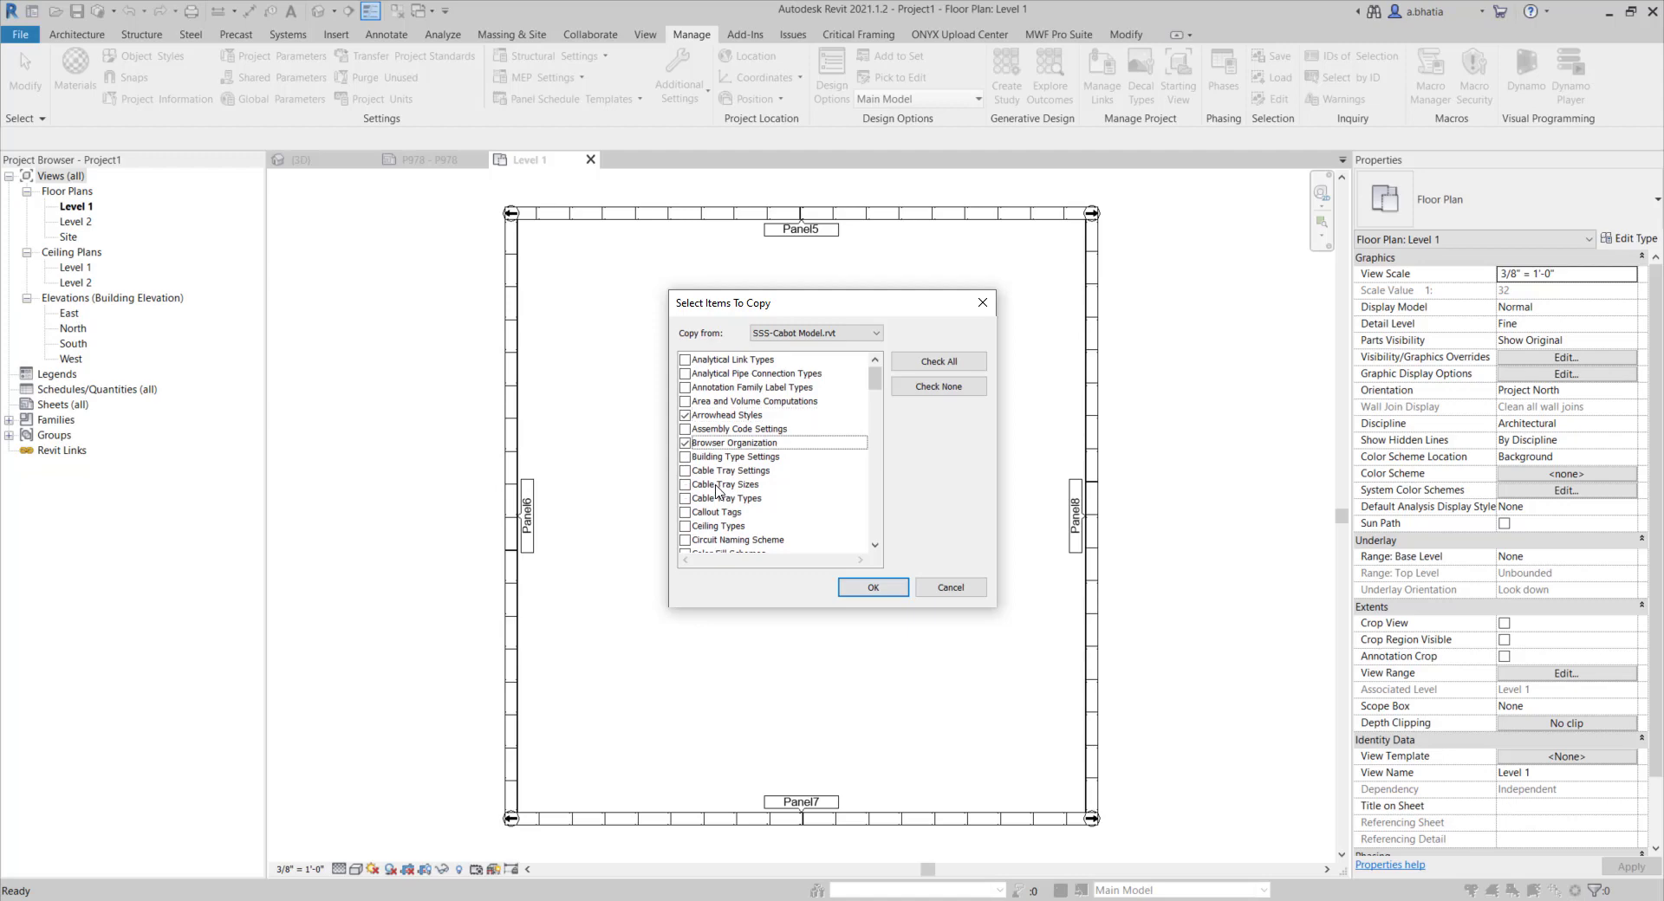
pyautogui.scroll(-3)
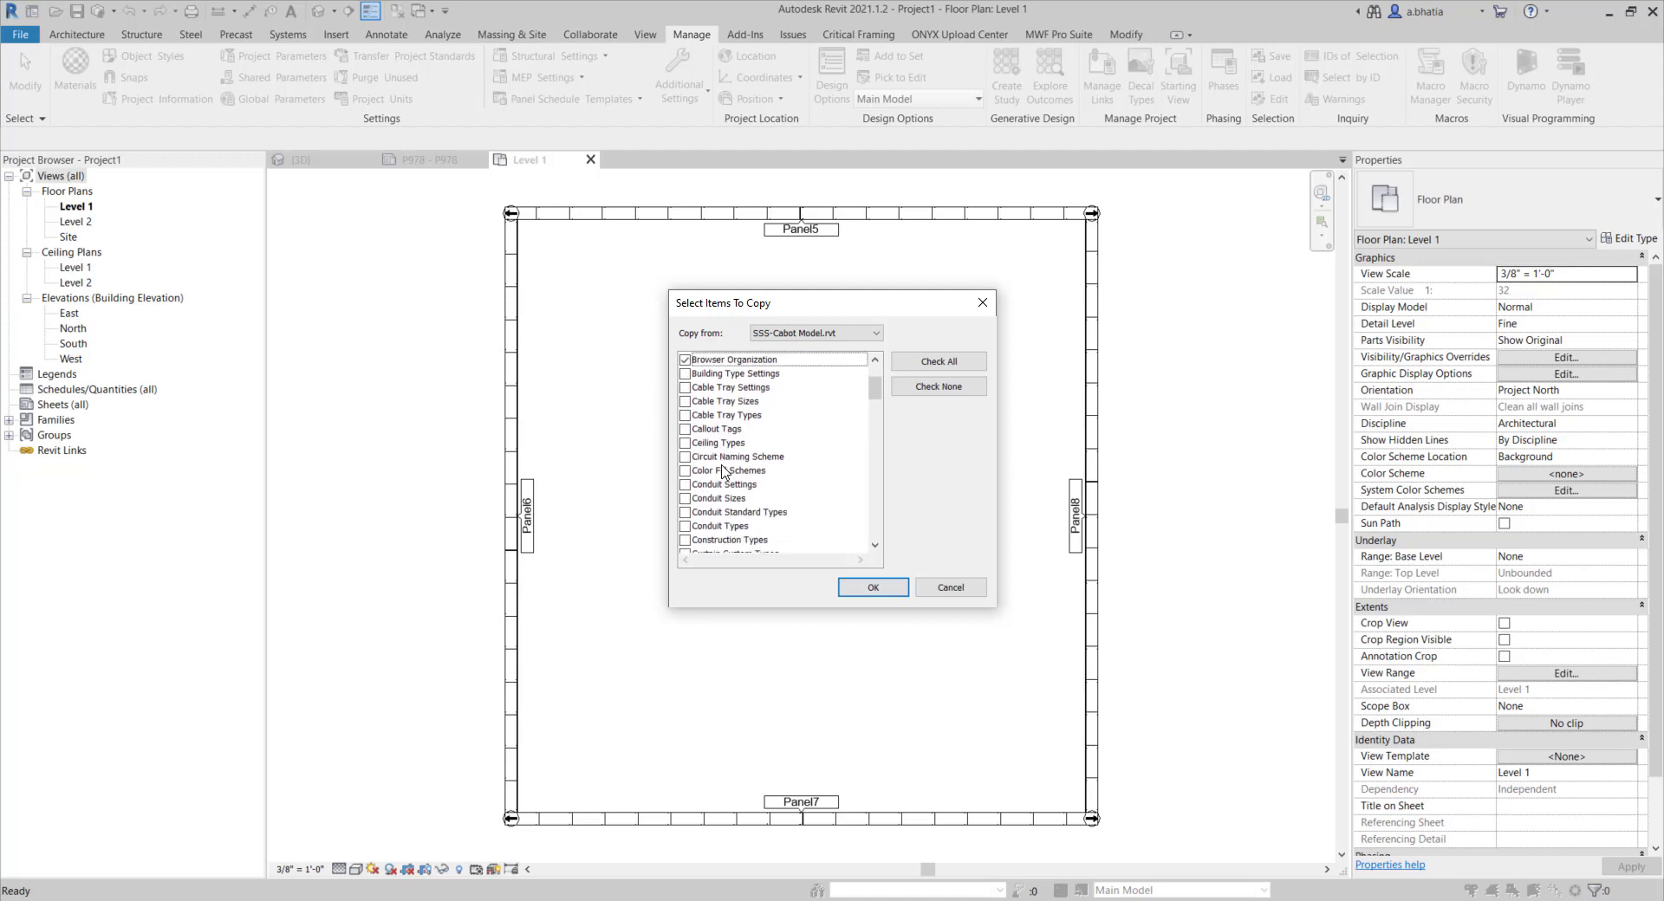
pyautogui.scroll(-3)
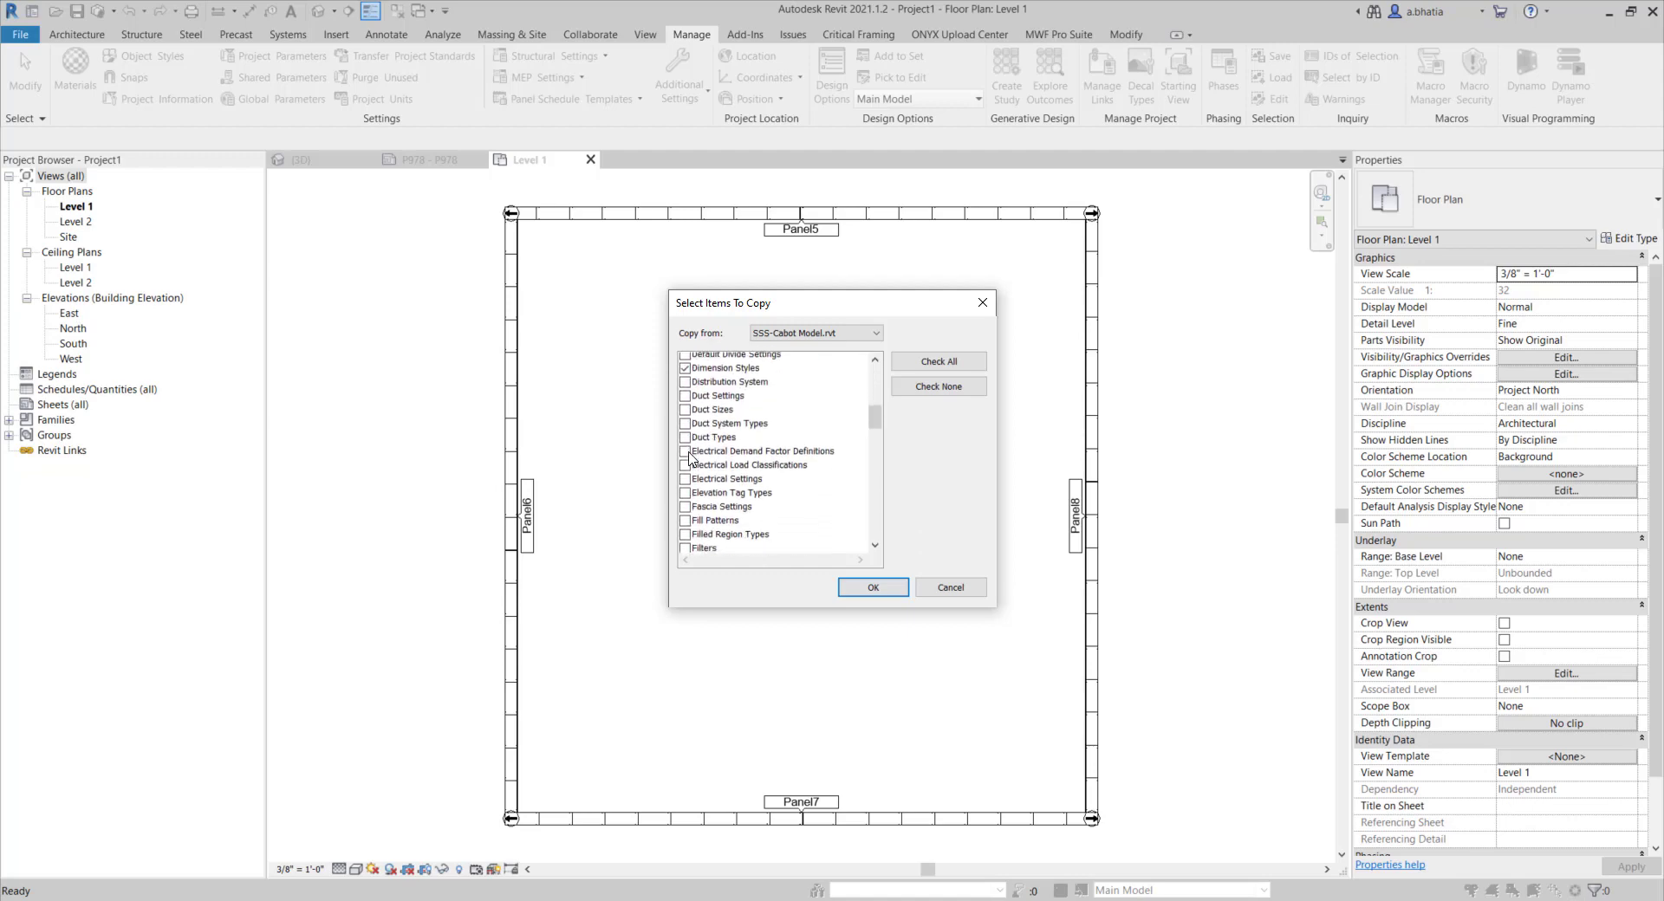
pyautogui.scroll(-3)
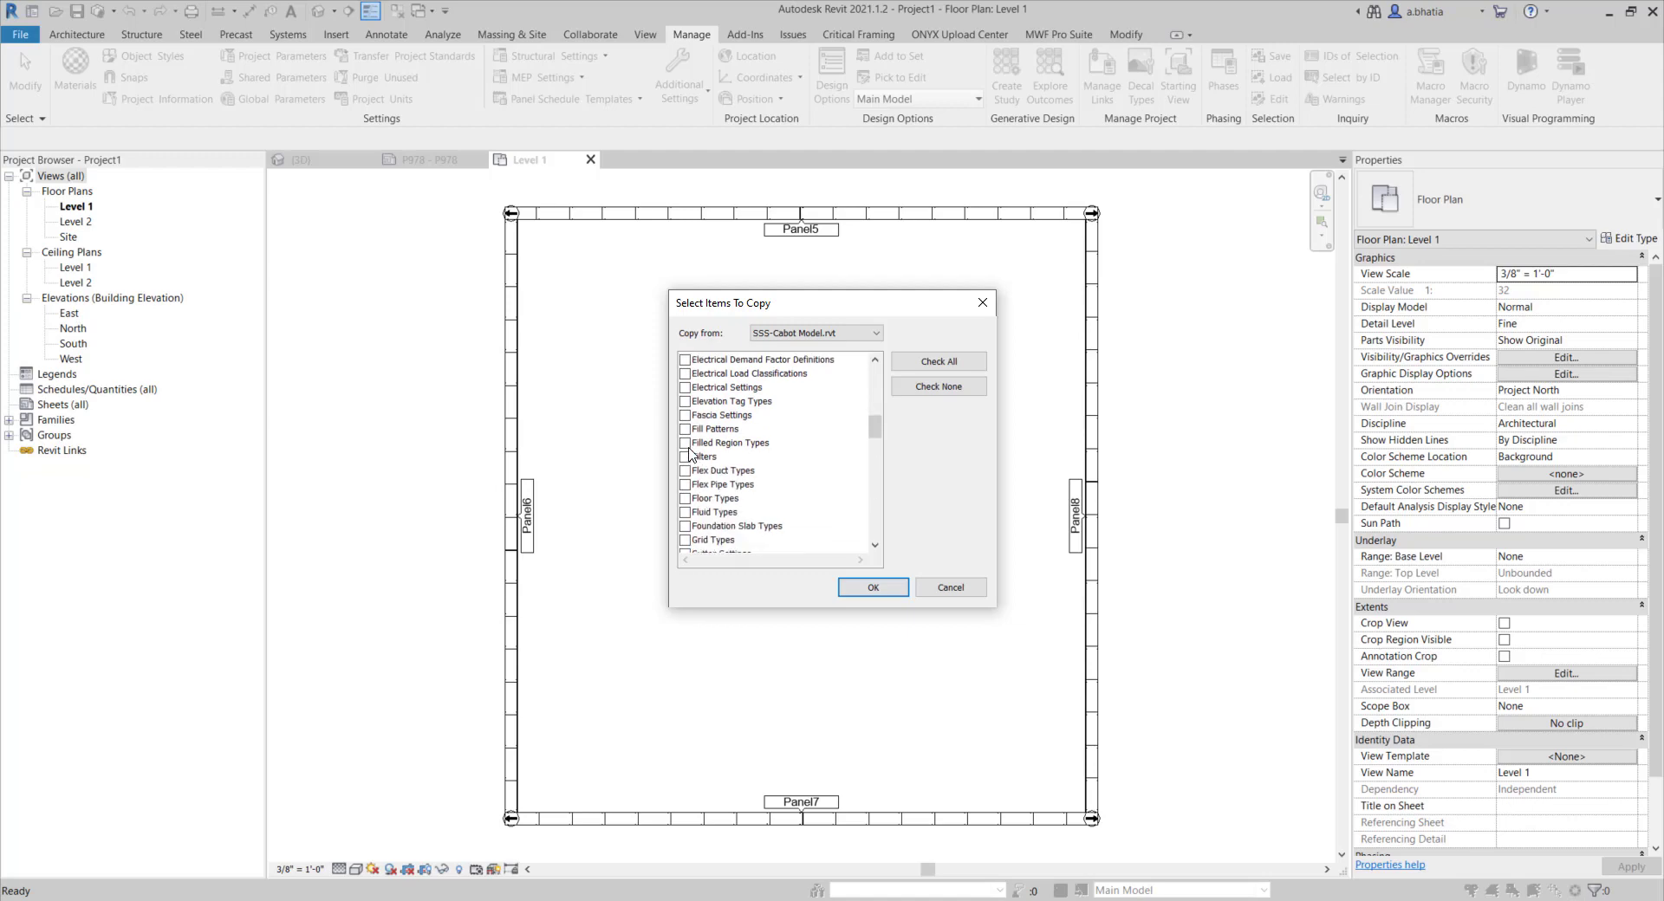
pyautogui.click(684, 442)
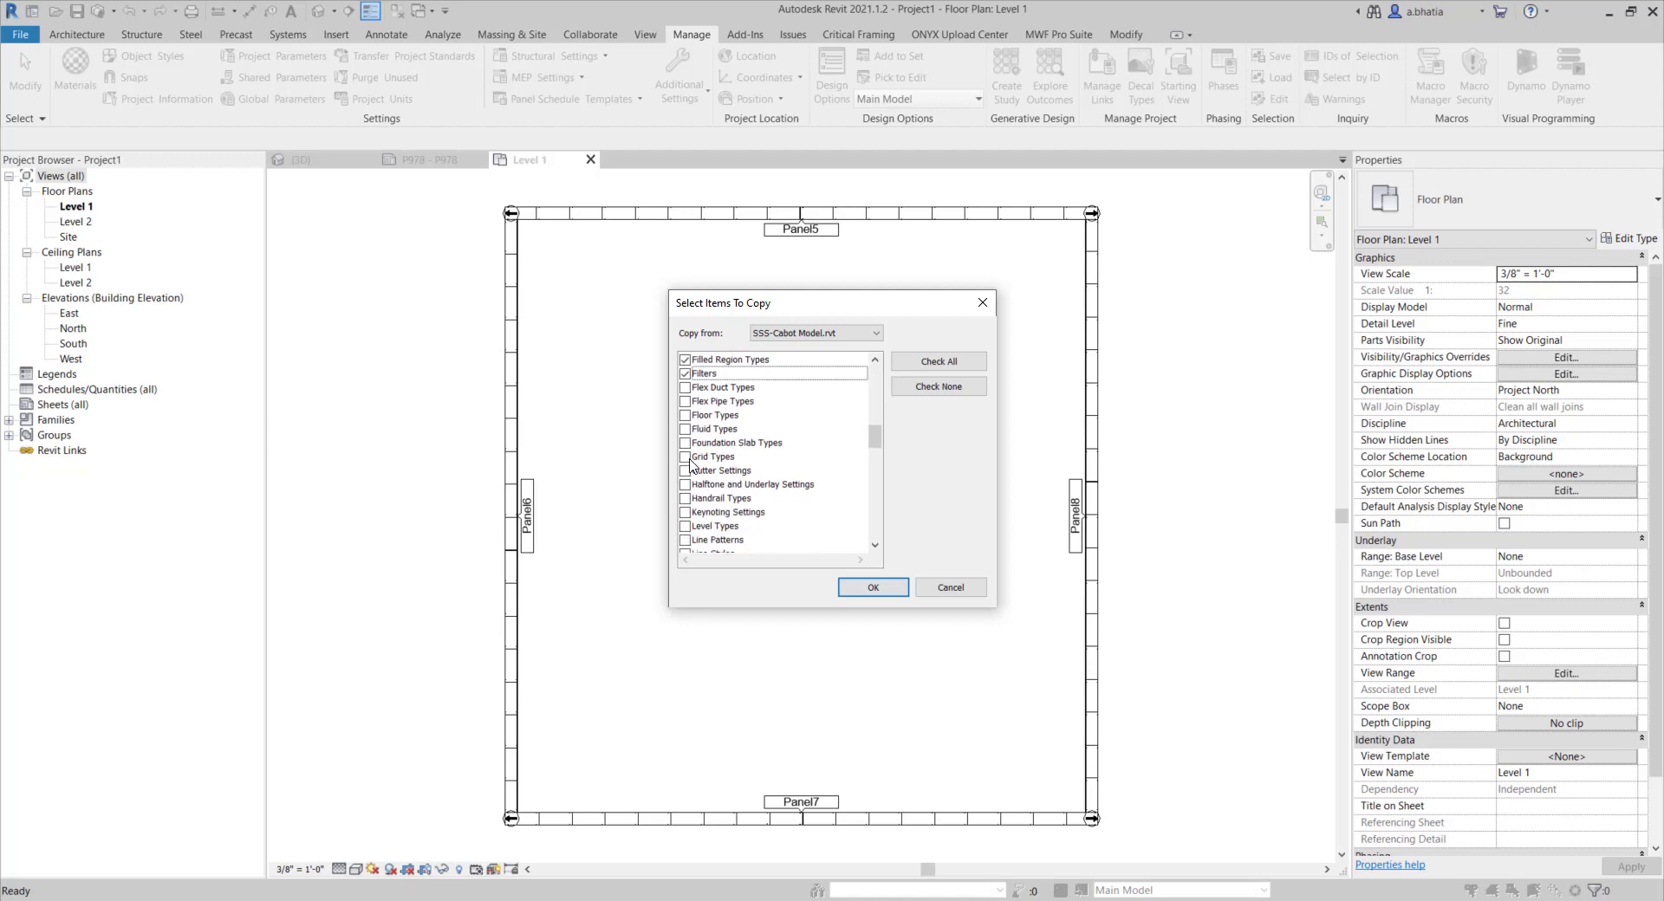
# Mark Keynoting, Halftone/Underlay, Line Patterns, Line Styles, Line Weights, Materials and Object Styles.
pyautogui.scroll(-3)
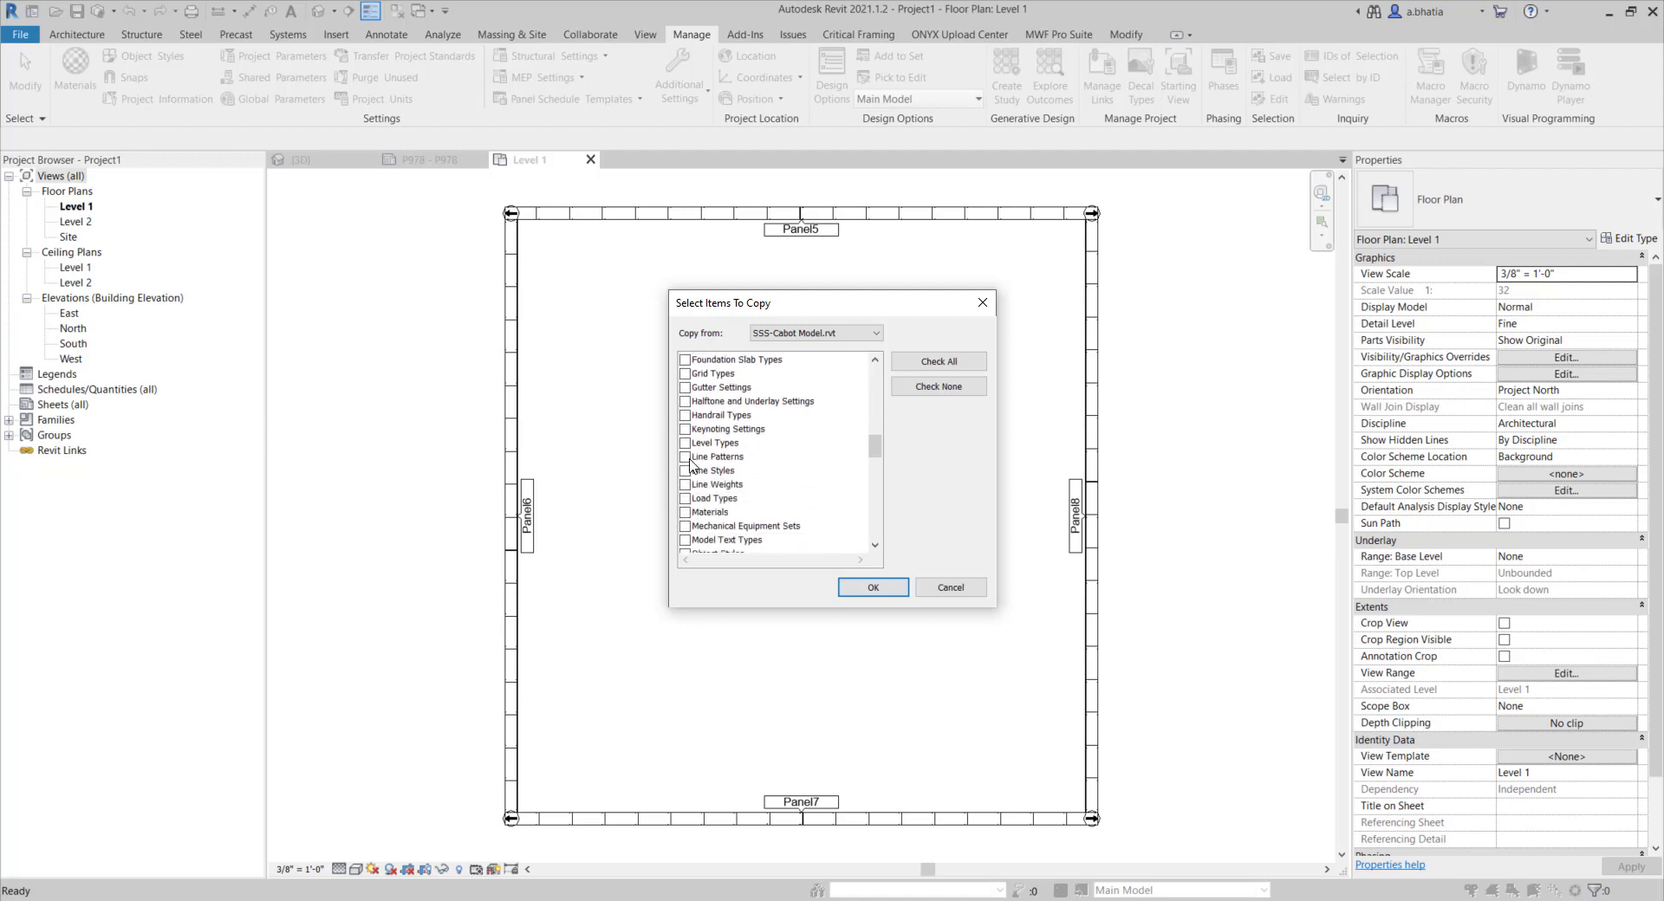
pyautogui.click(686, 428)
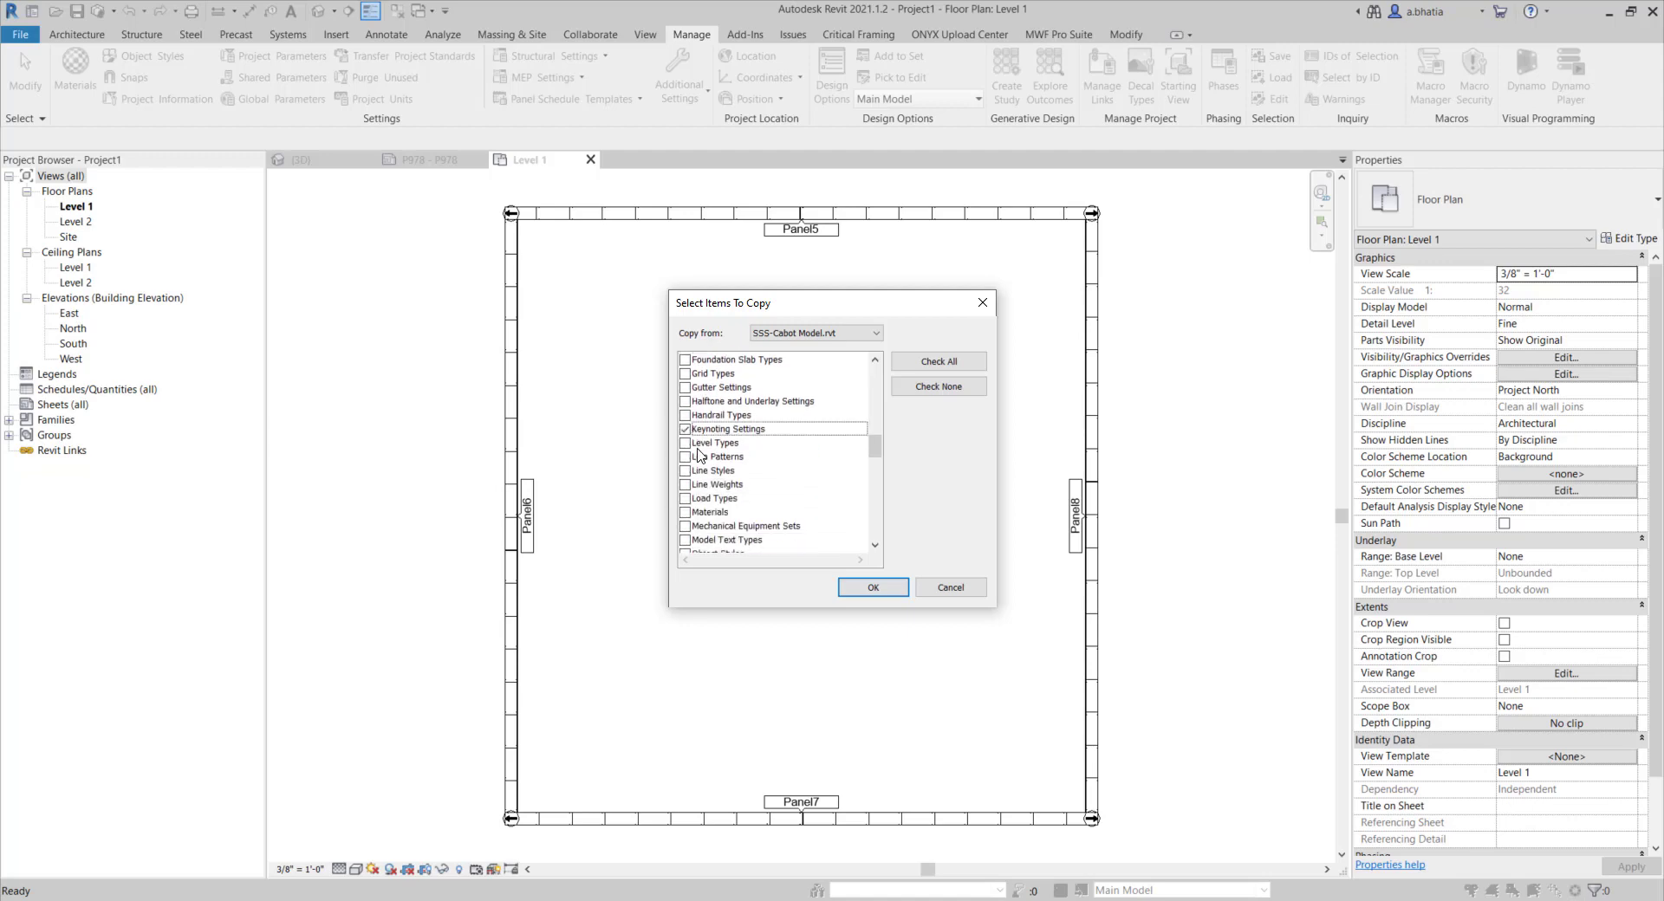
pyautogui.click(687, 402)
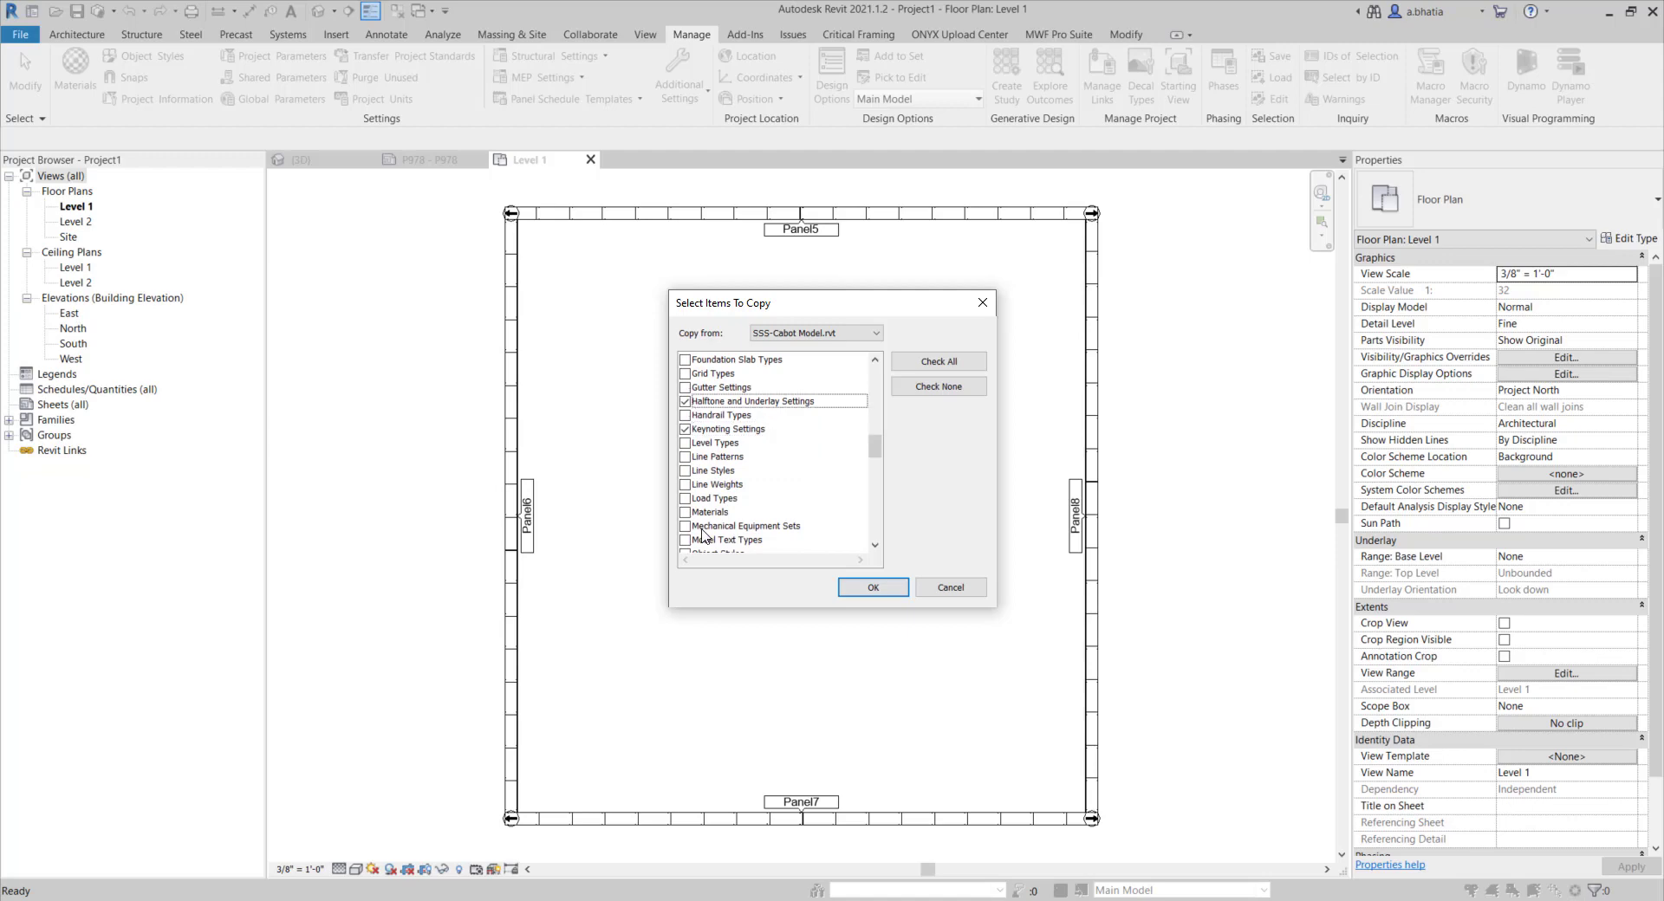
pyautogui.scroll(-3)
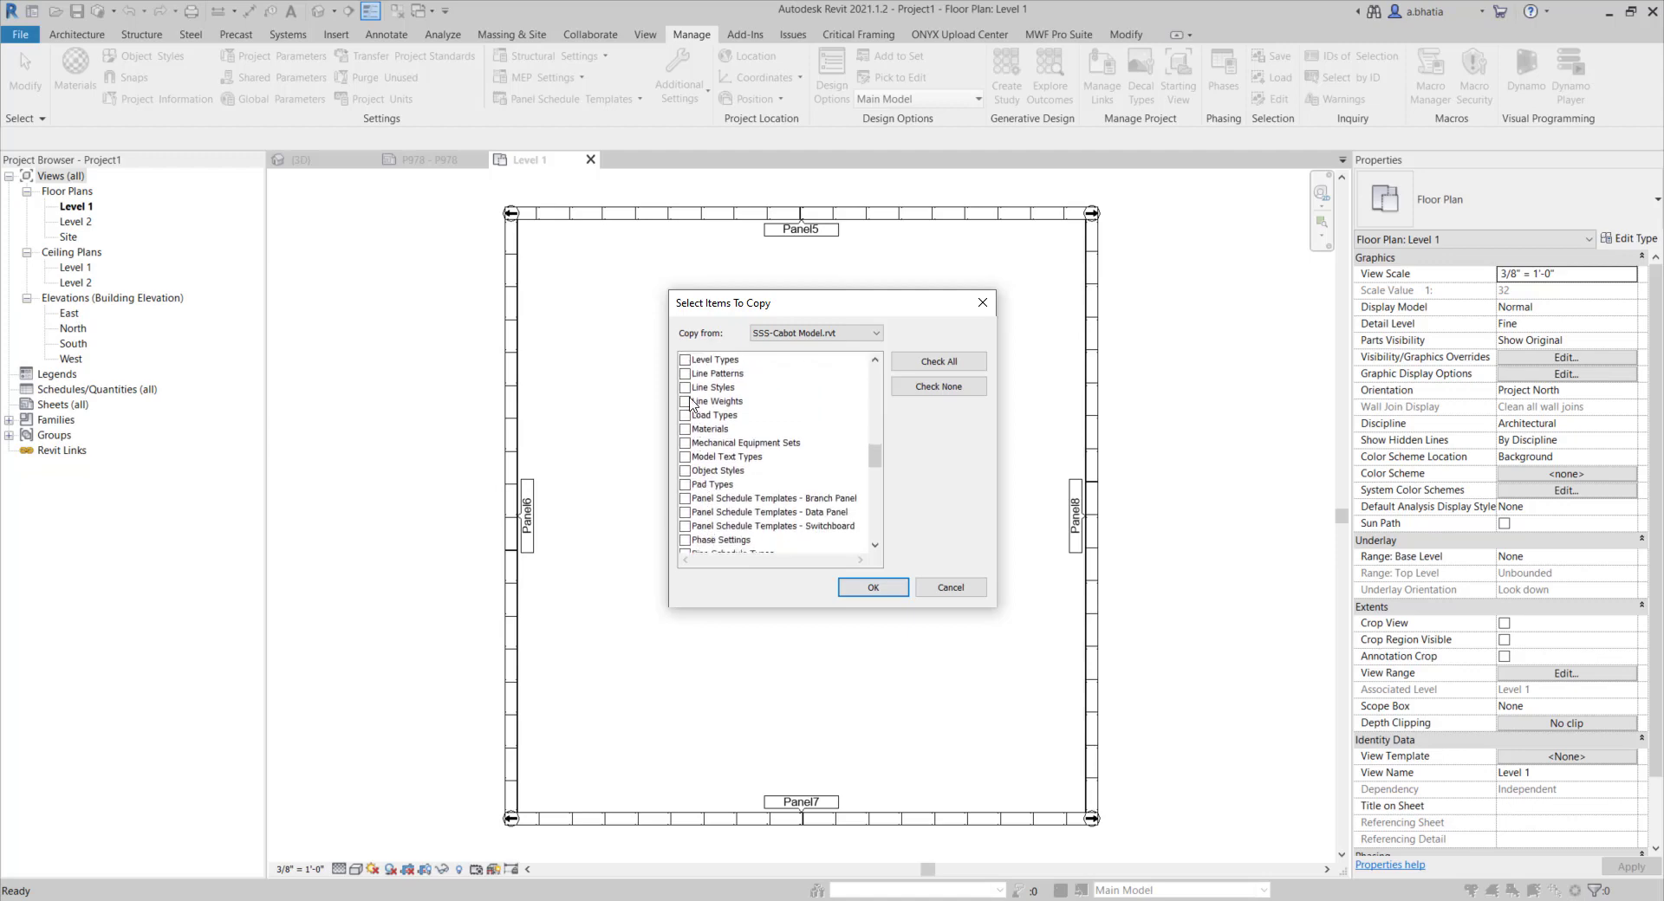
pyautogui.click(686, 388)
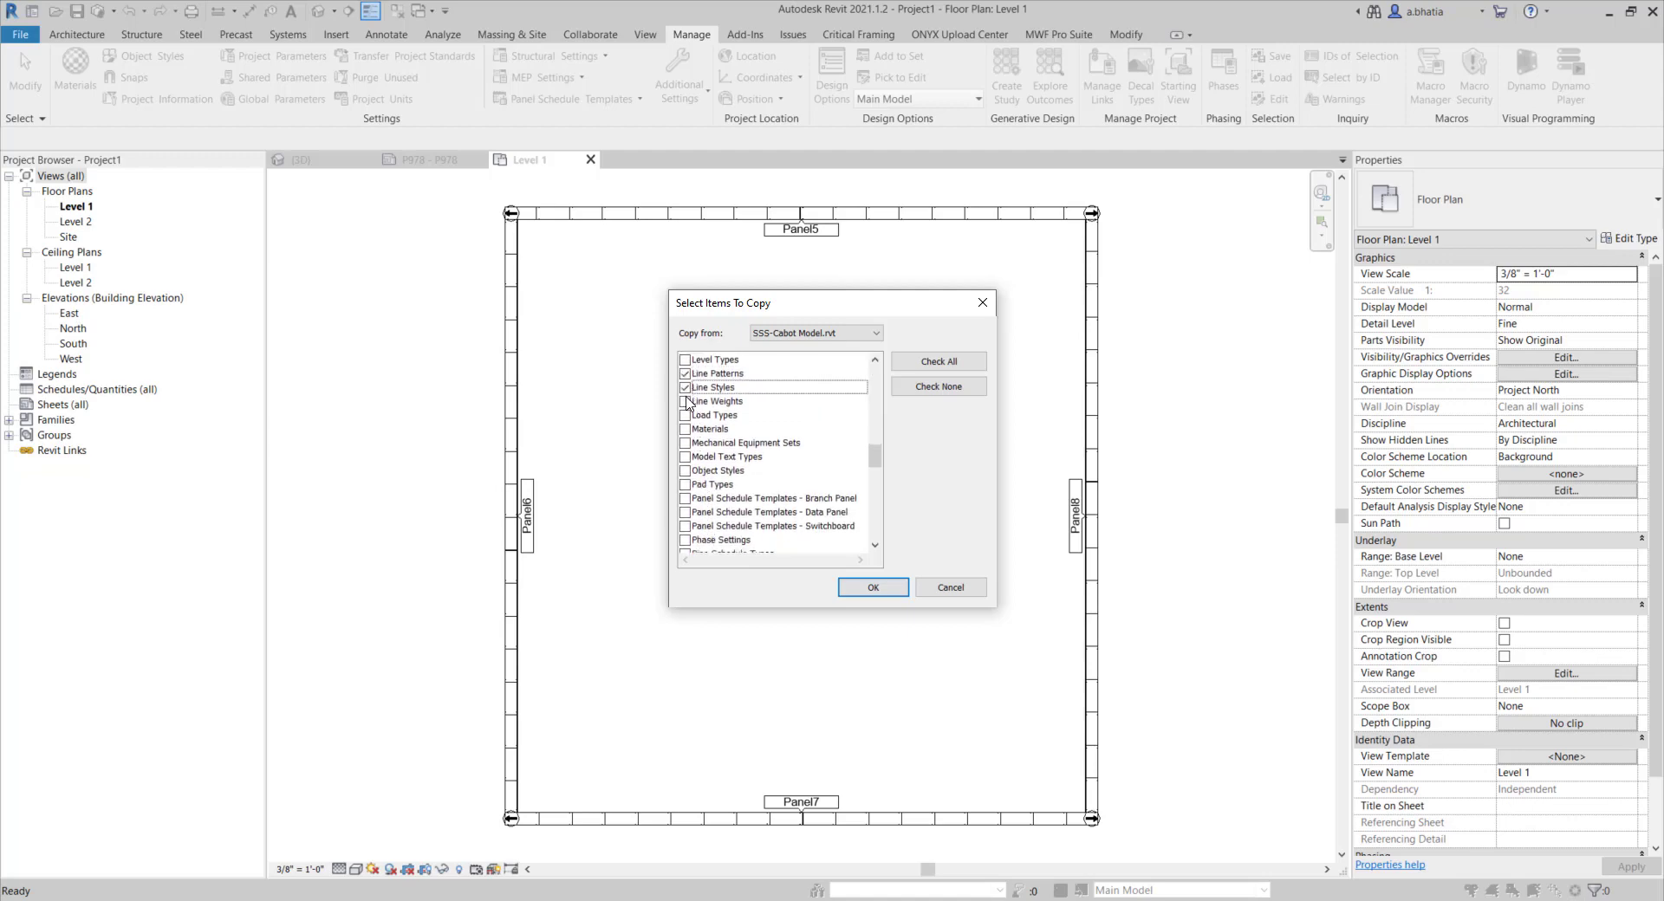
pyautogui.click(686, 402)
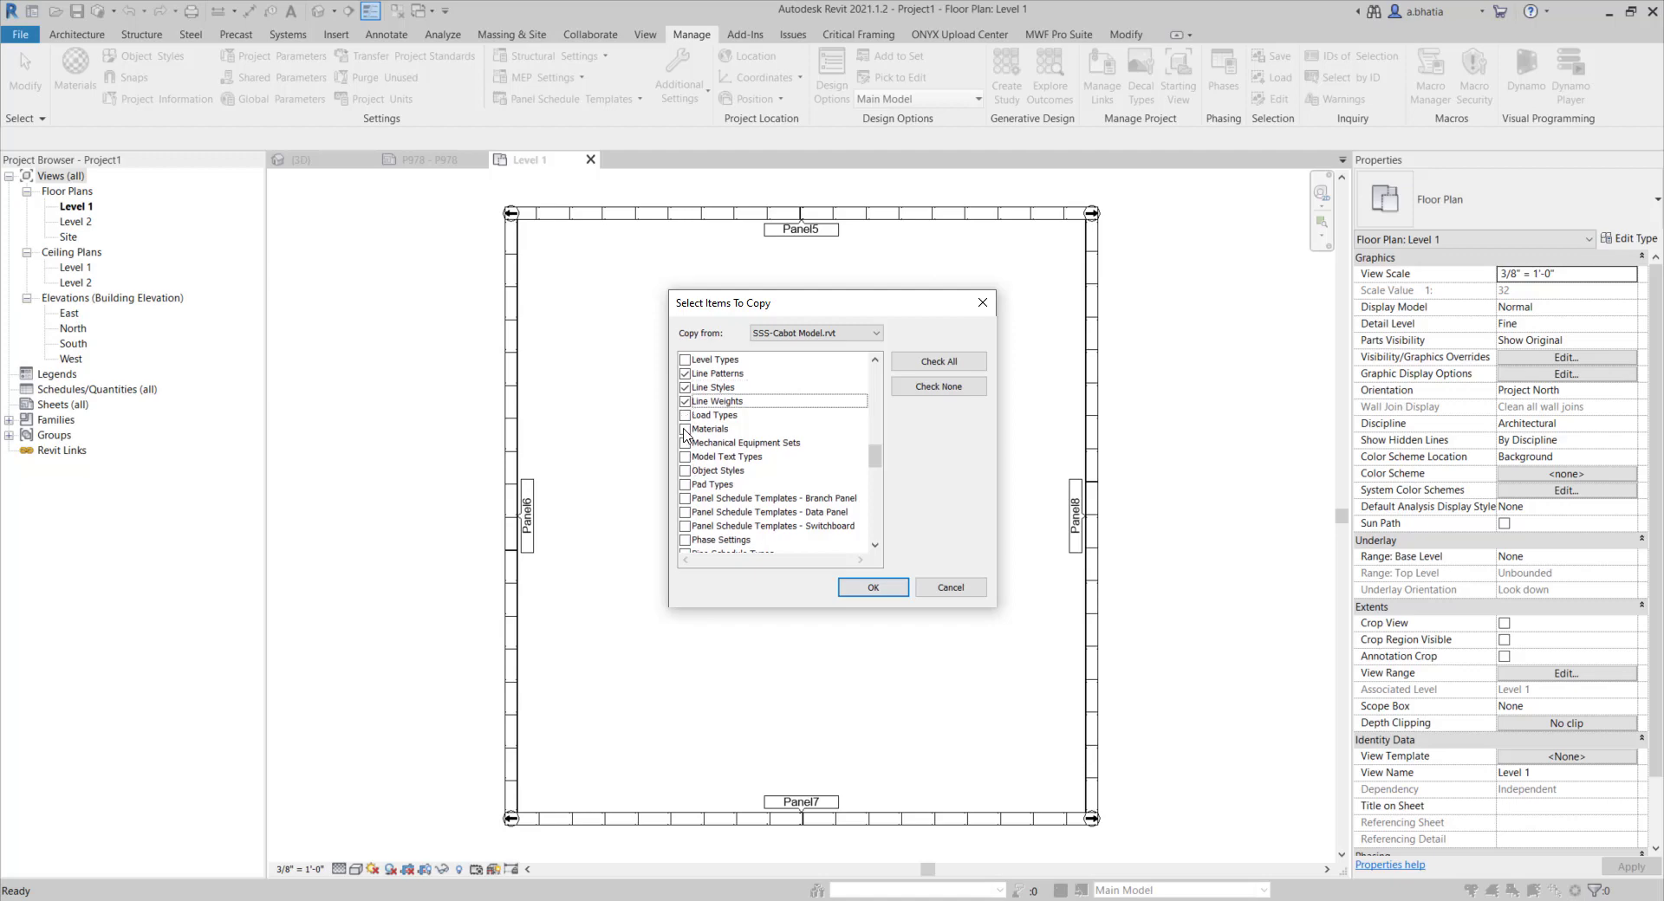
pyautogui.click(685, 428)
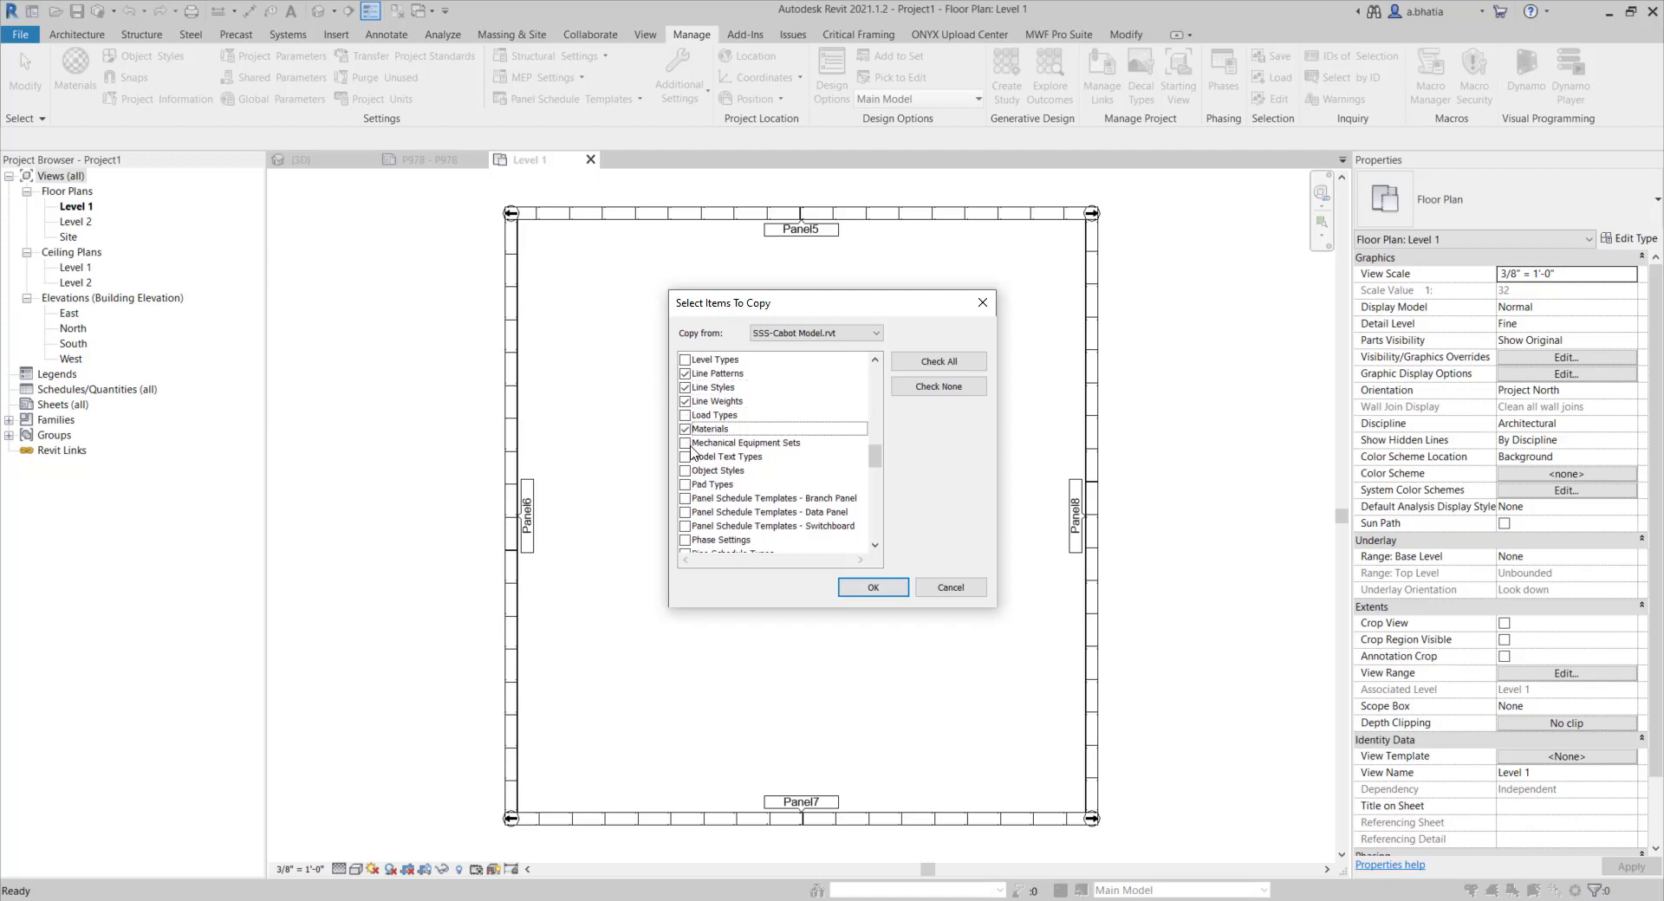
pyautogui.scroll(-3)
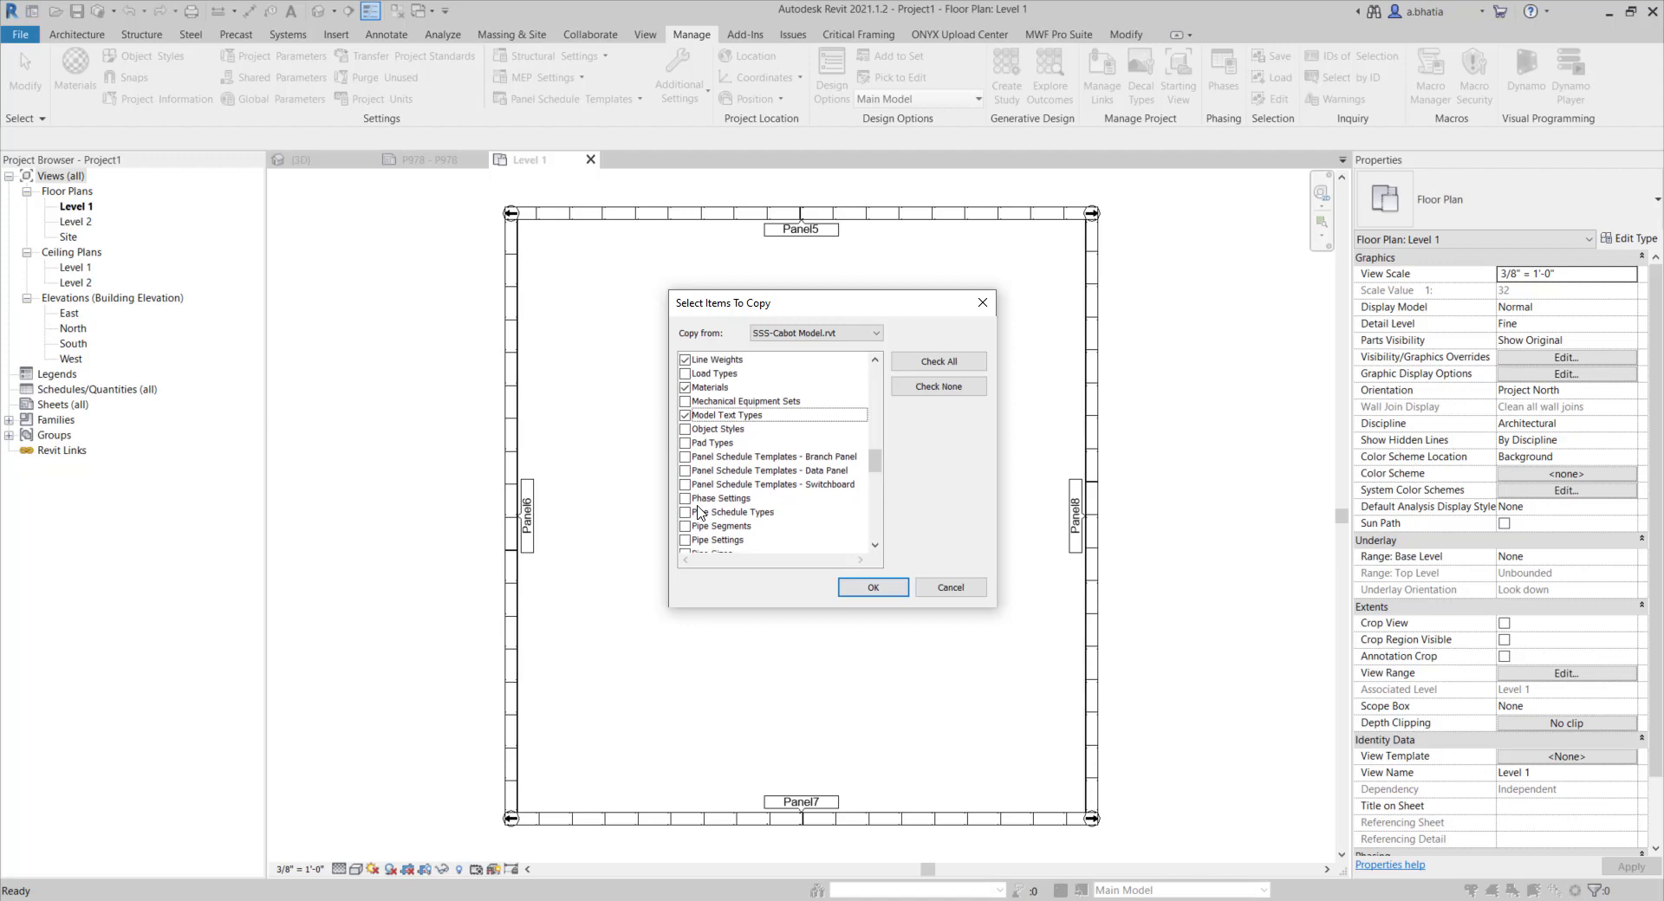
pyautogui.click(685, 428)
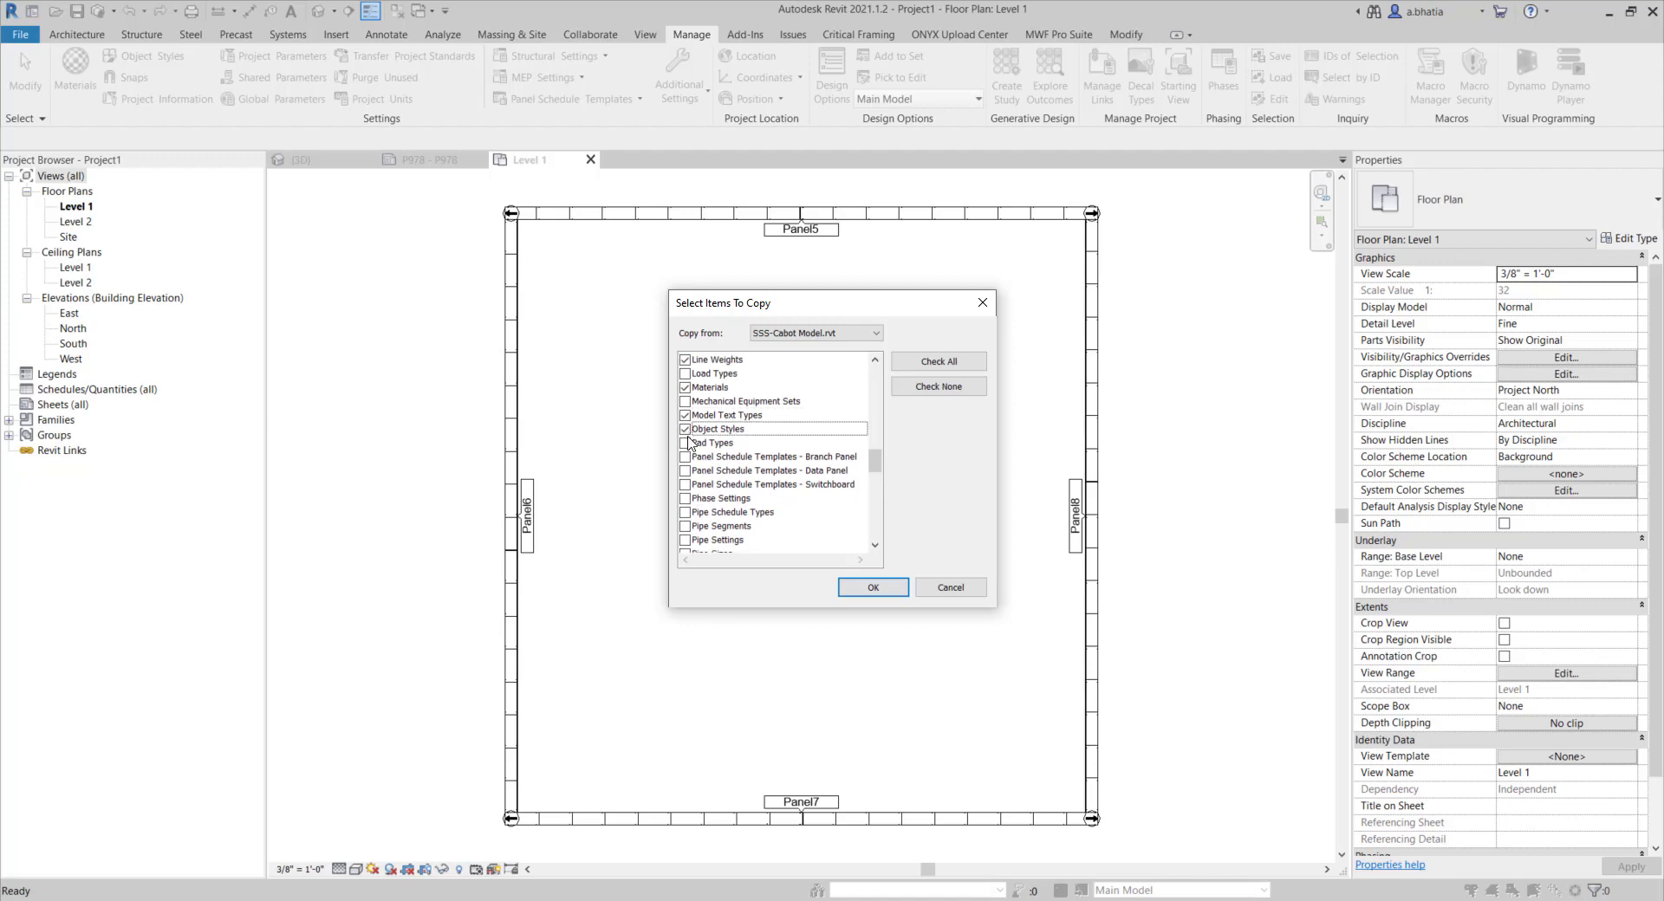
# Mark Print Settings and Project Info for copying.
pyautogui.scroll(-3)
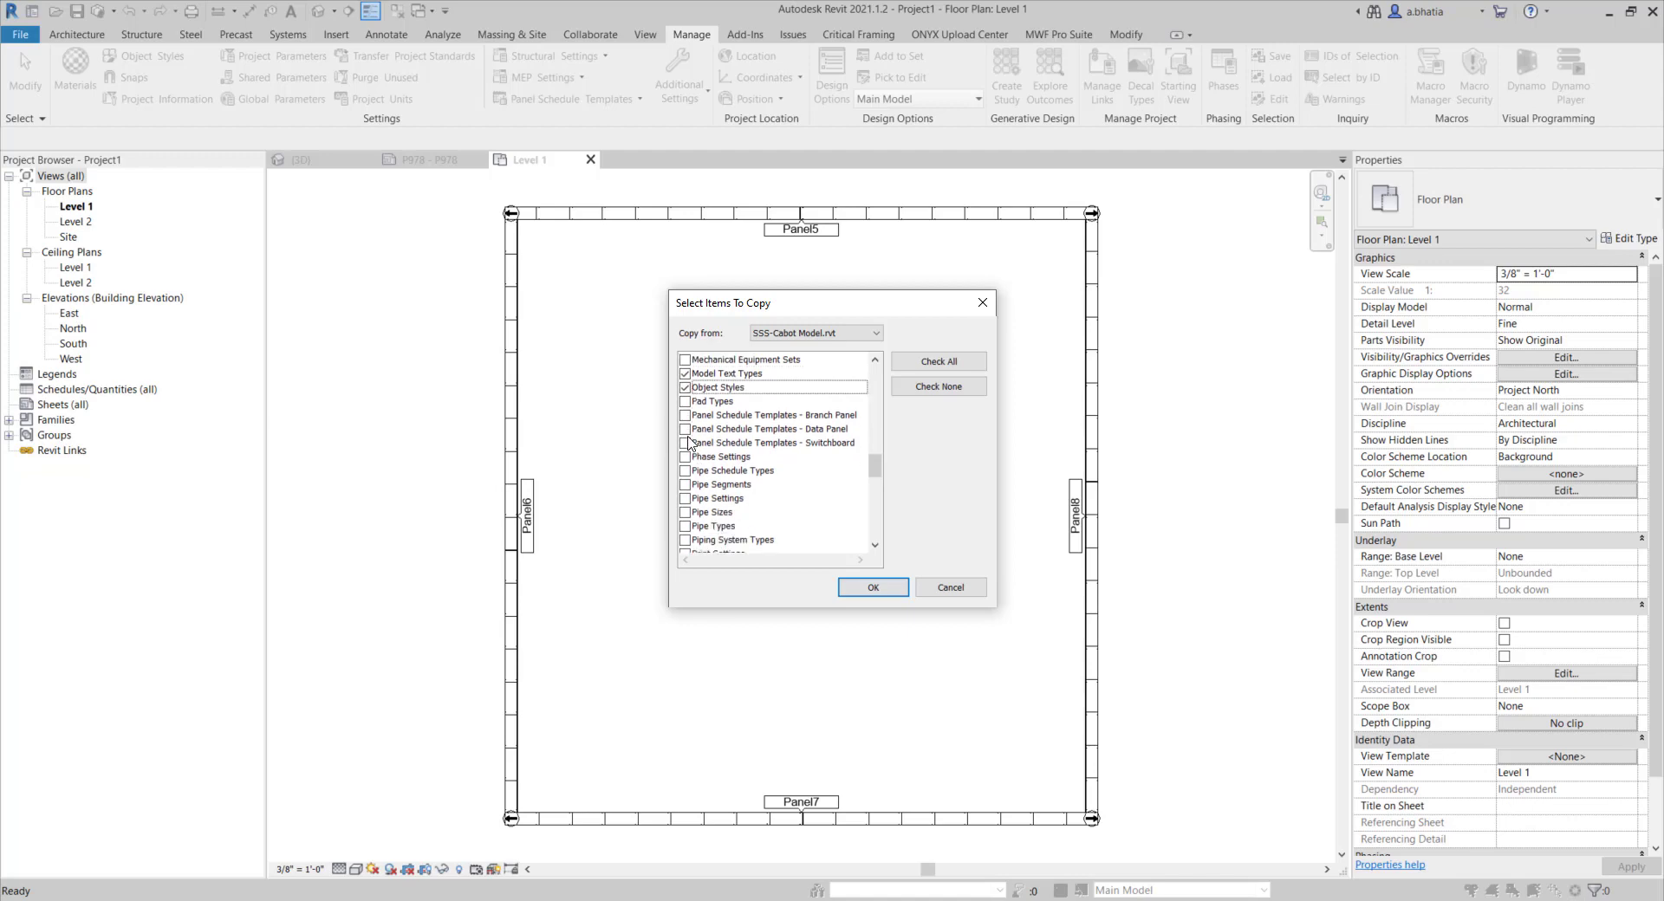
pyautogui.scroll(-3)
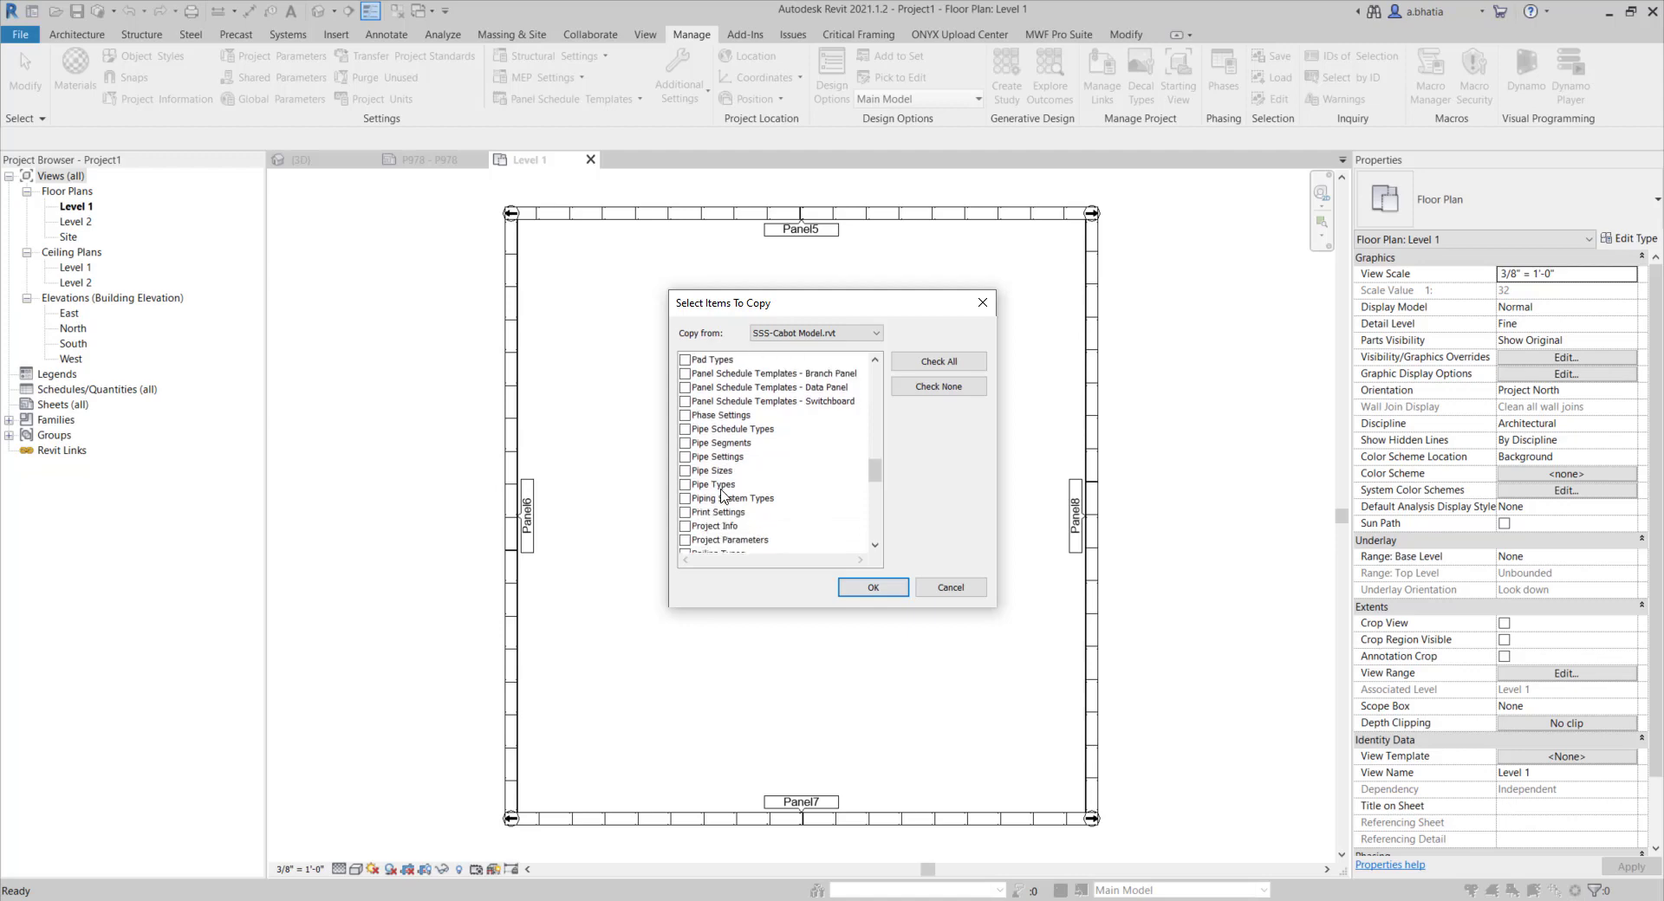
pyautogui.scroll(-3)
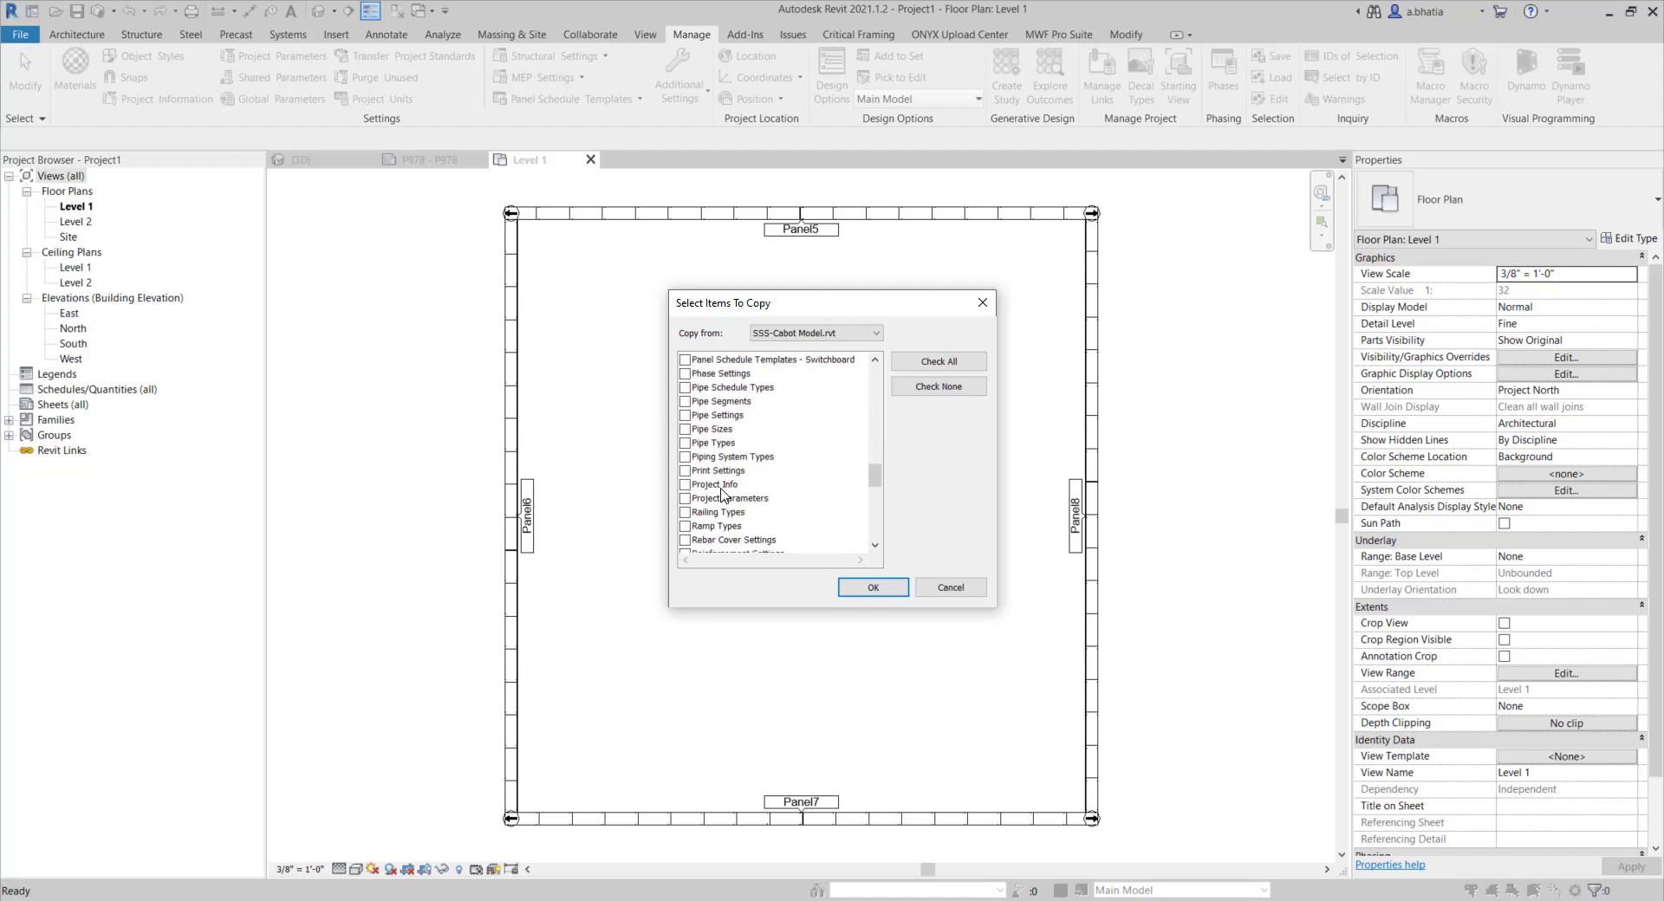
pyautogui.scroll(-3)
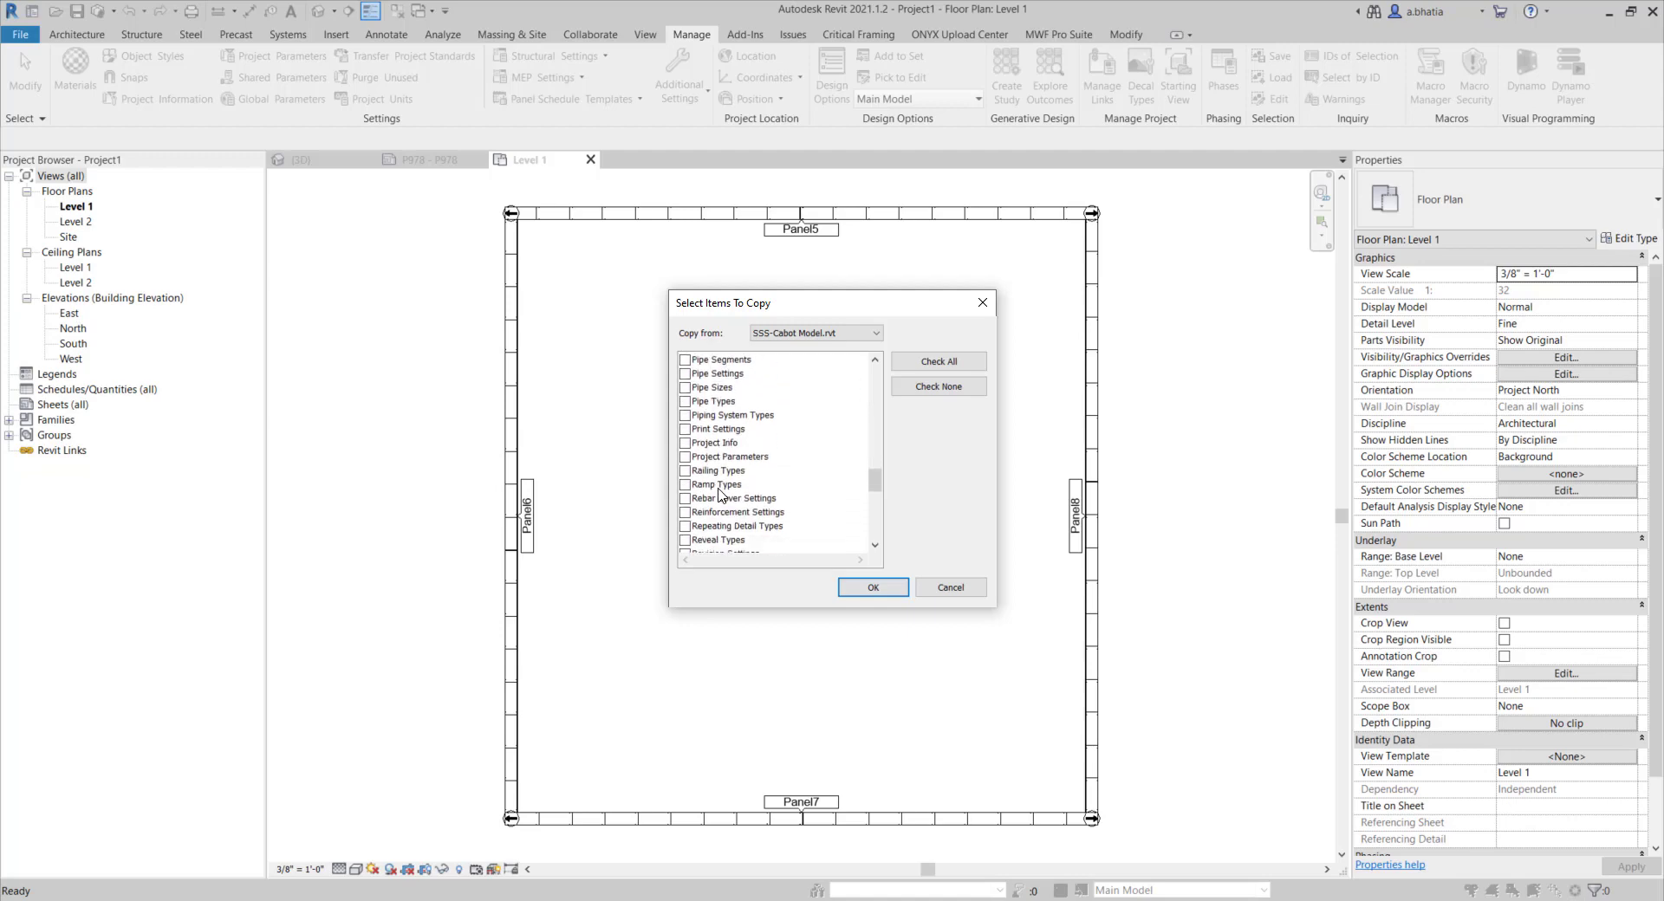
pyautogui.moveTo(705, 450)
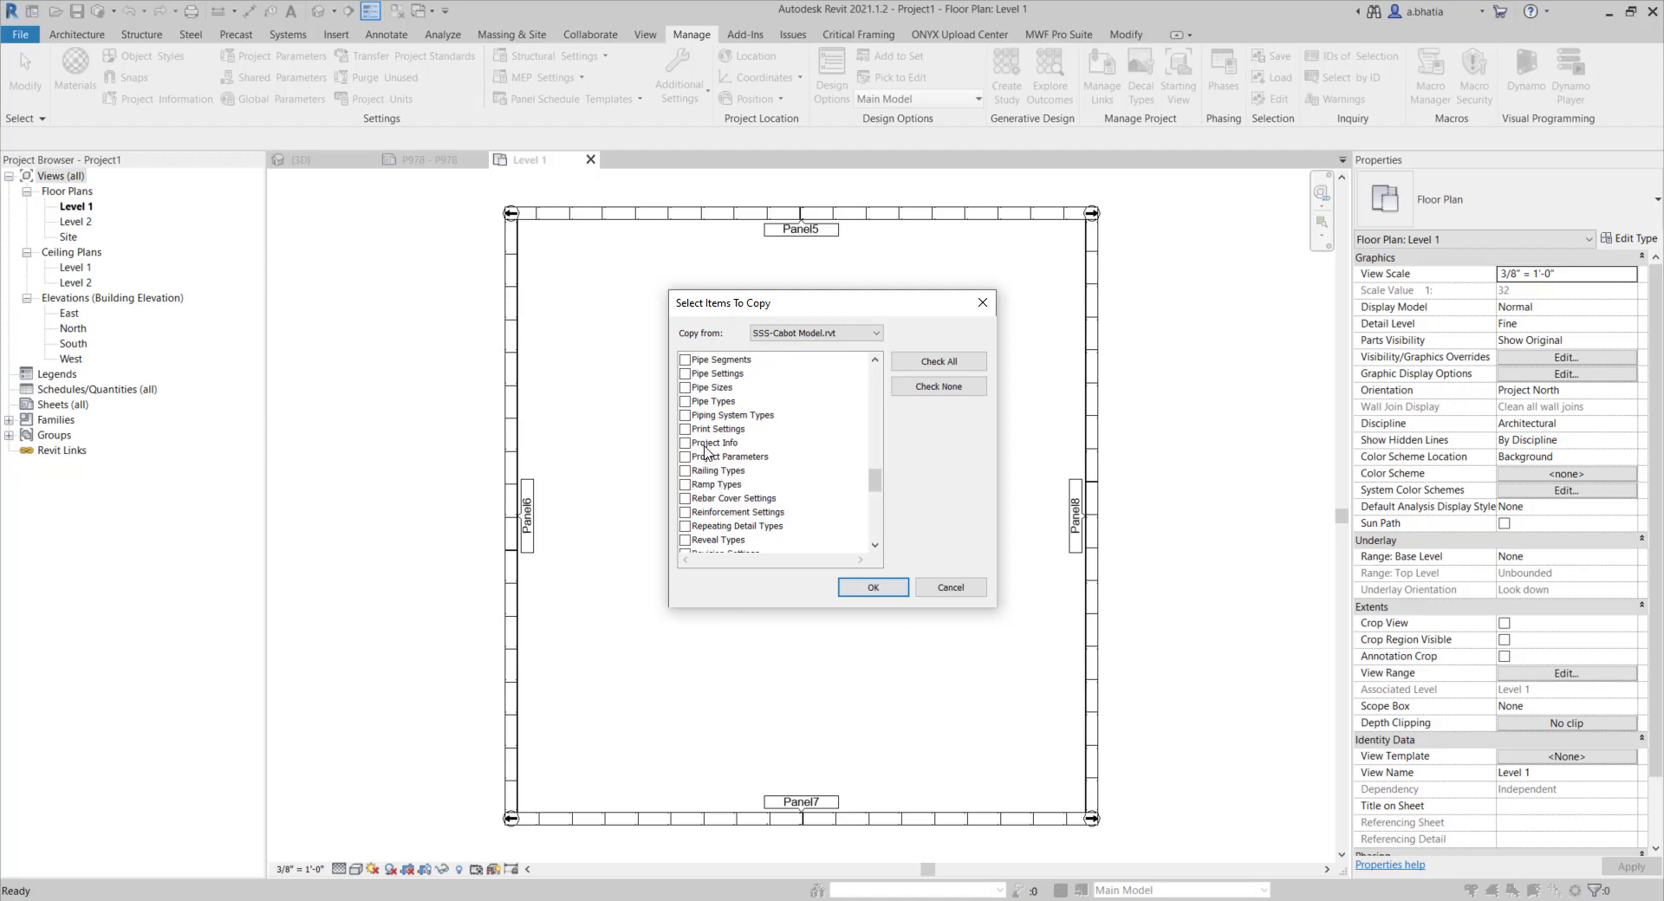
pyautogui.click(684, 428)
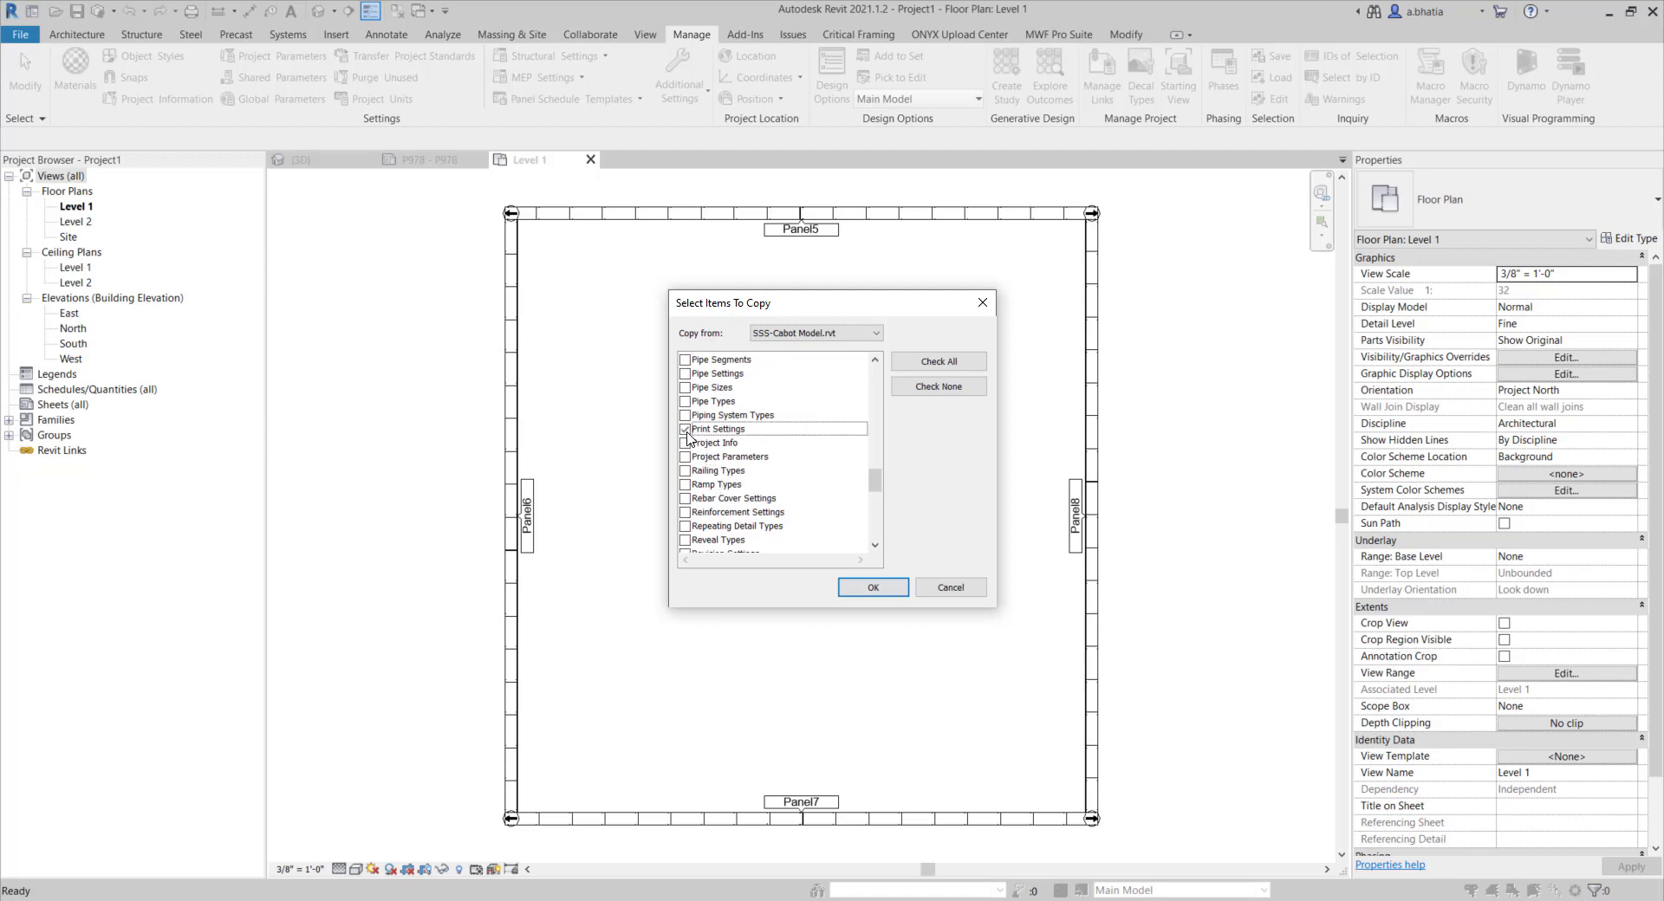
pyautogui.click(685, 429)
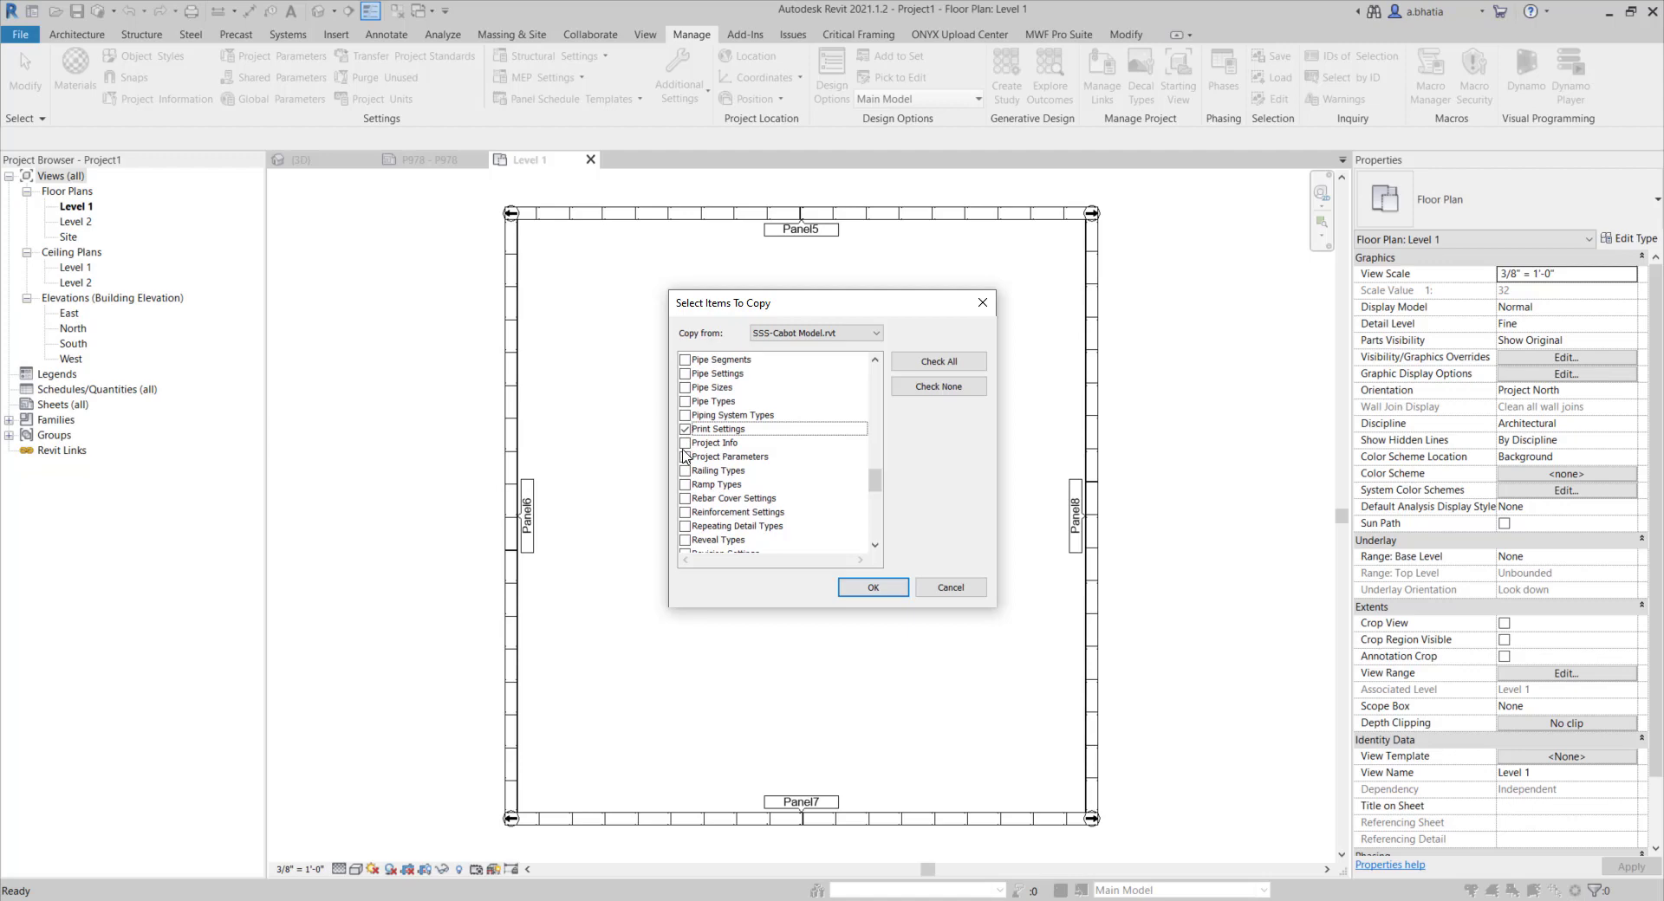
pyautogui.moveTo(686, 456)
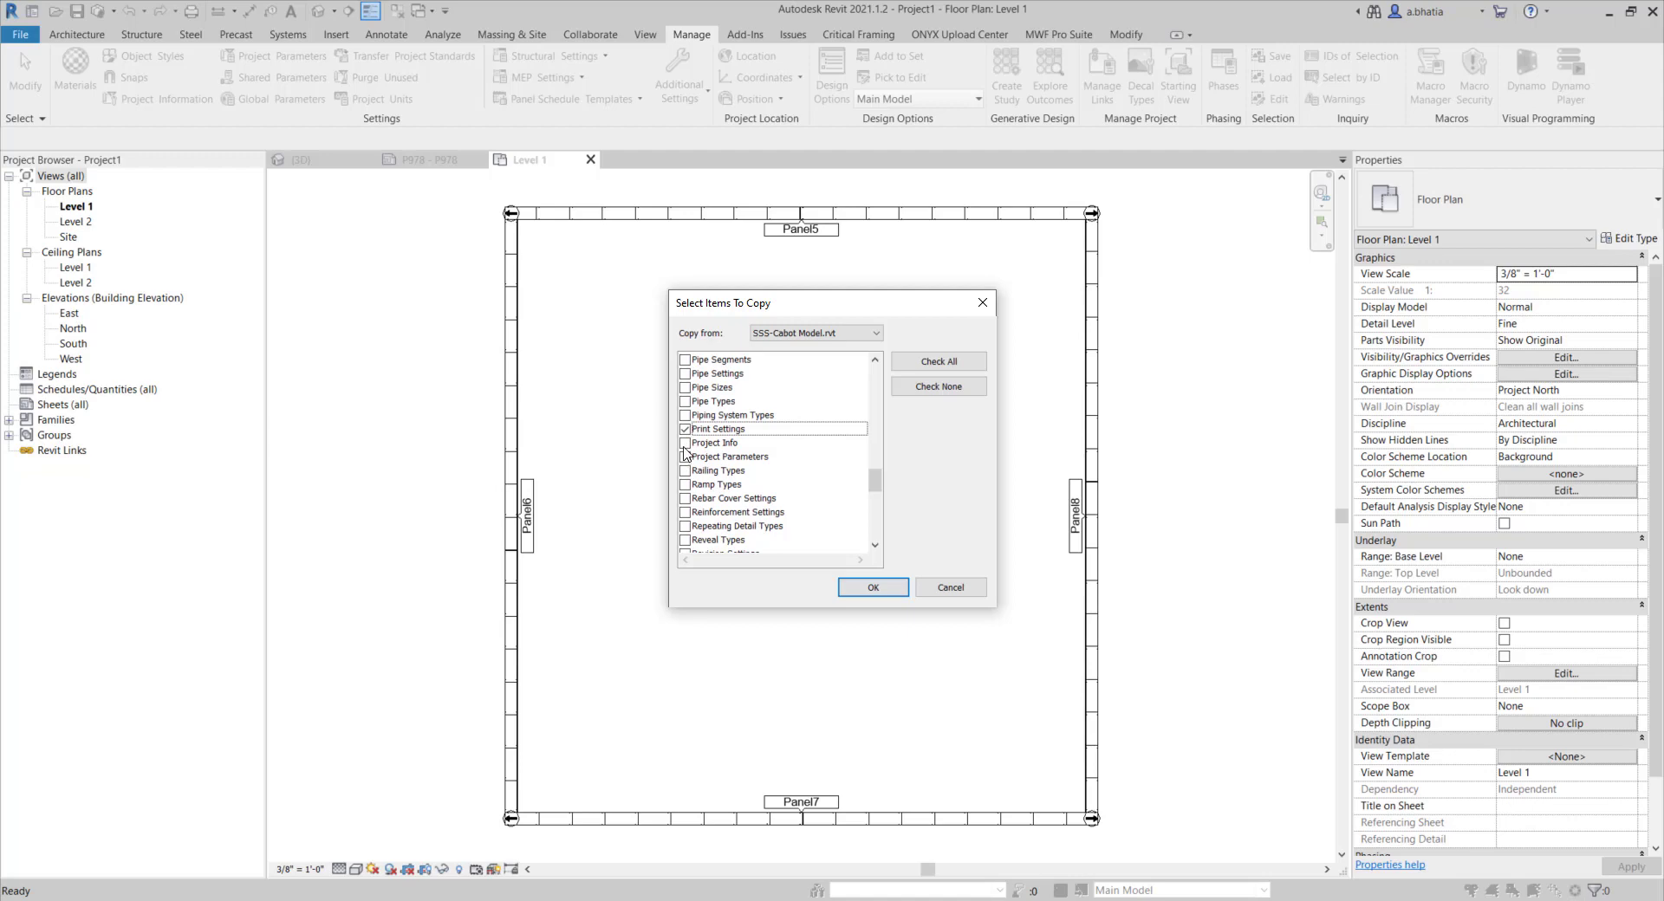
pyautogui.click(686, 442)
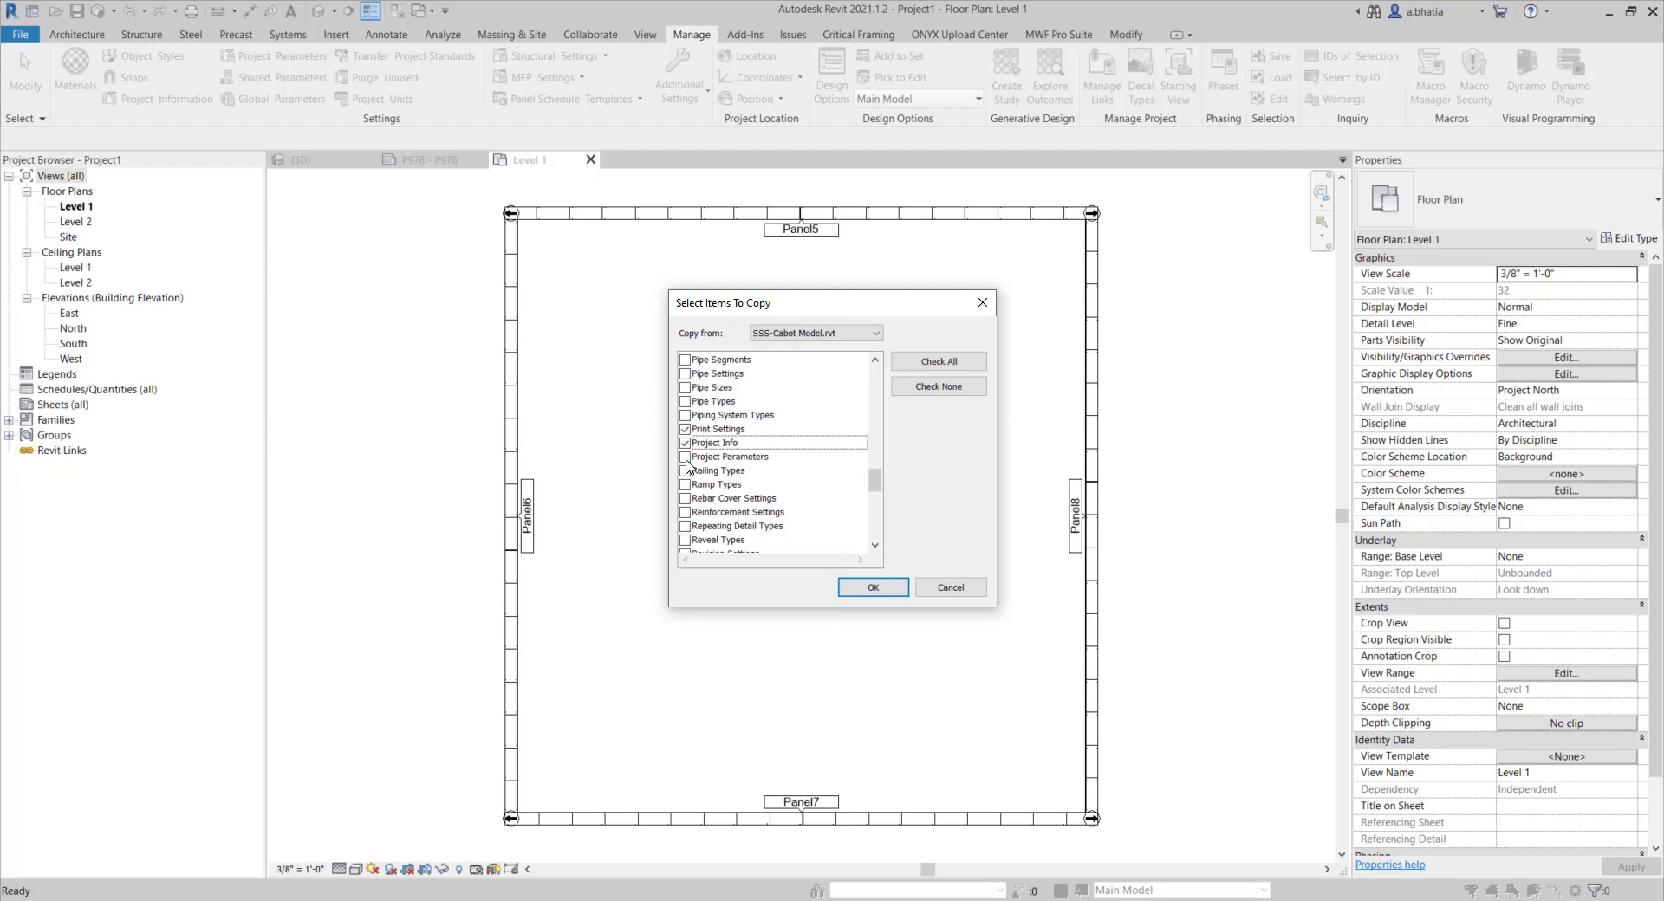
# Mark Text Types for copying further down the list.
pyautogui.scroll(-3)
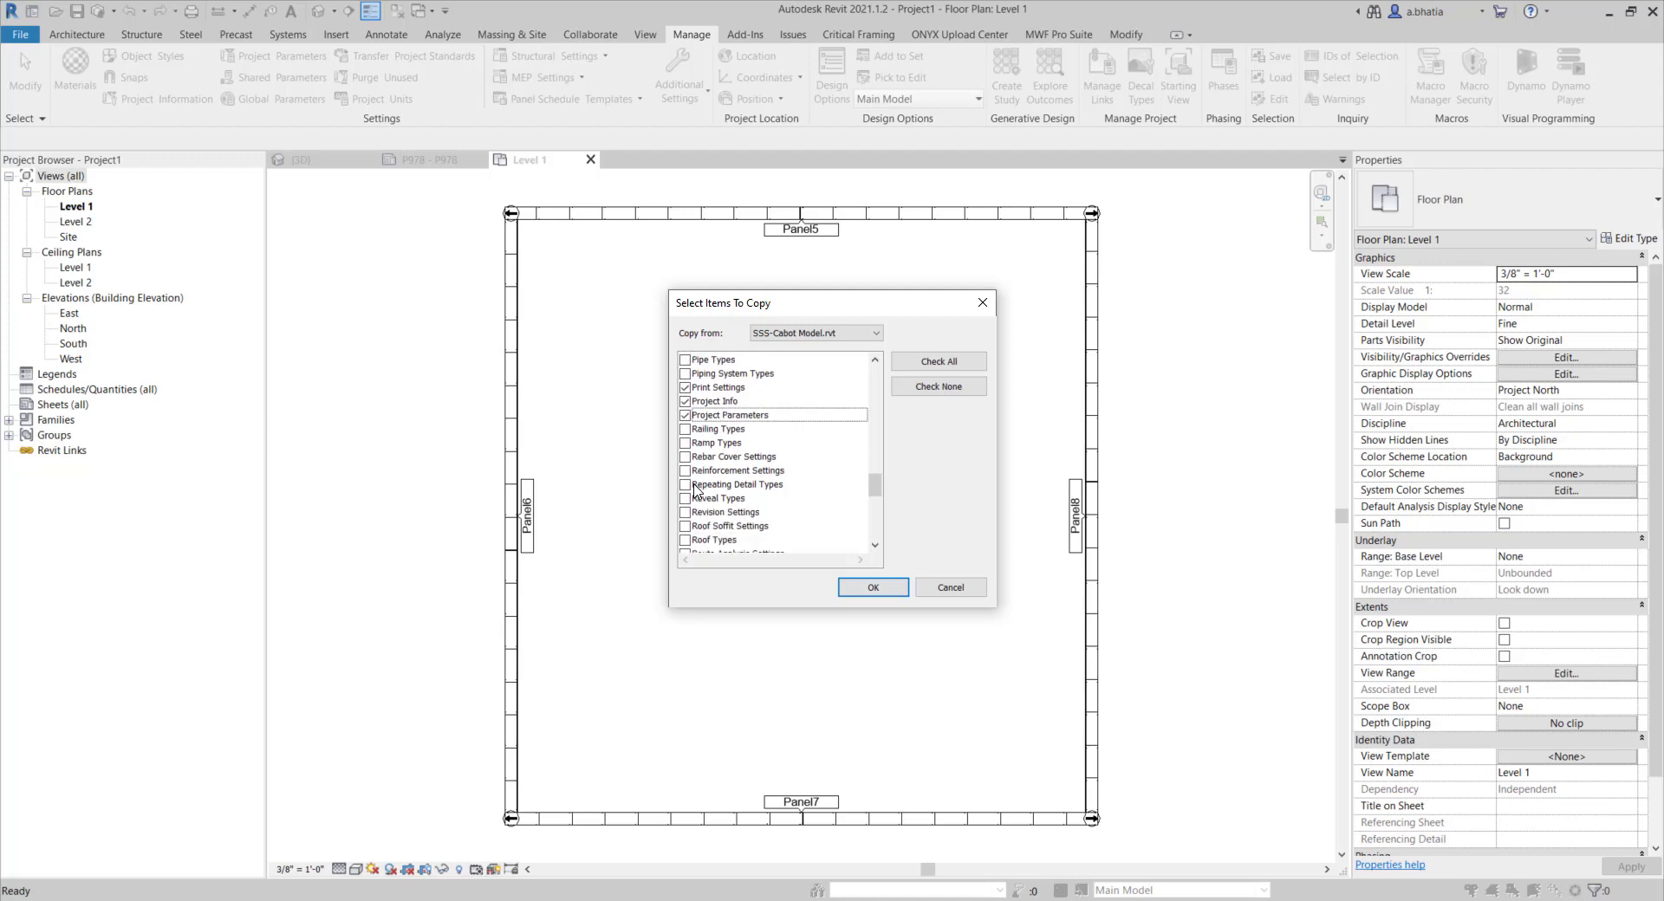
pyautogui.scroll(-3)
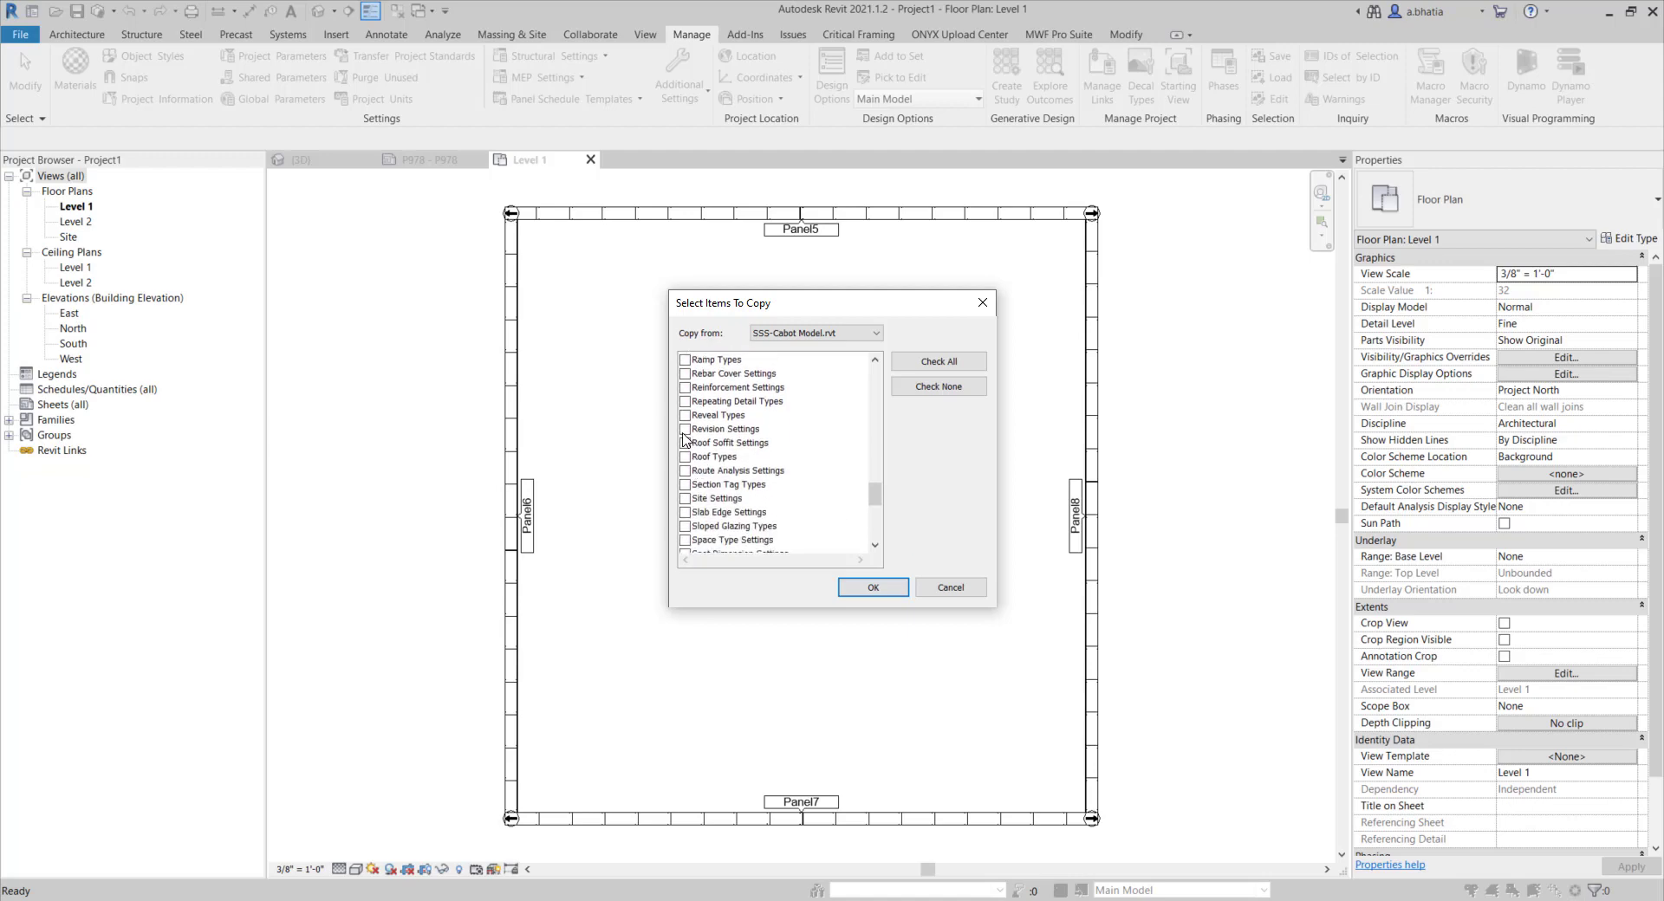
pyautogui.scroll(-3)
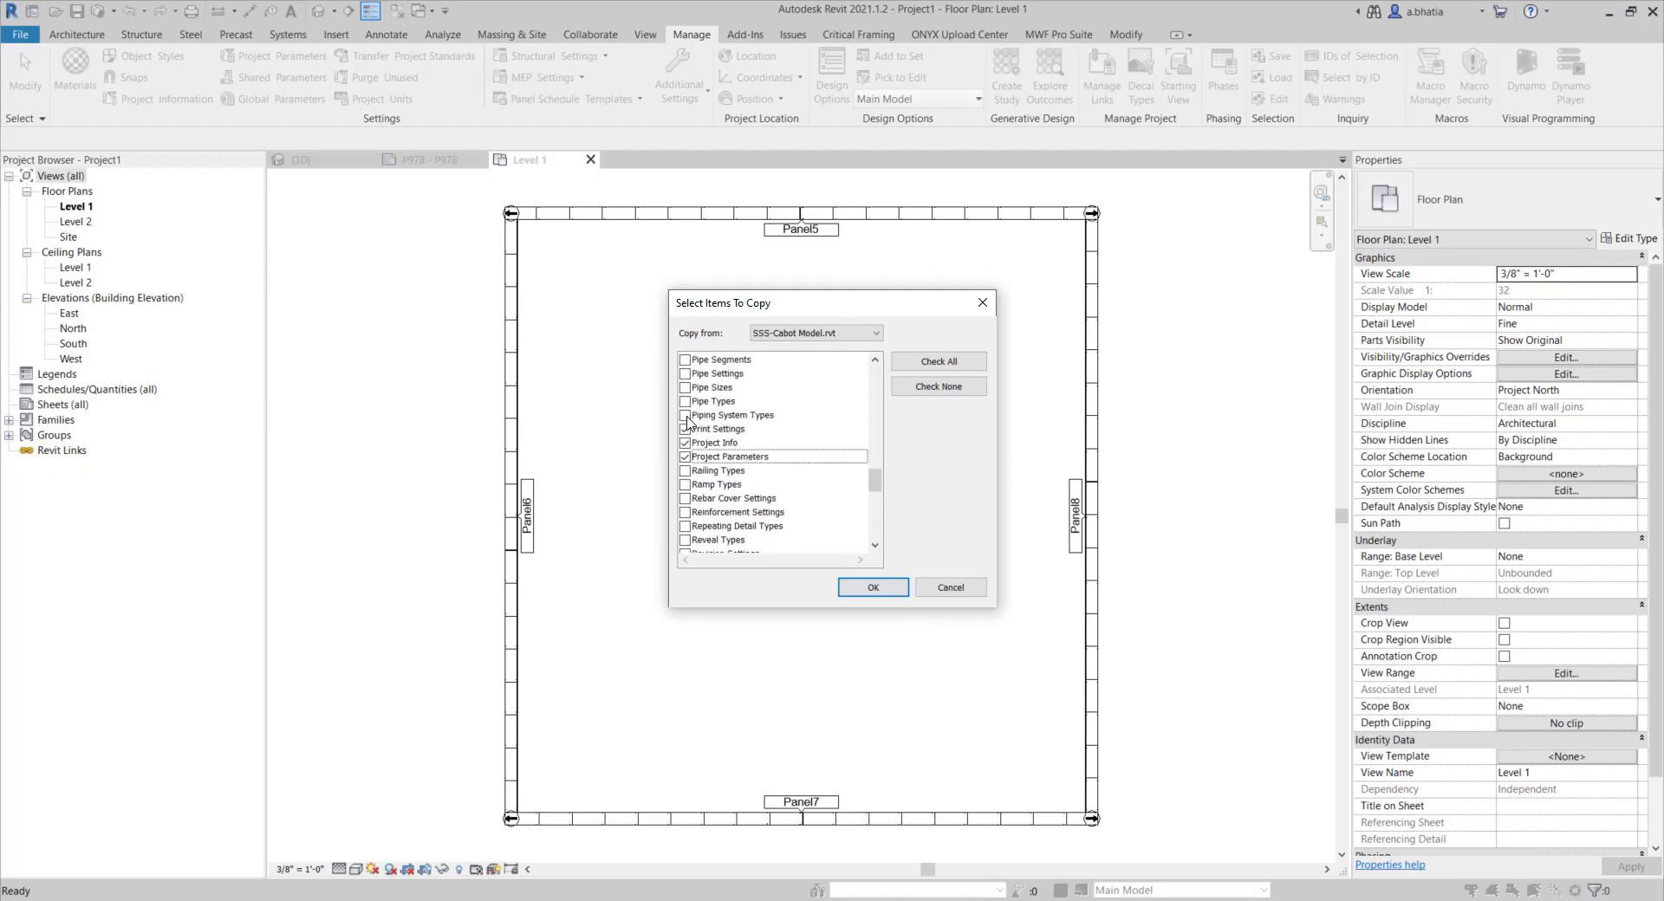
pyautogui.scroll(-3)
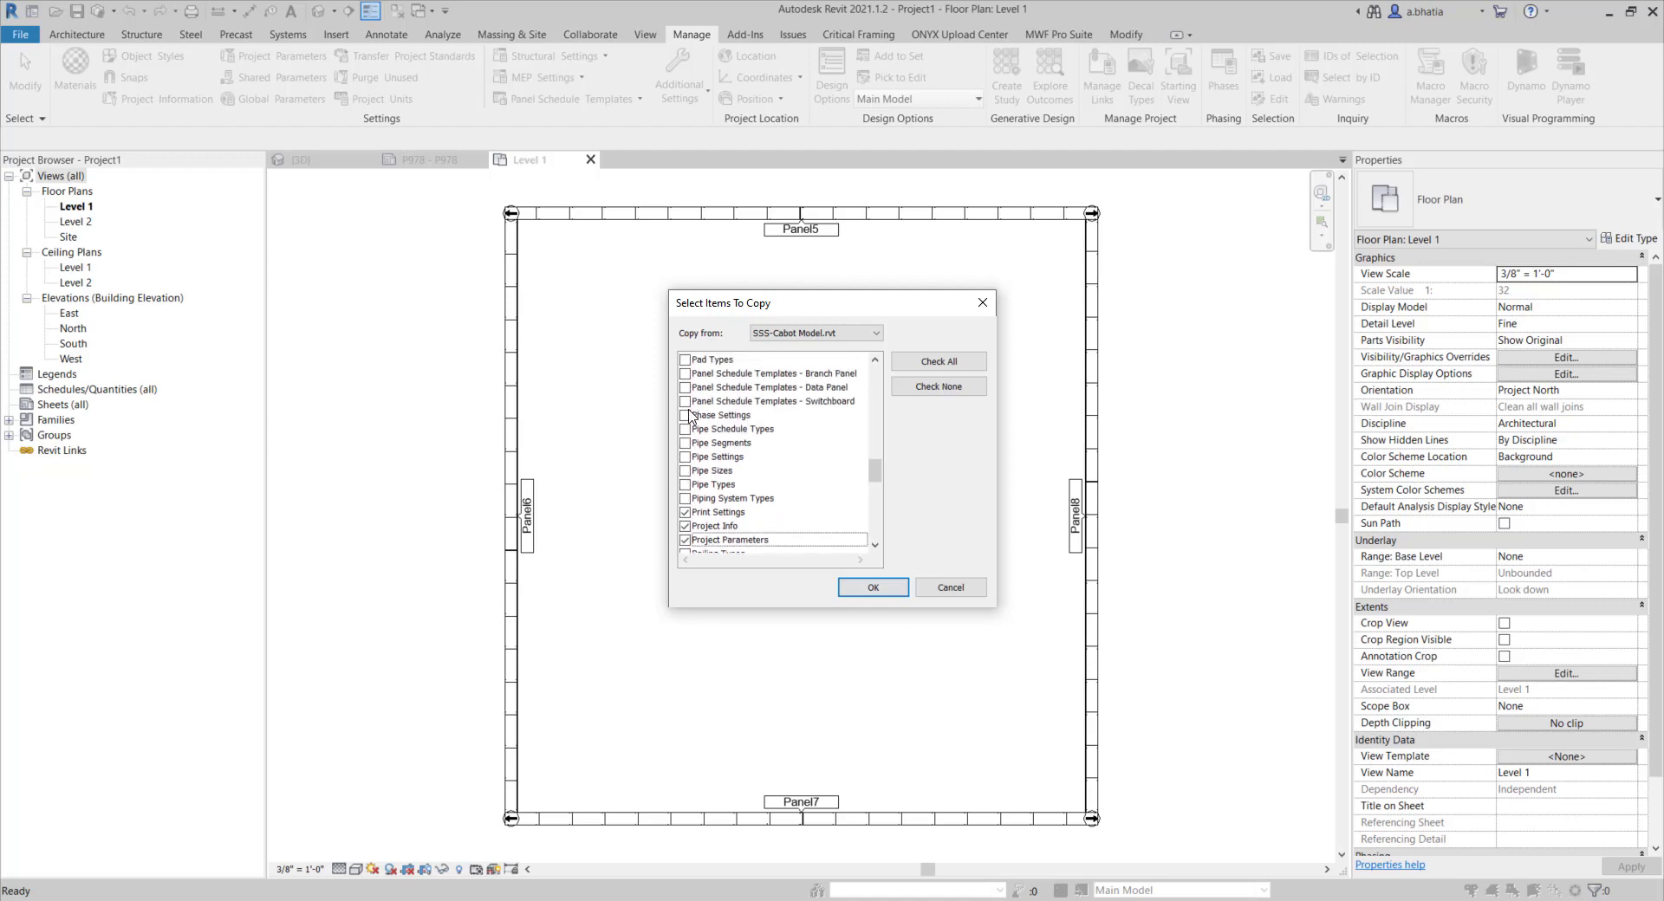
pyautogui.scroll(-3)
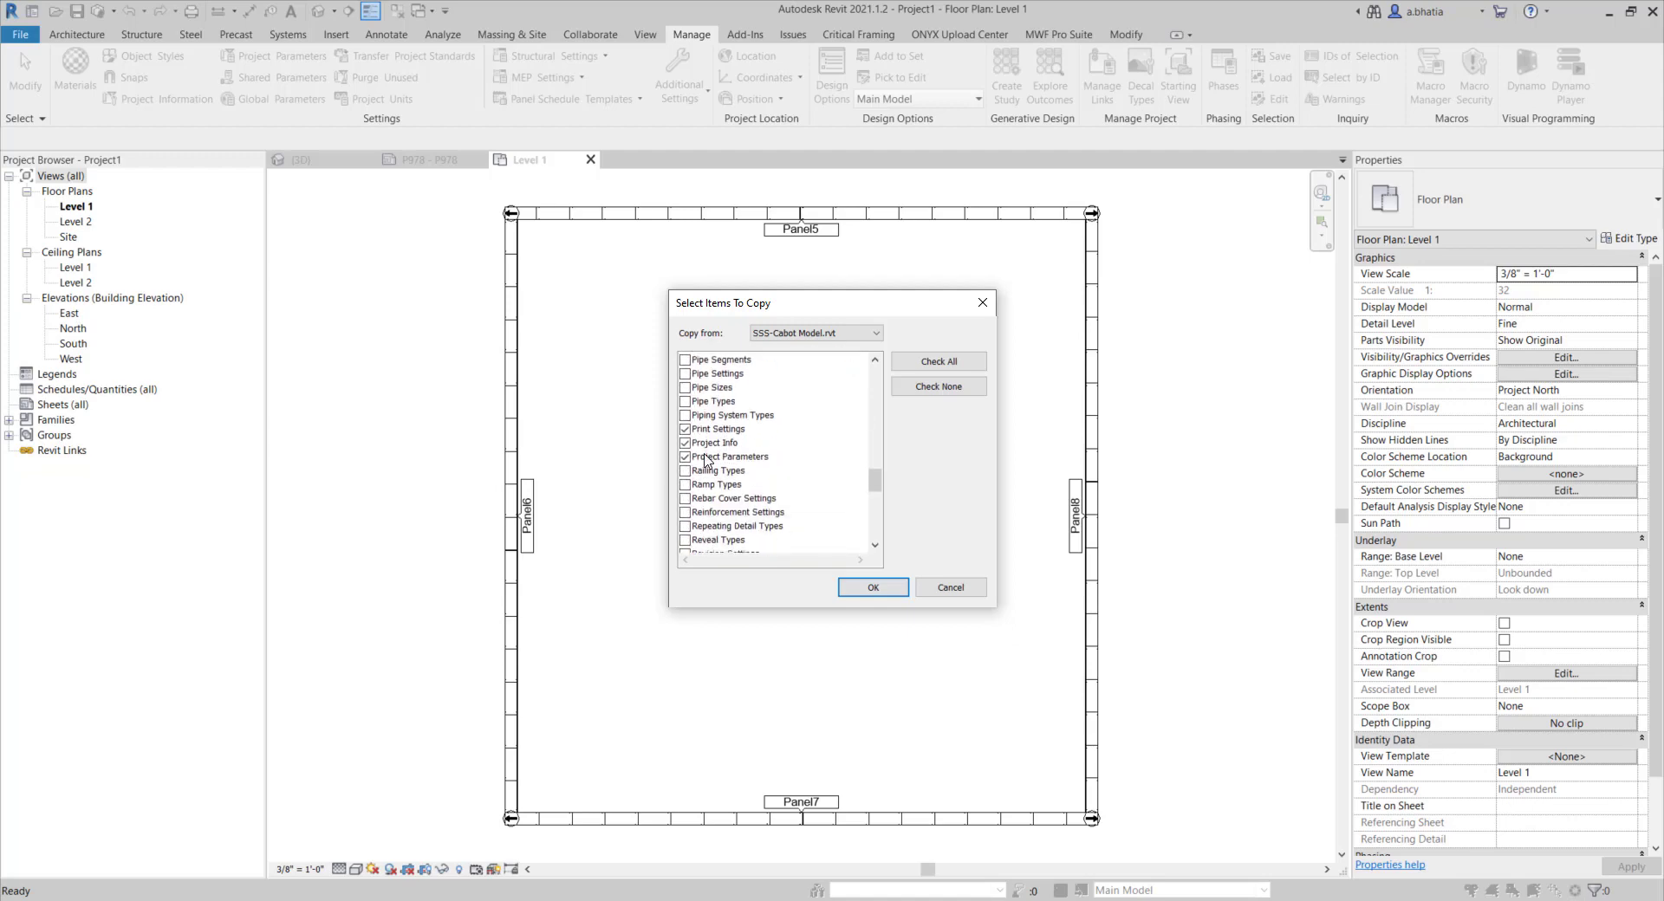
pyautogui.scroll(-3)
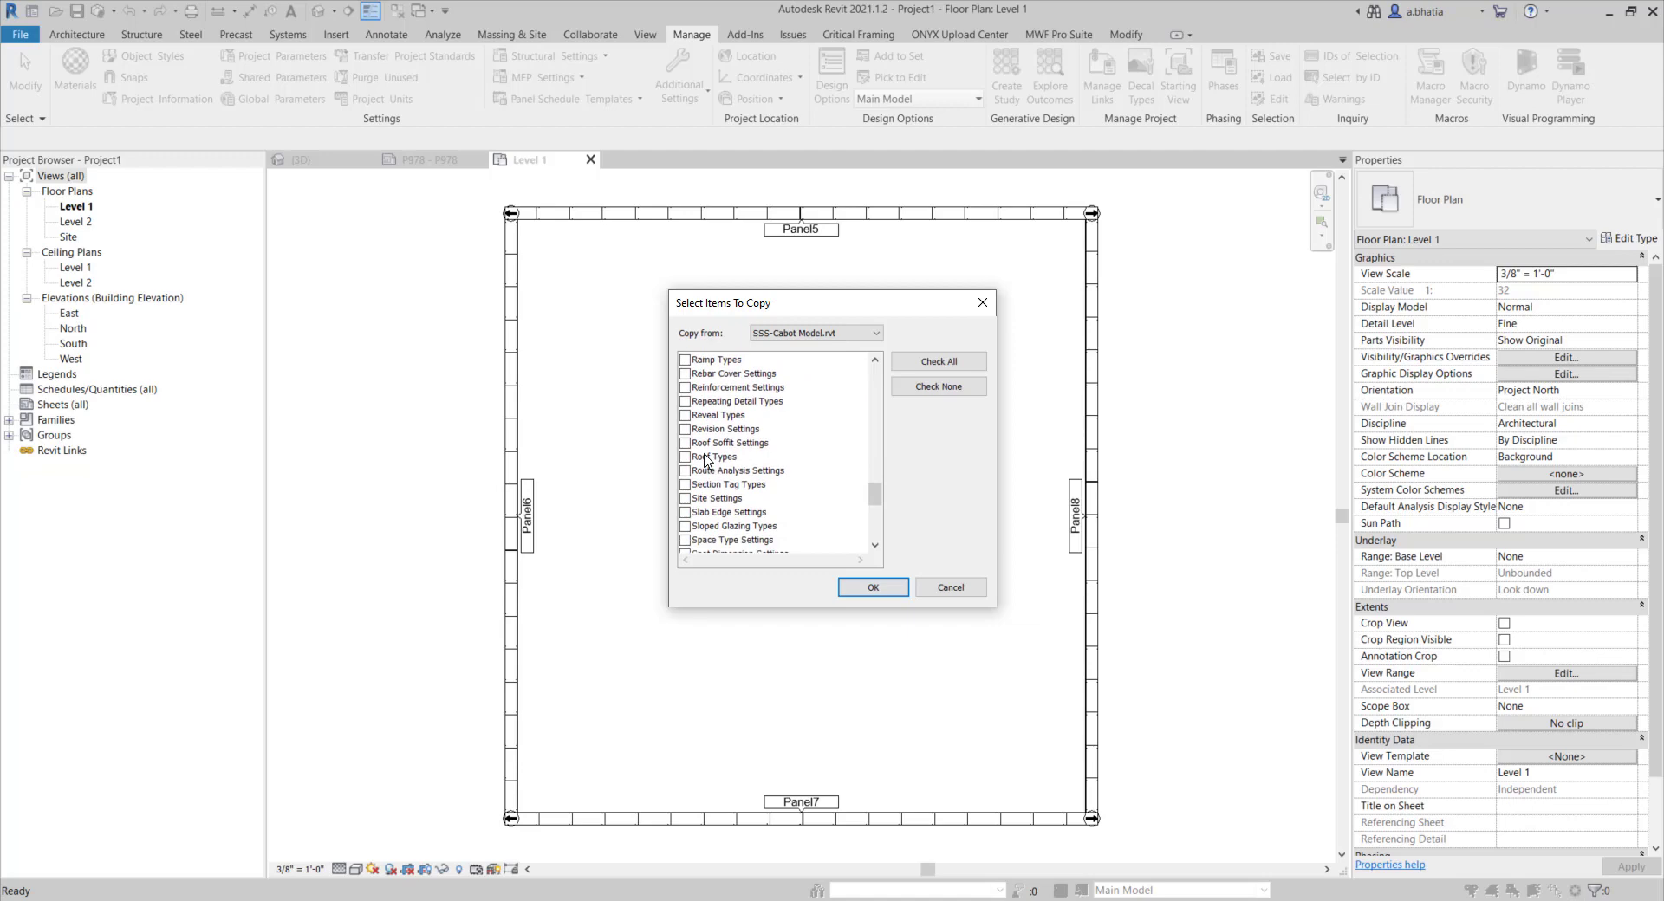
pyautogui.scroll(-3)
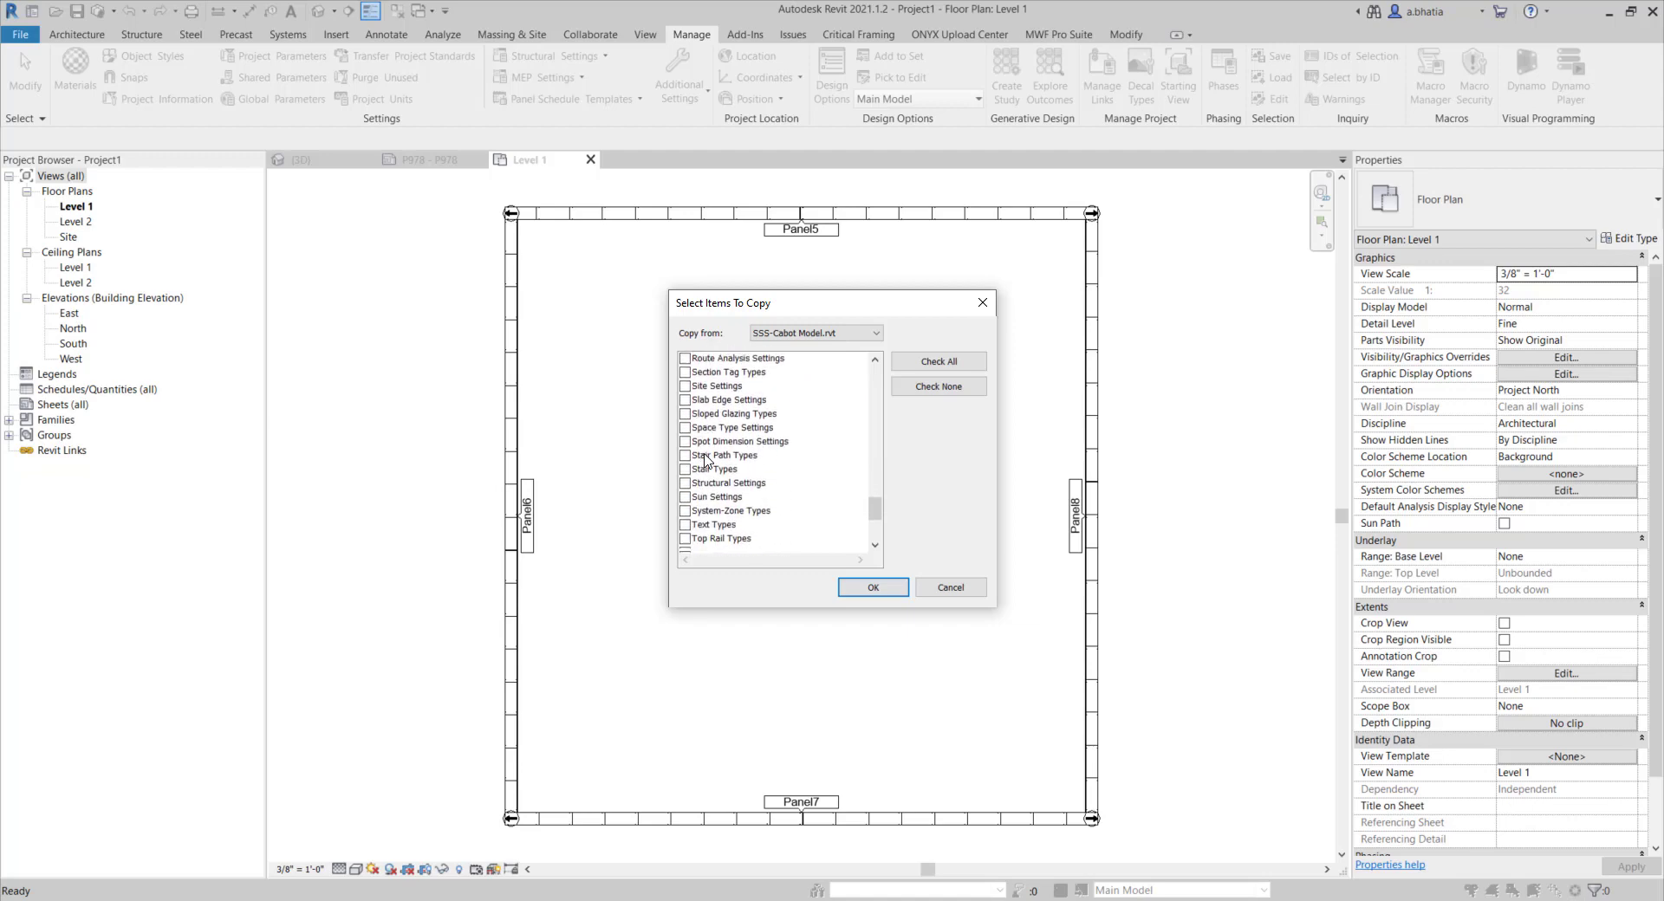
pyautogui.scroll(-3)
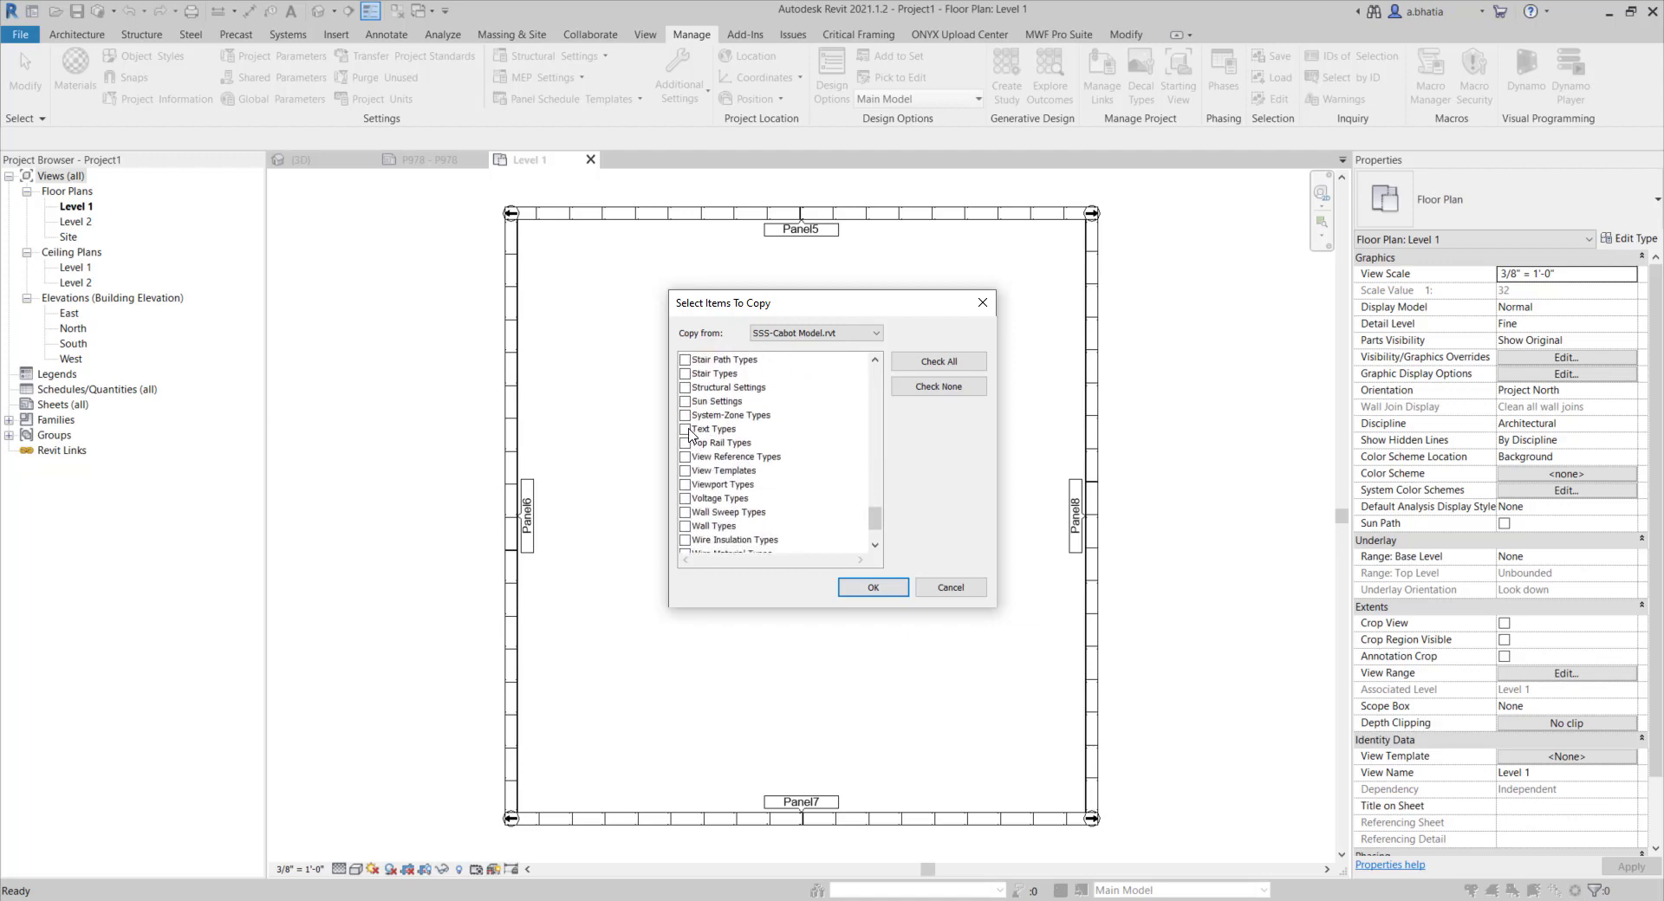
pyautogui.click(684, 389)
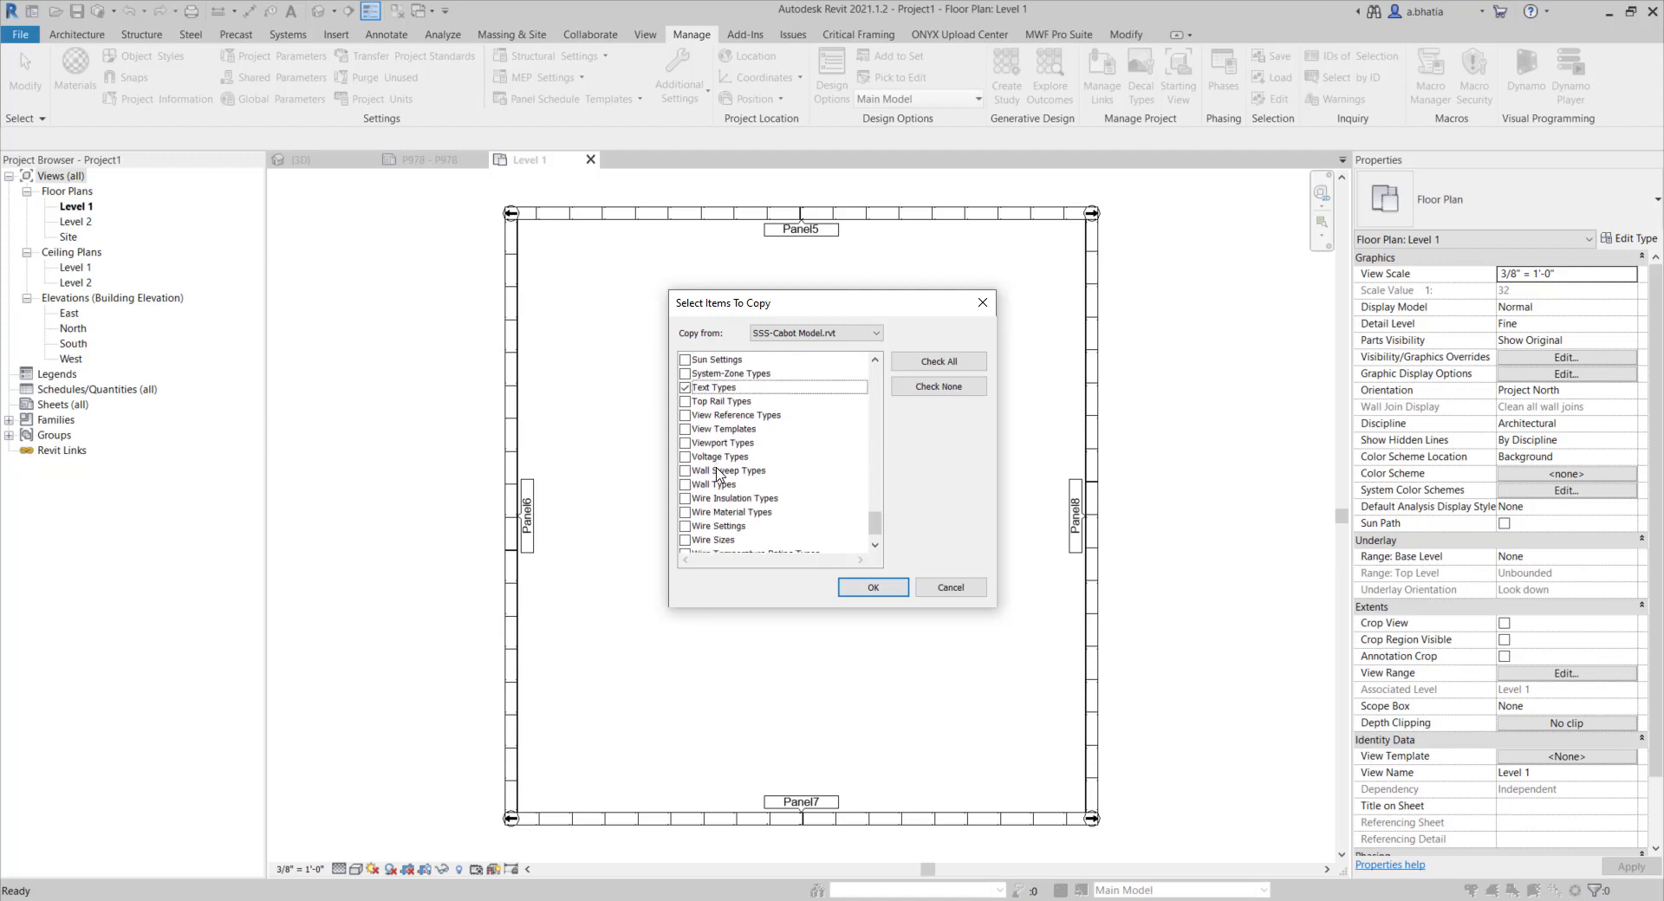
pyautogui.moveTo(710, 499)
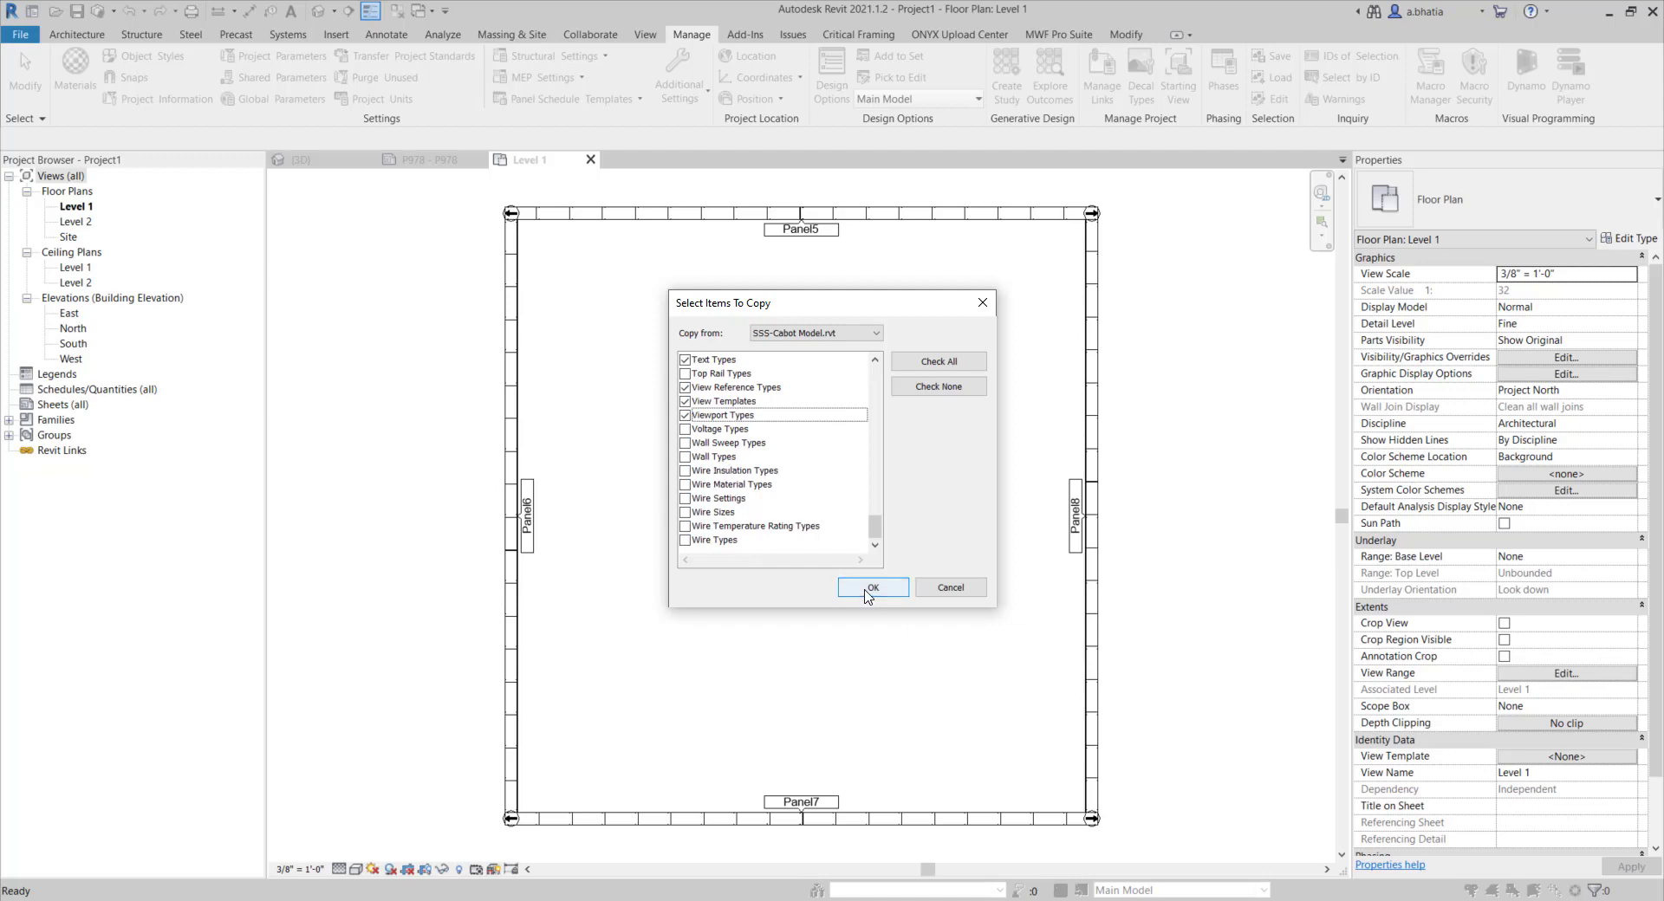
# Copy the checked standards into Project1, overwriting duplicate types.
pyautogui.click(872, 588)
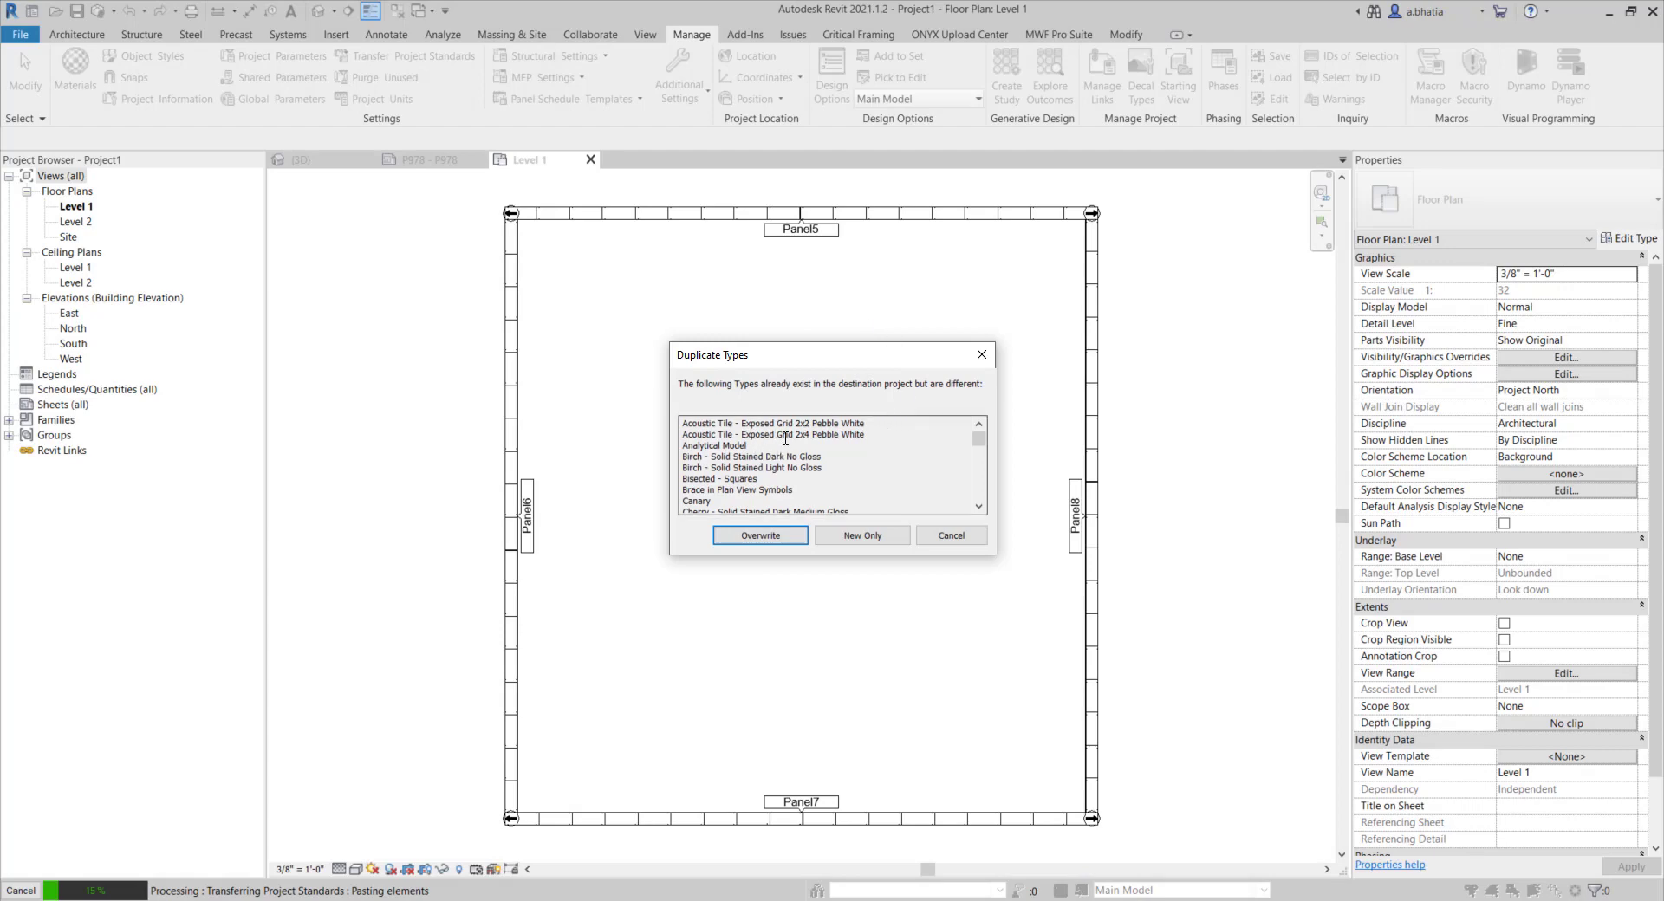
pyautogui.moveTo(796, 559)
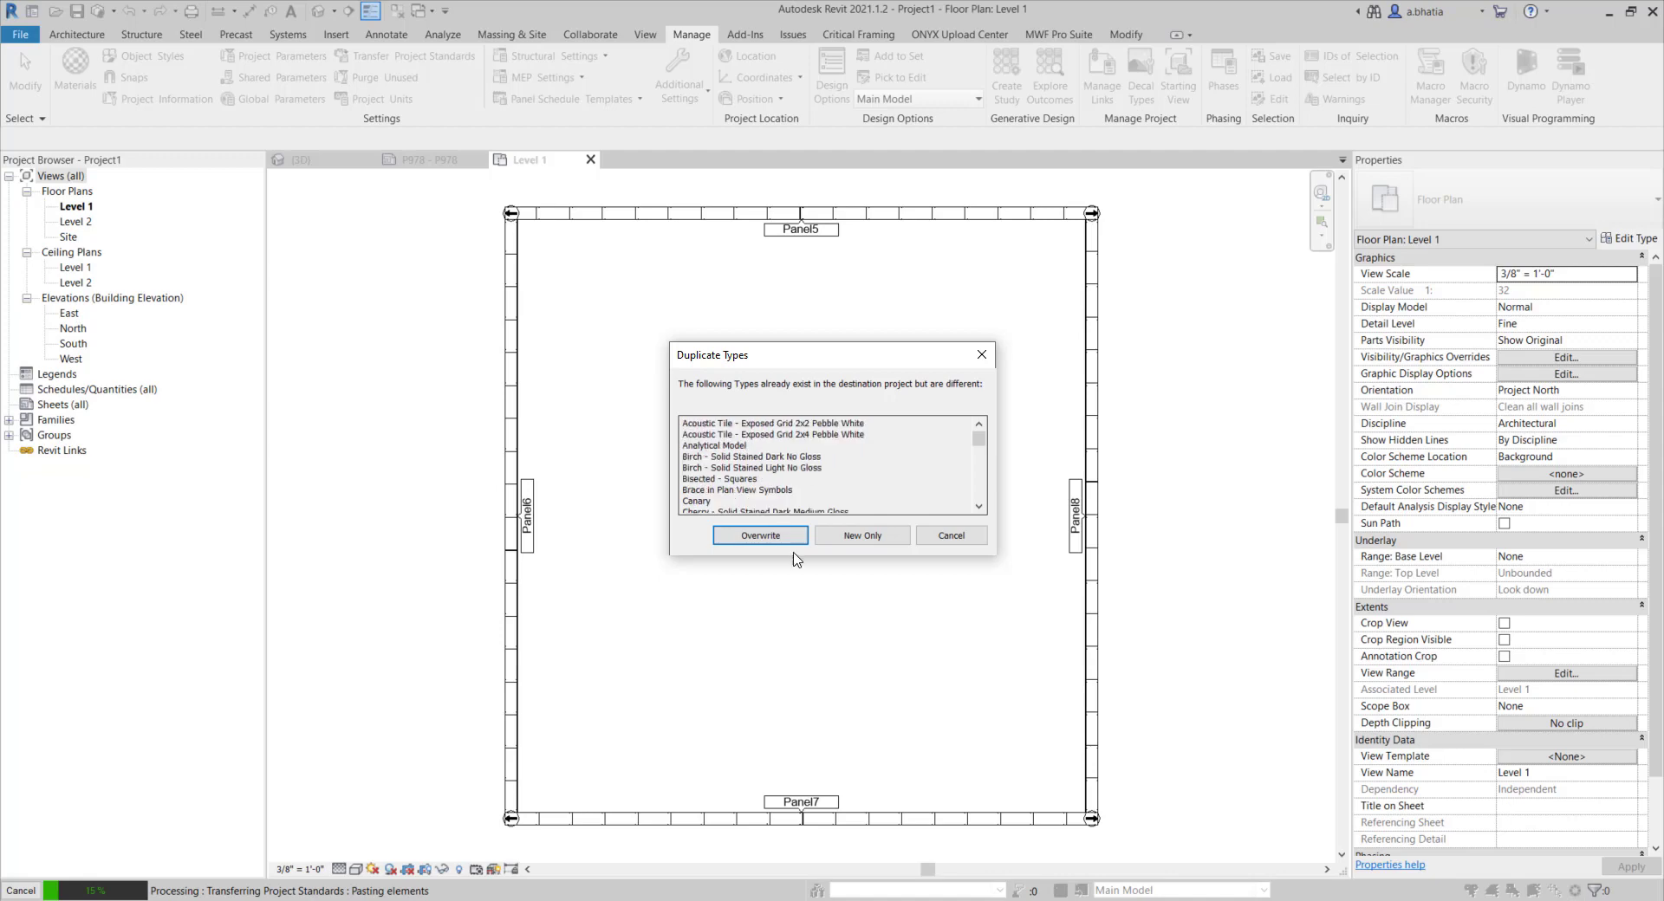
pyautogui.moveTo(864, 557)
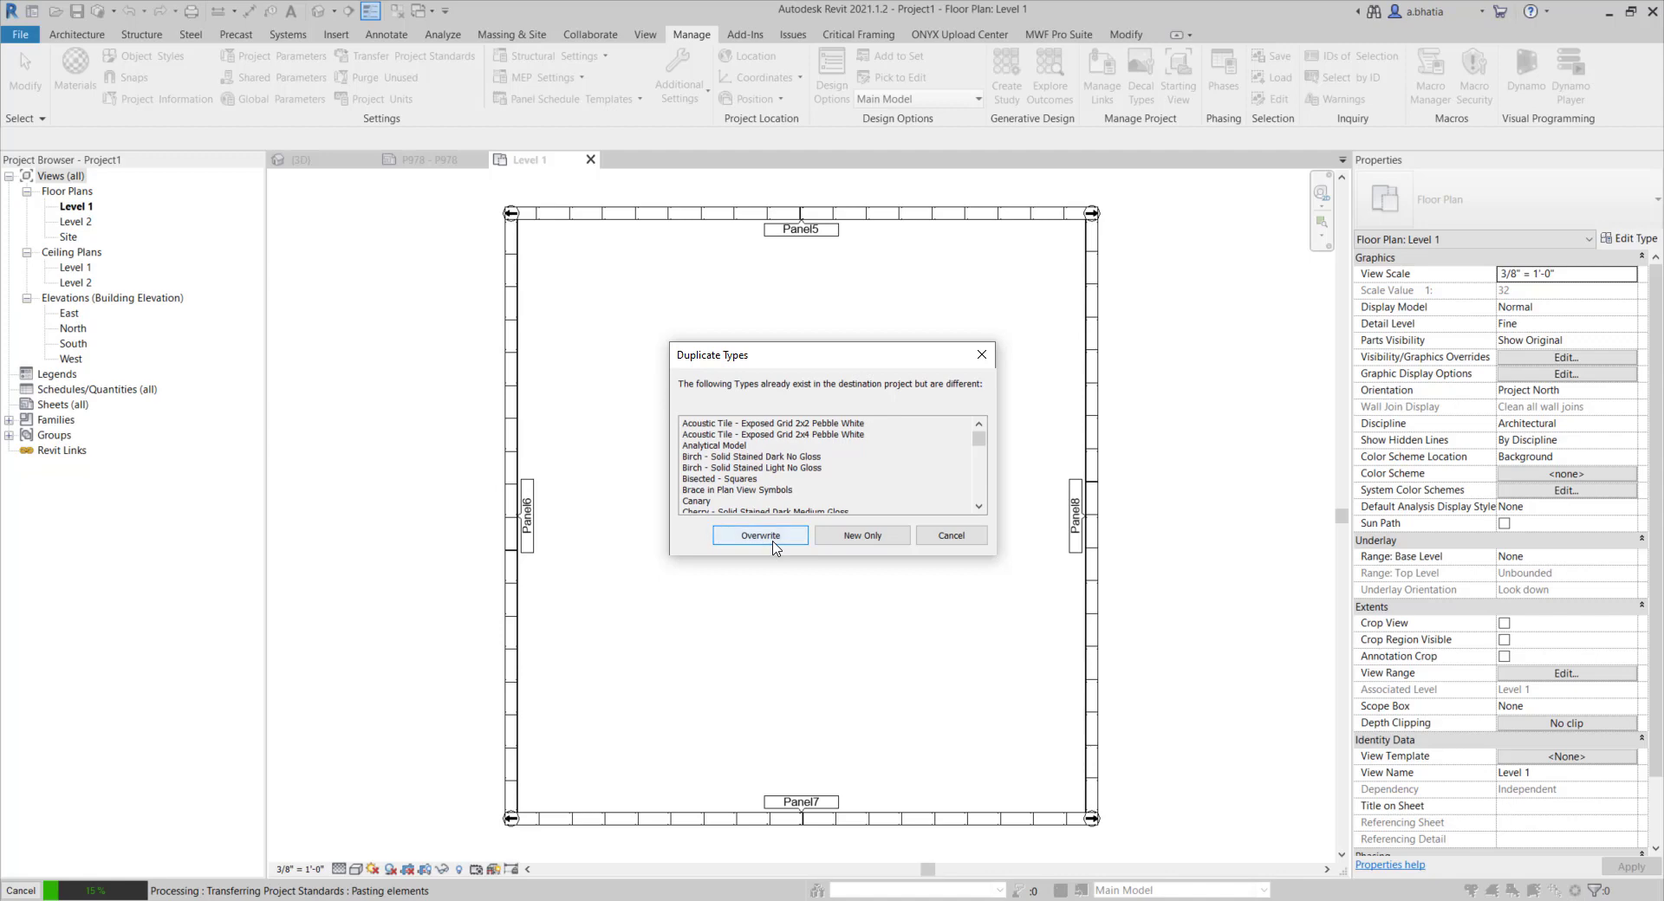
pyautogui.click(760, 535)
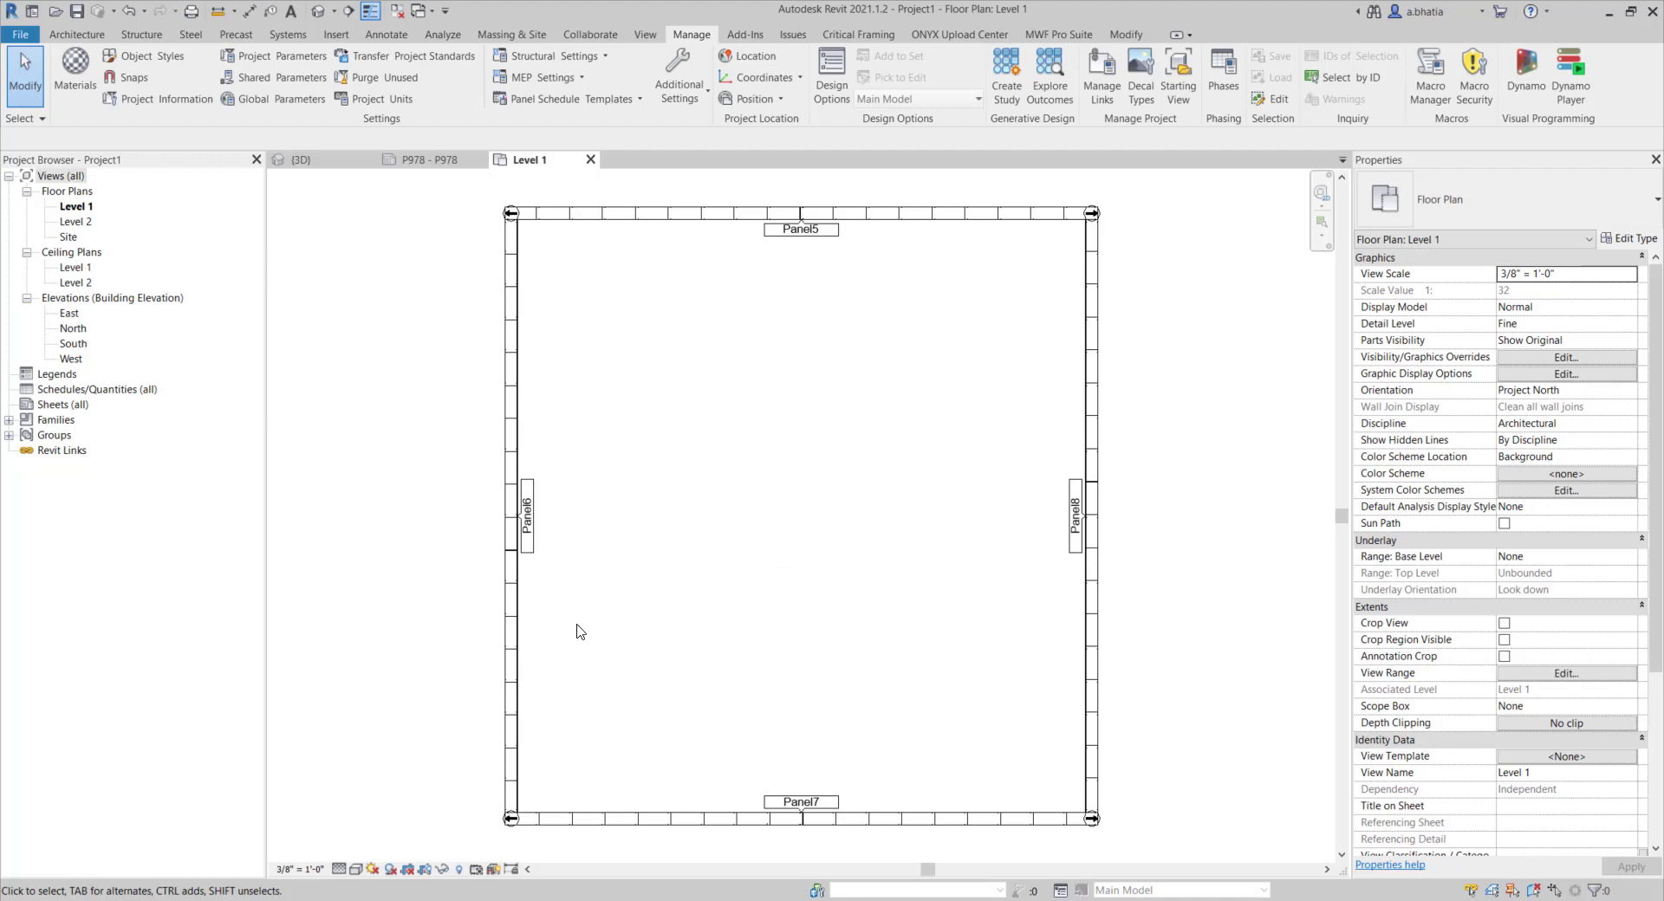
pyautogui.moveTo(894, 682)
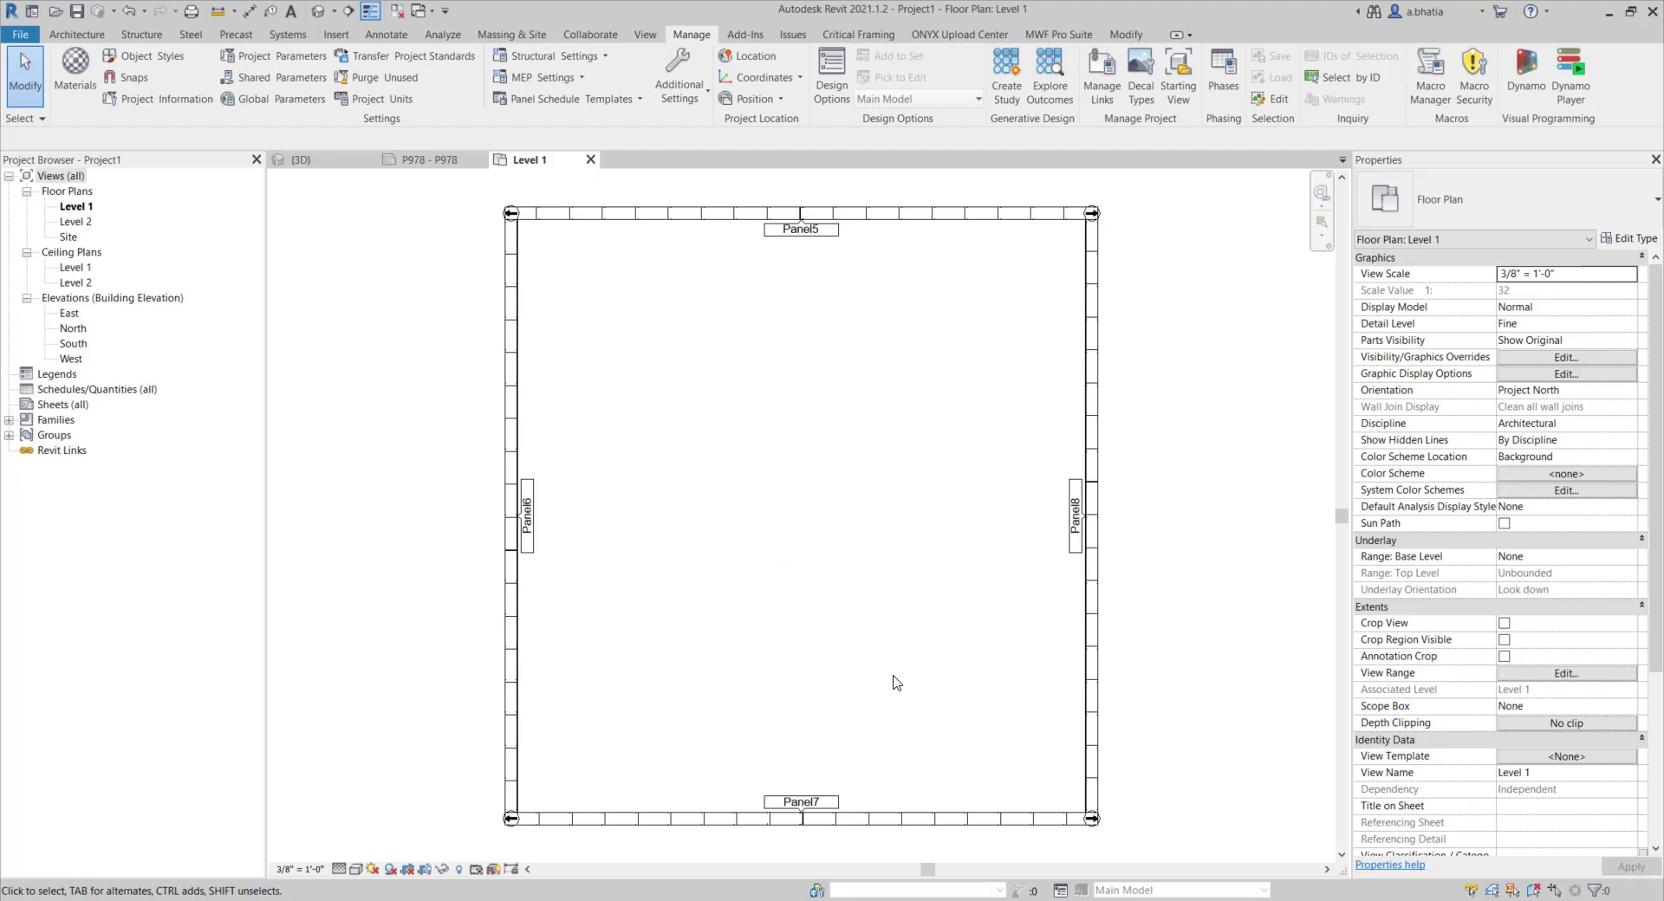
# Bring up Assign View Template from Level 1's View Template <None> property.
pyautogui.click(1566, 755)
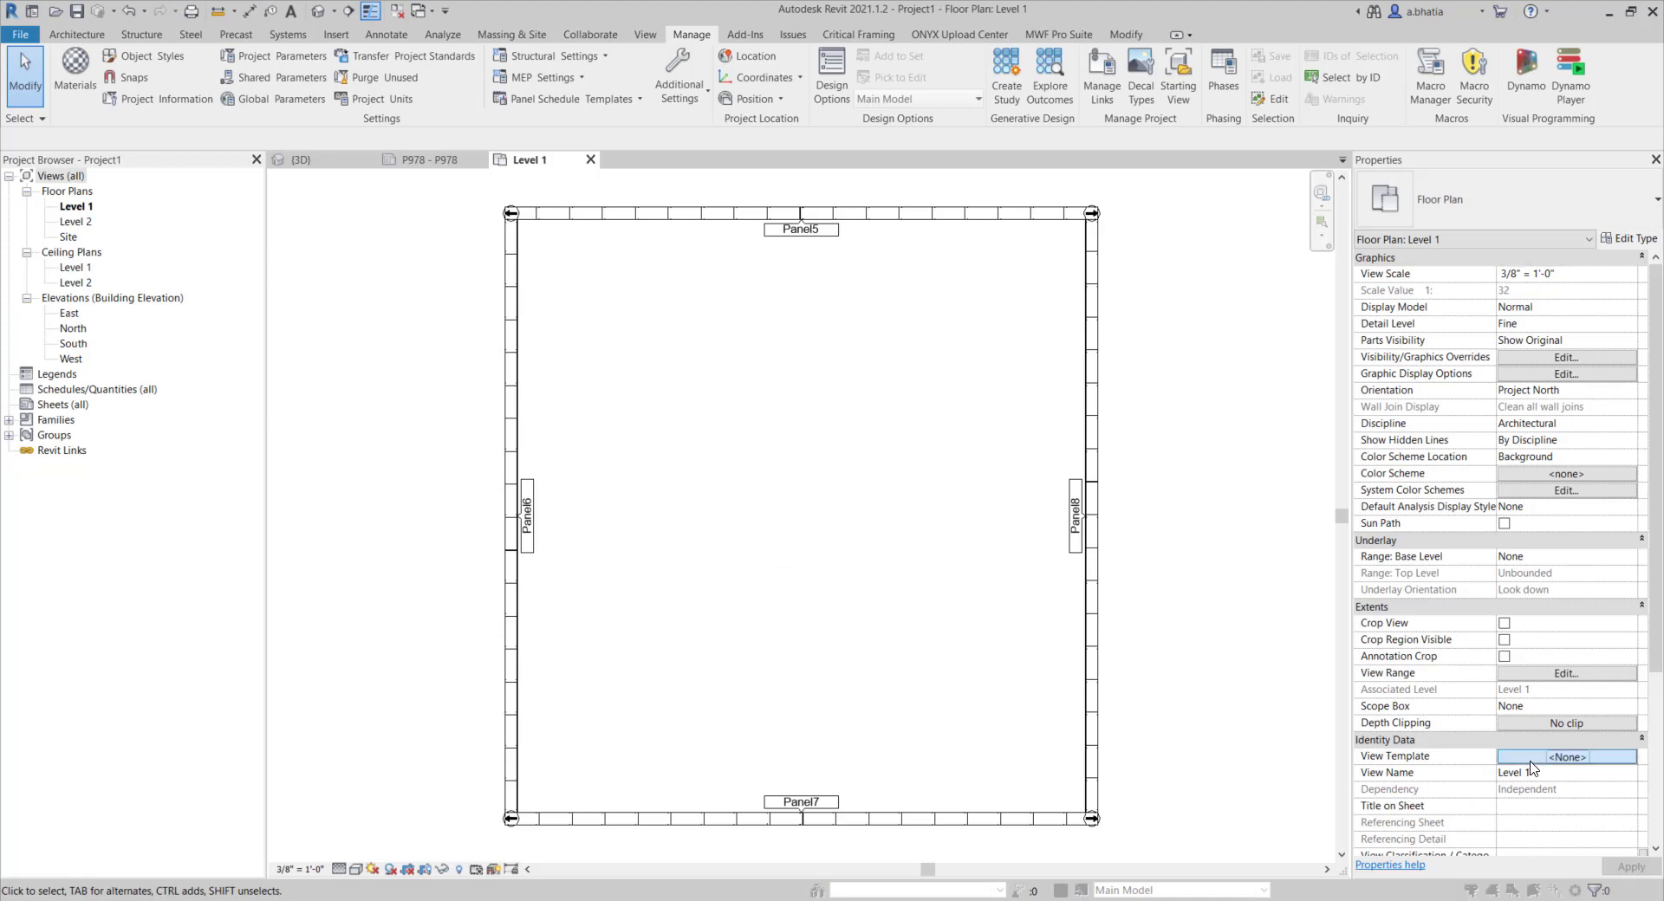
pyautogui.click(1566, 755)
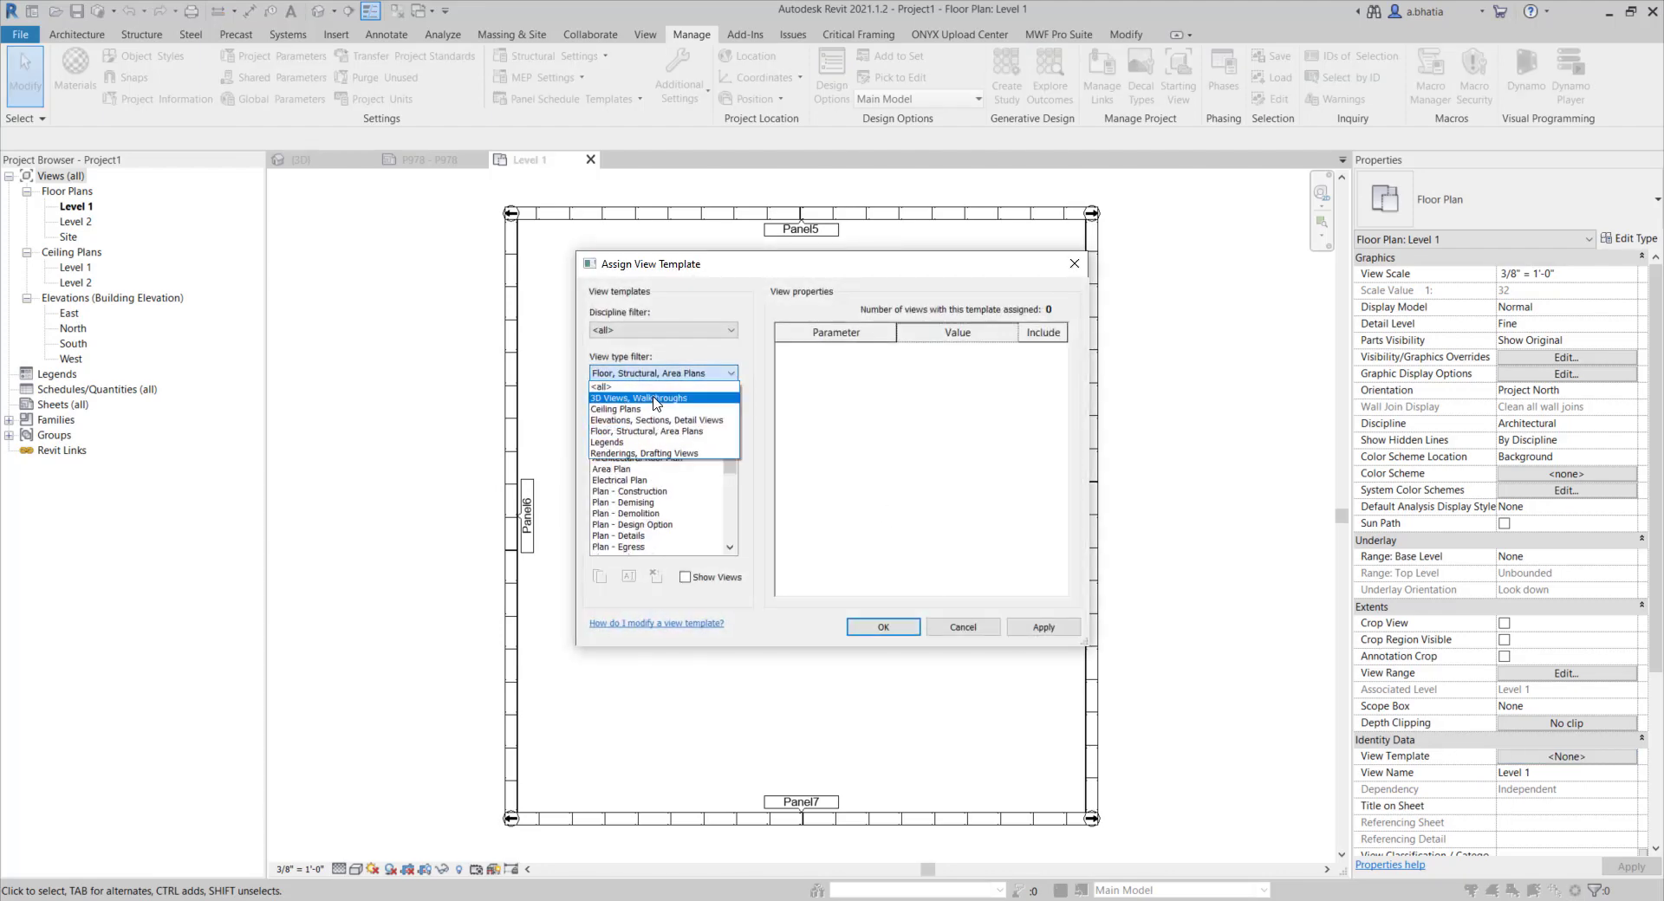
# Filter to <all> view types and select the MWF - Framing Elevation template.
pyautogui.click(601, 388)
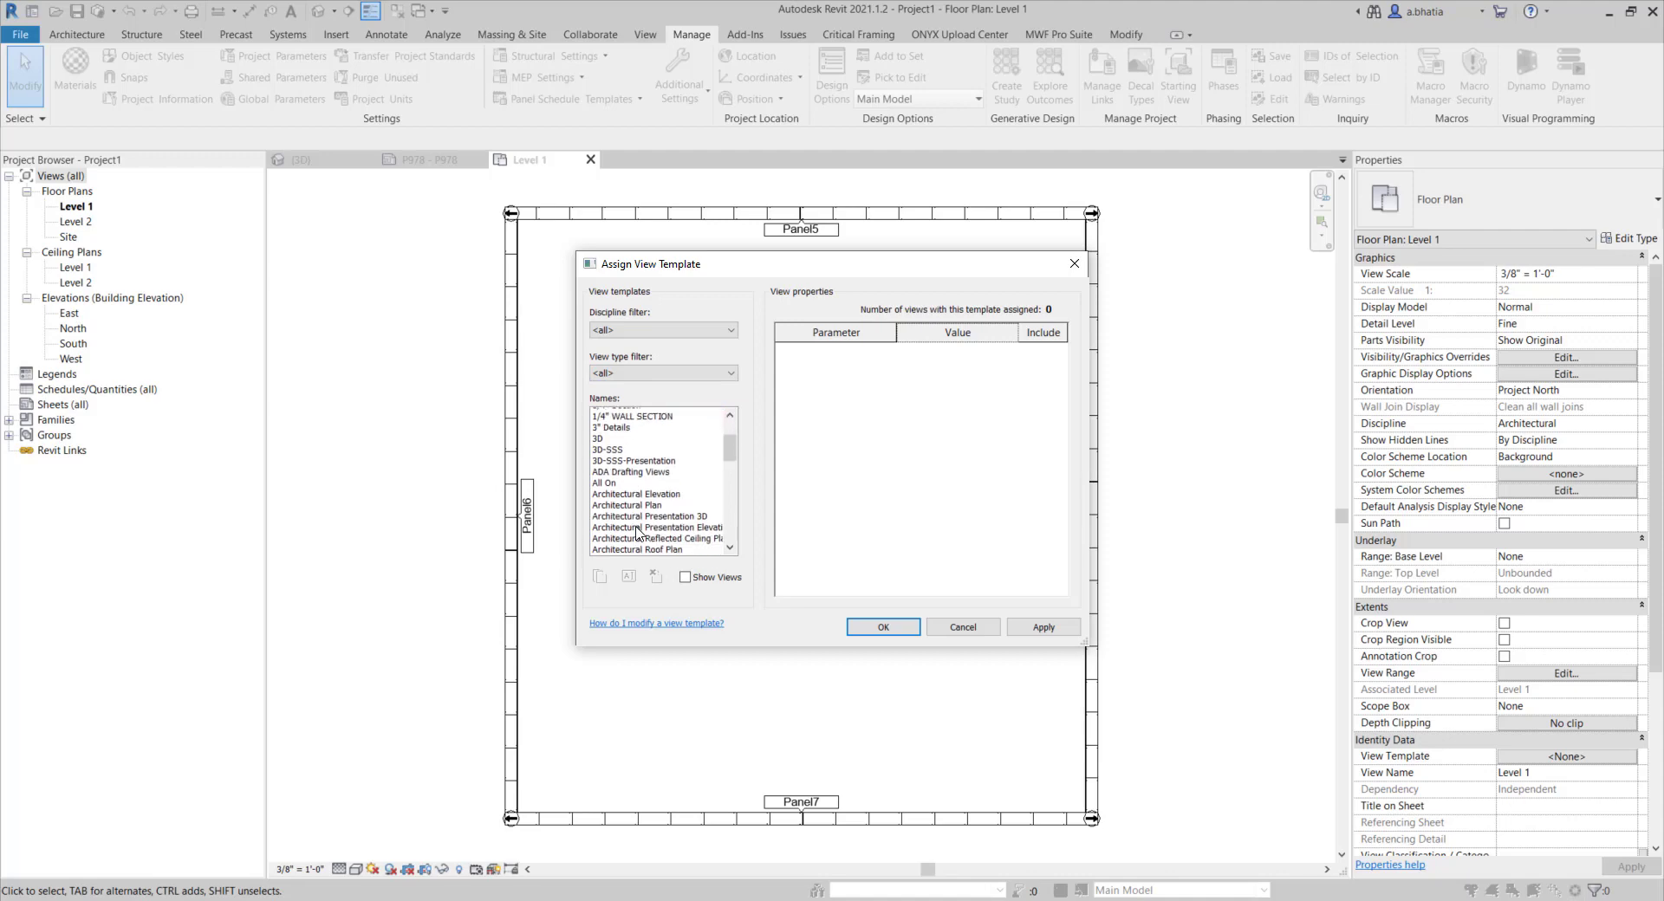
pyautogui.scroll(-3)
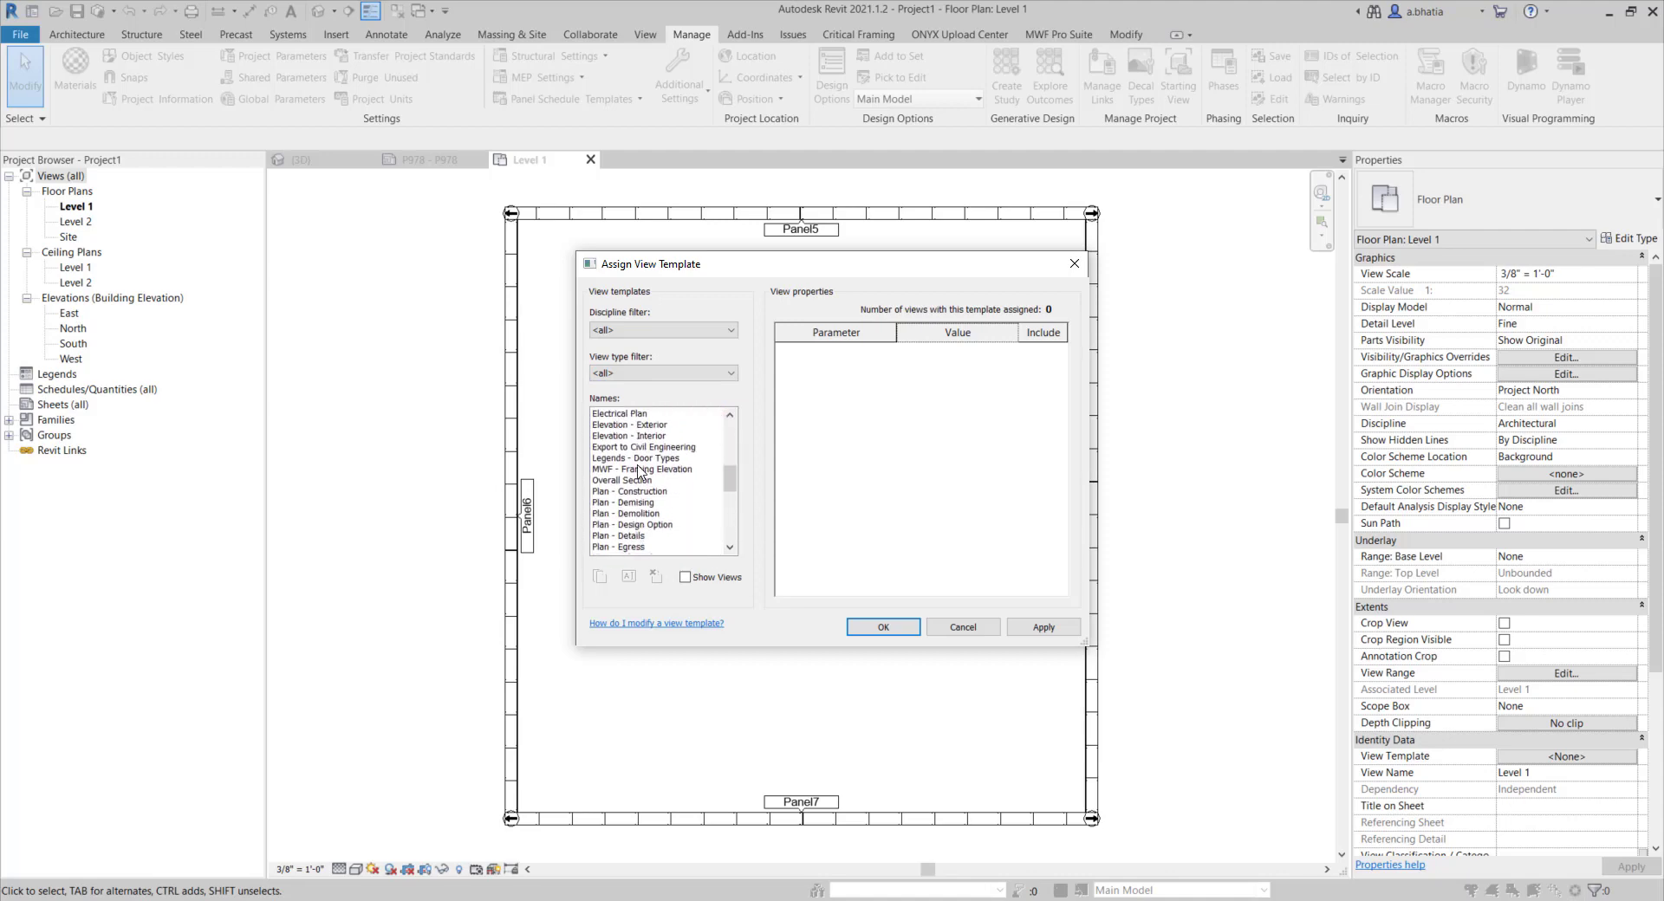
pyautogui.click(642, 468)
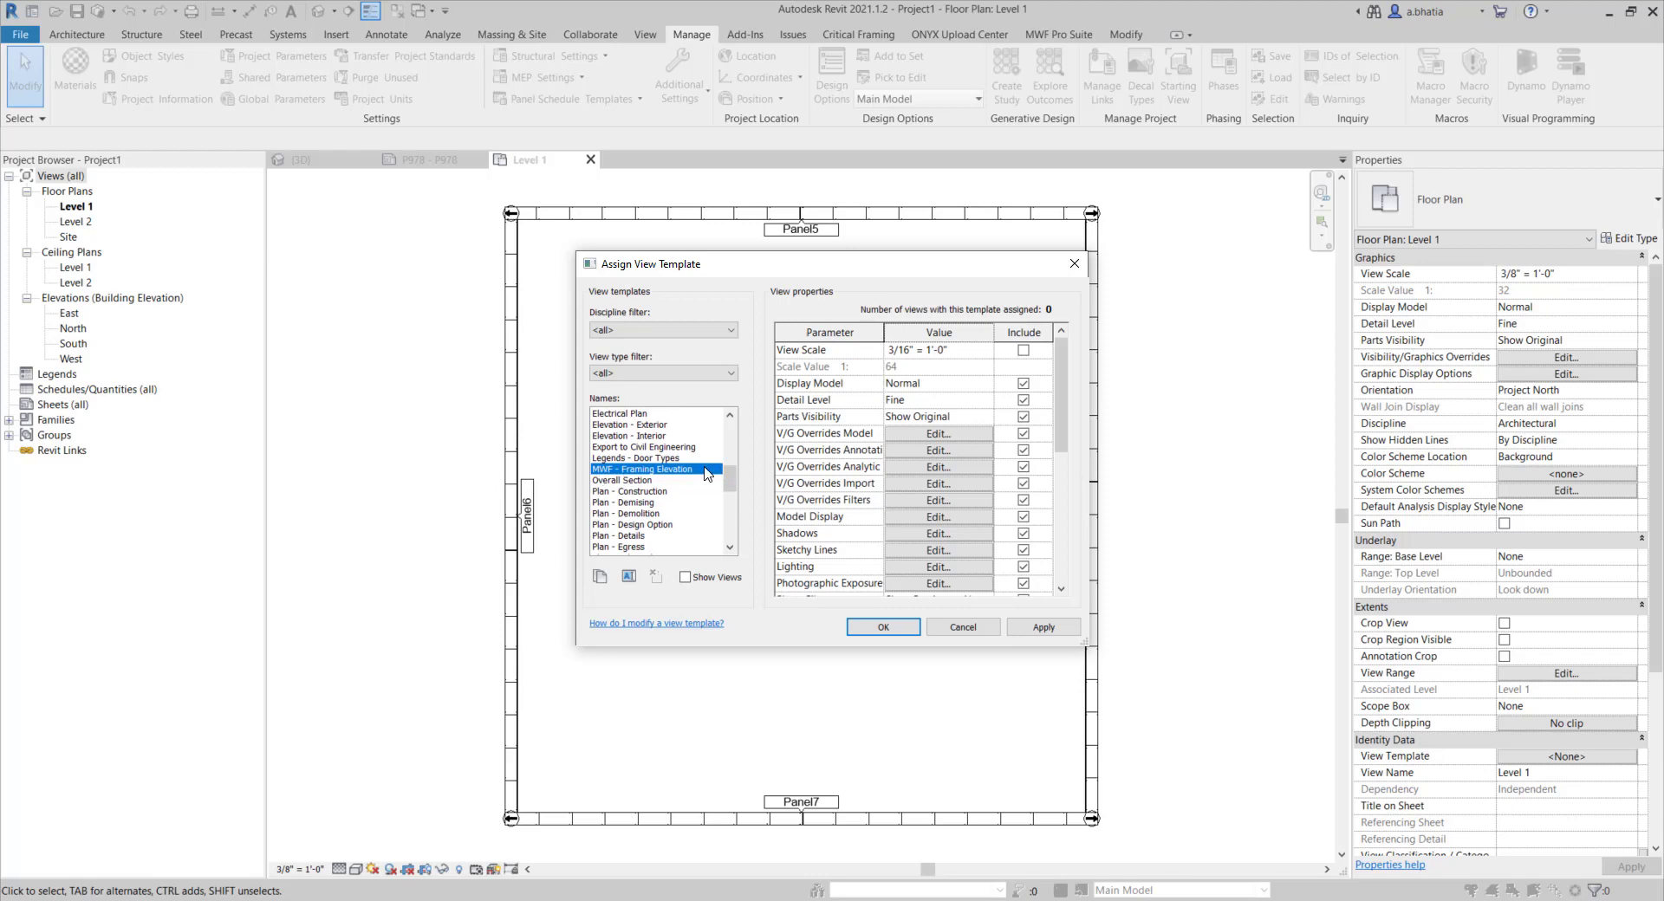
pyautogui.moveTo(915, 489)
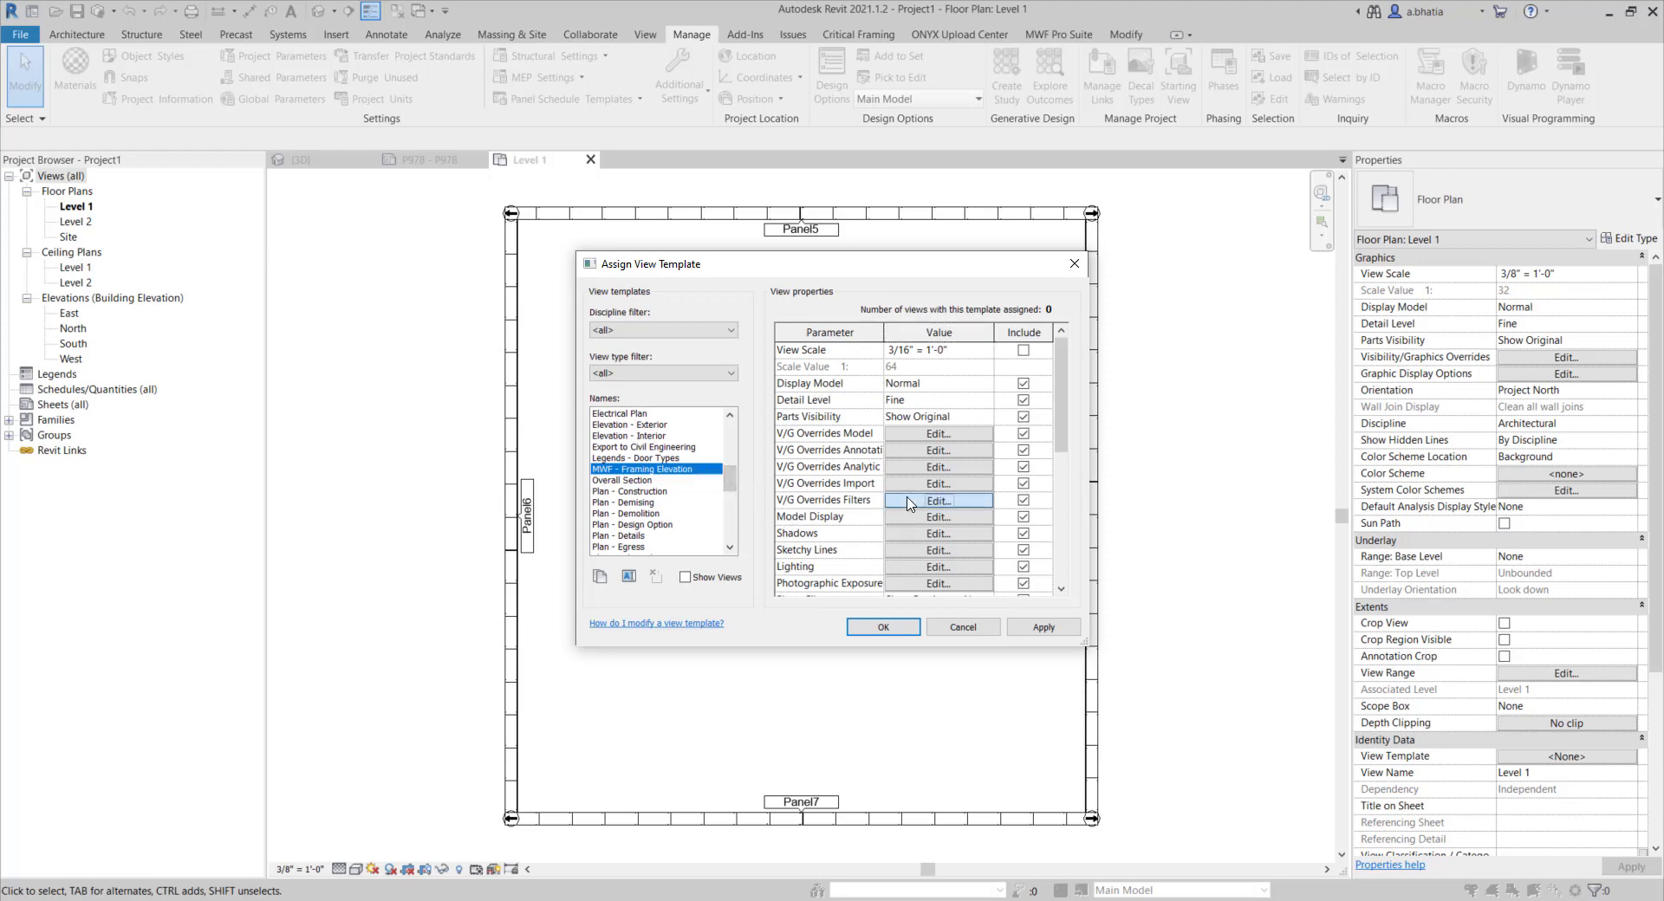
# Show the template's V/G Overrides Filters: Locked Panel and the SSS filters.
pyautogui.click(938, 500)
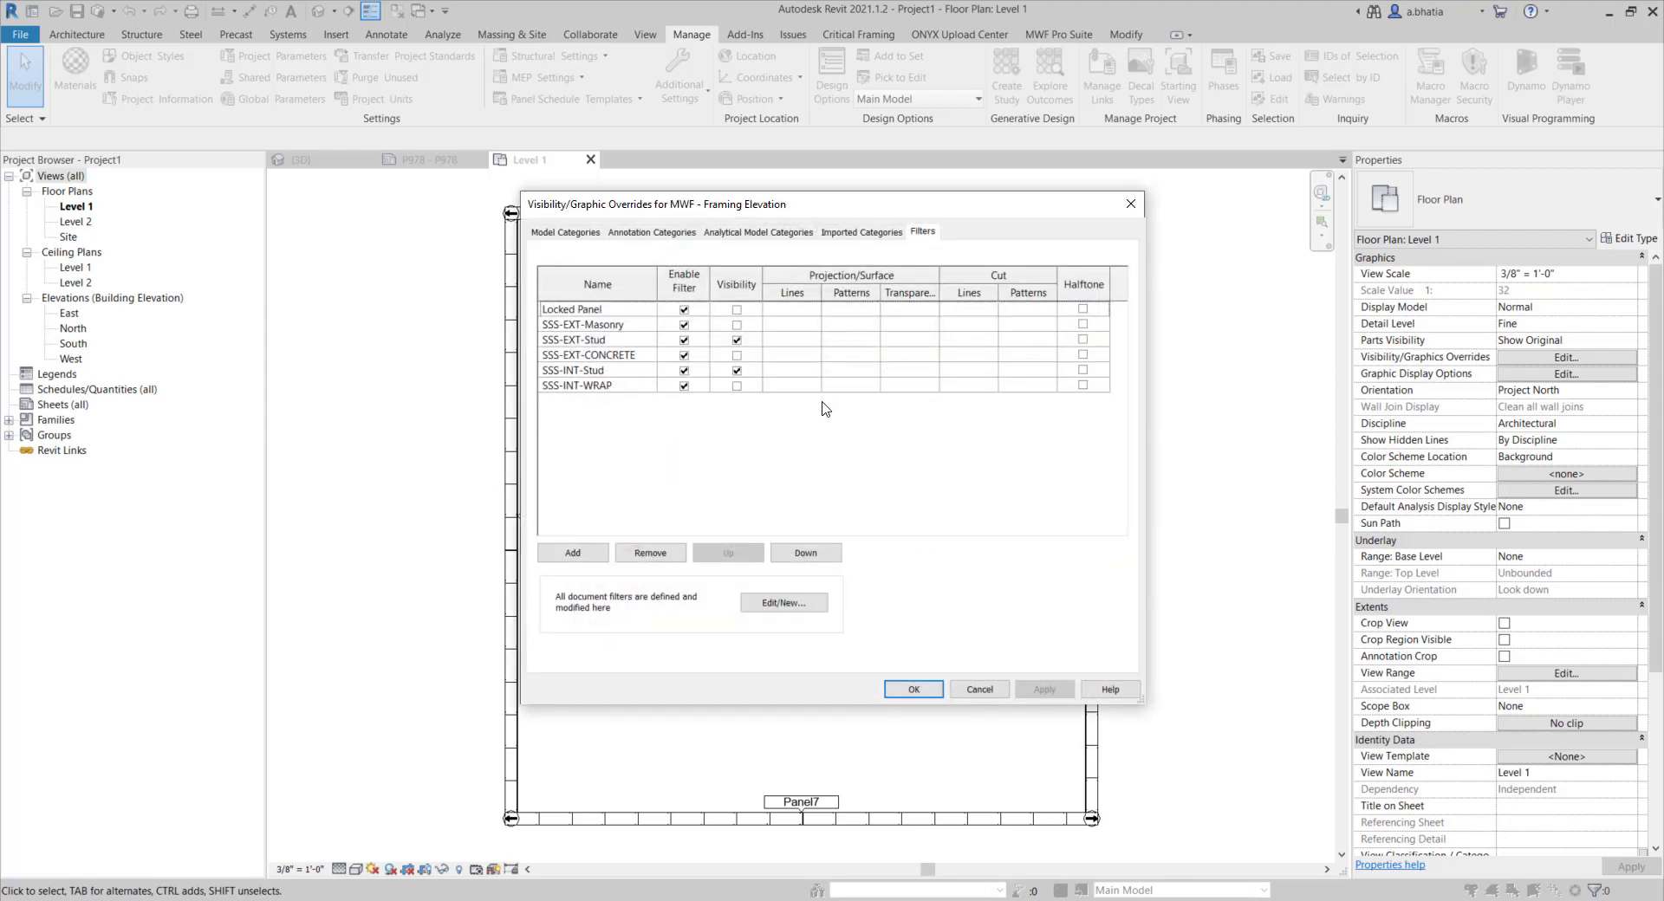
pyautogui.moveTo(619, 337)
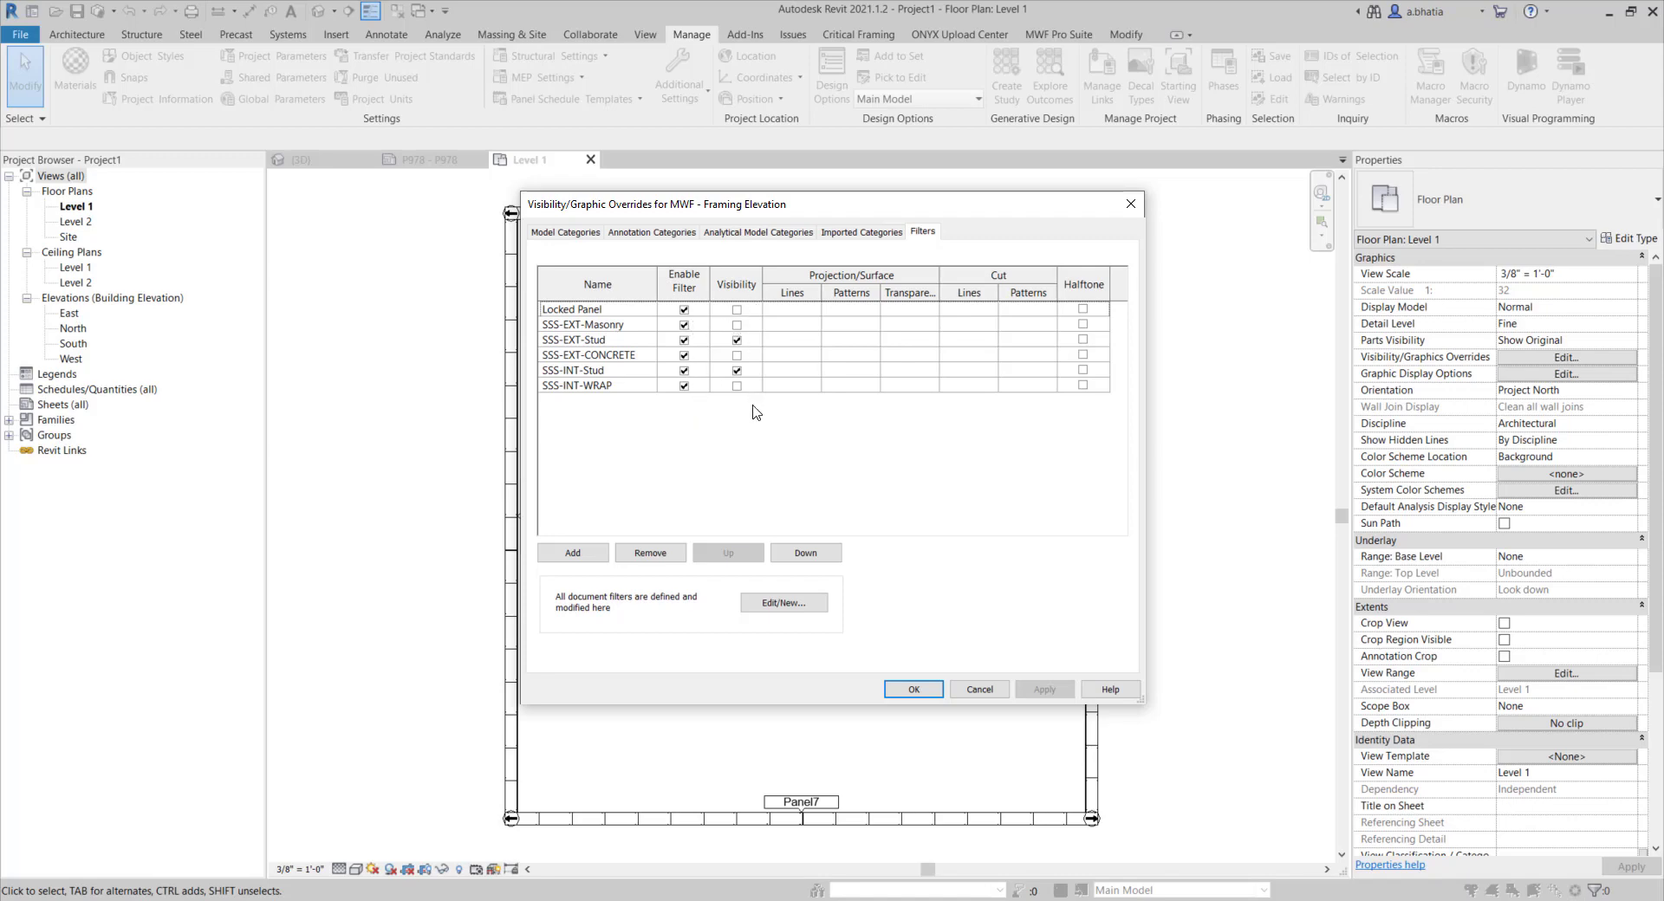
pyautogui.moveTo(617, 409)
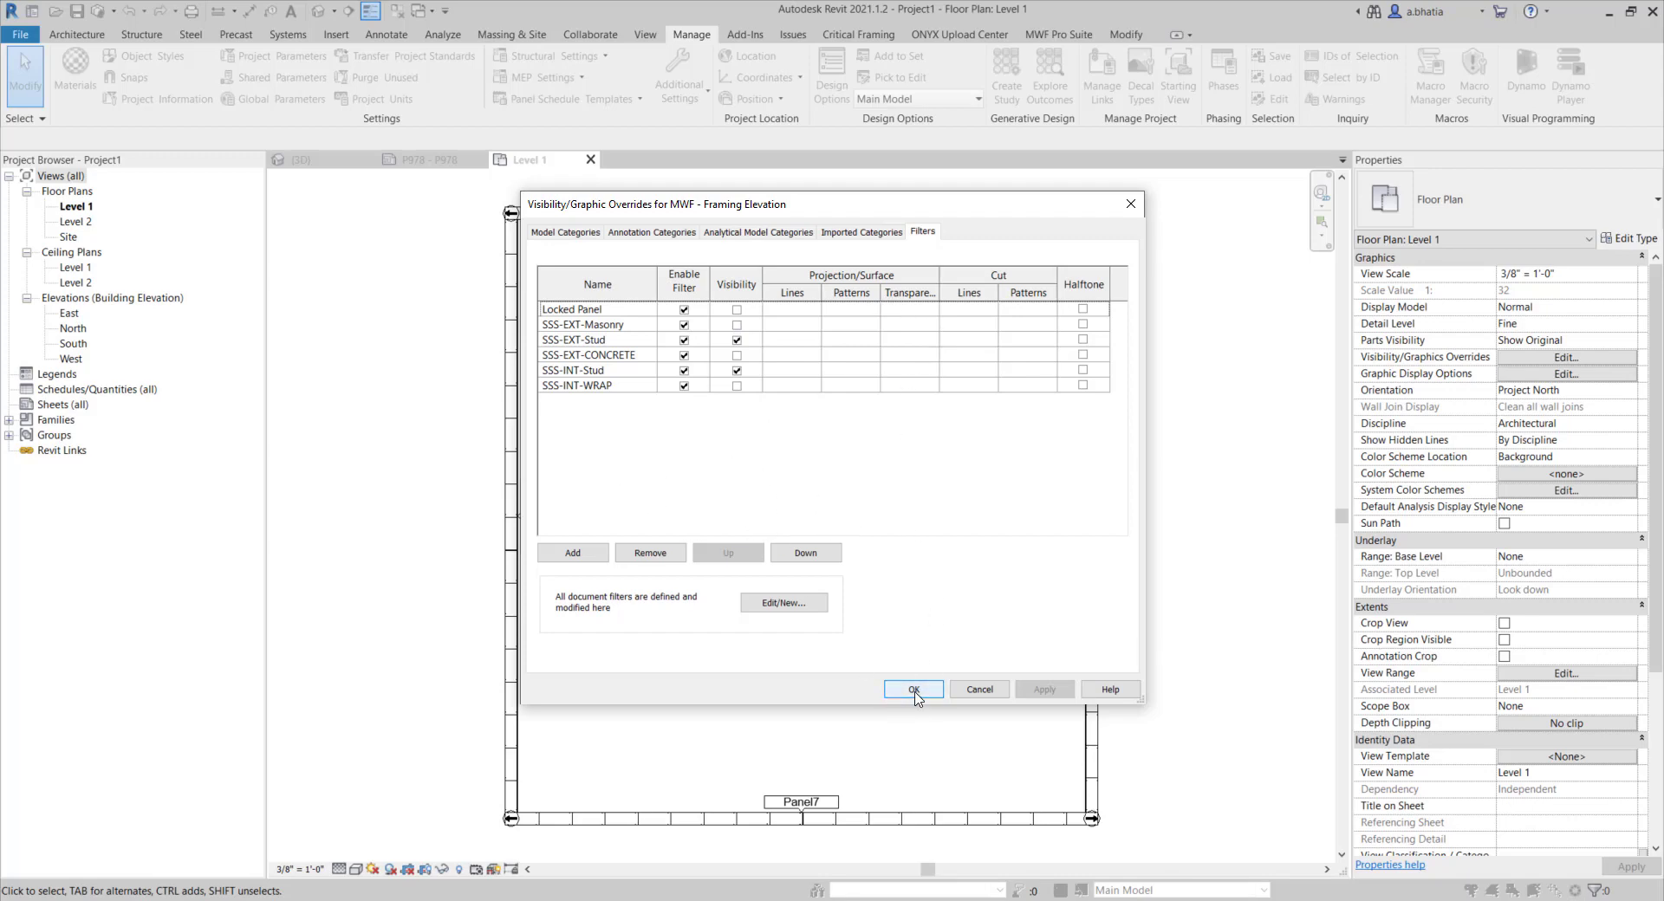
# Close Visibility/Graphic Overrides, returning to Assign View Template.
pyautogui.click(914, 689)
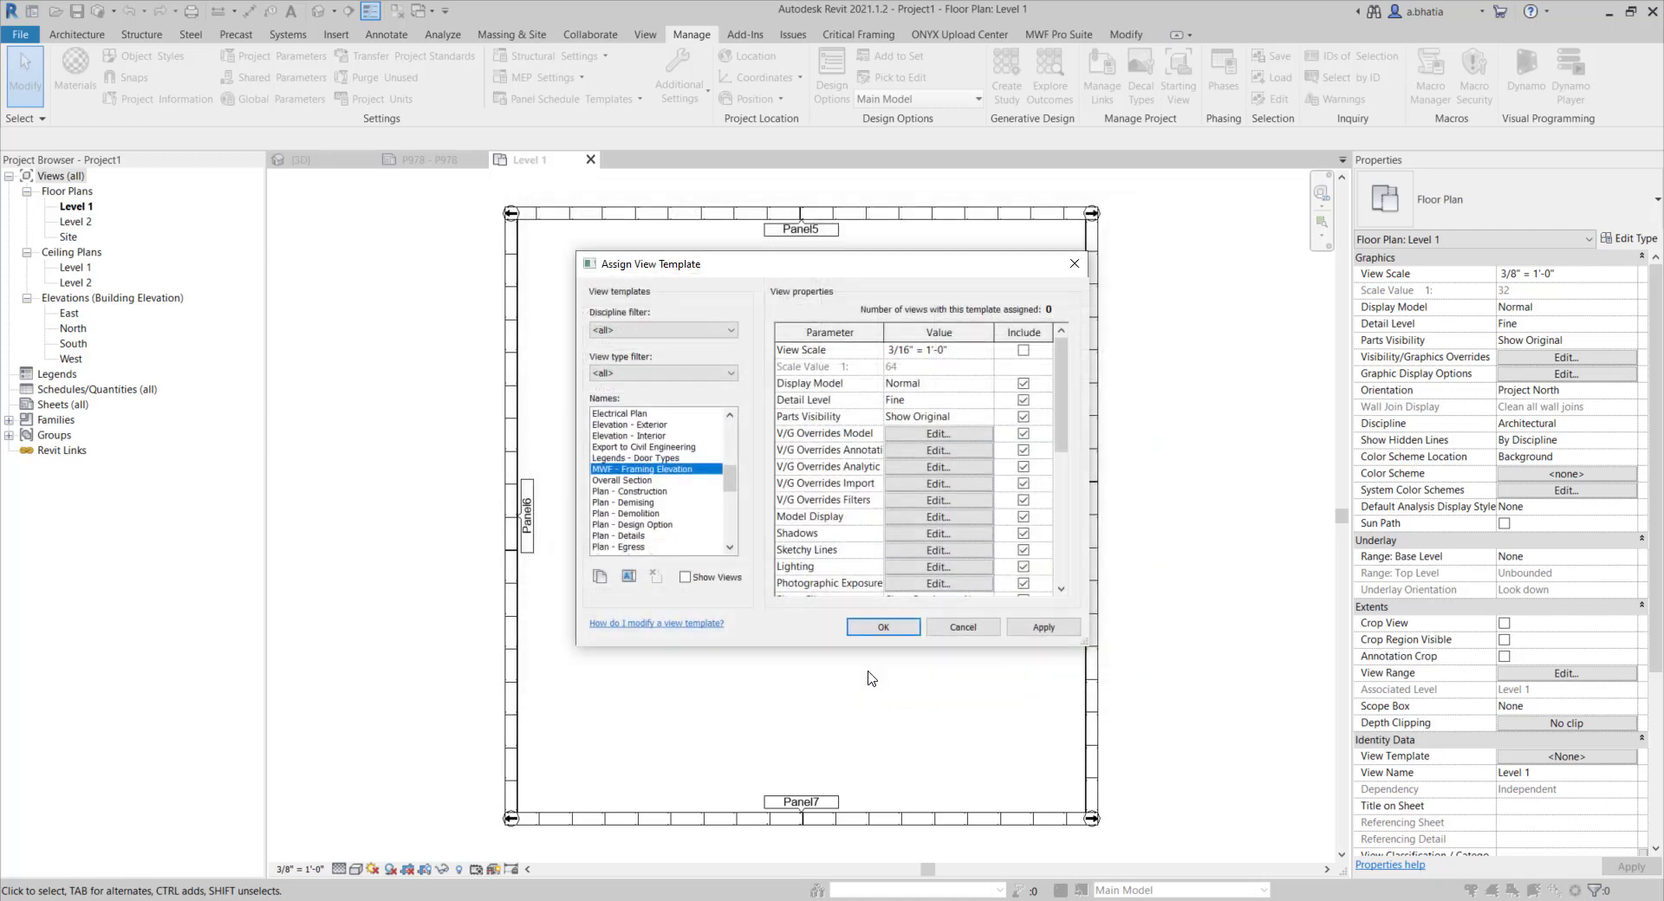
pyautogui.moveTo(866, 648)
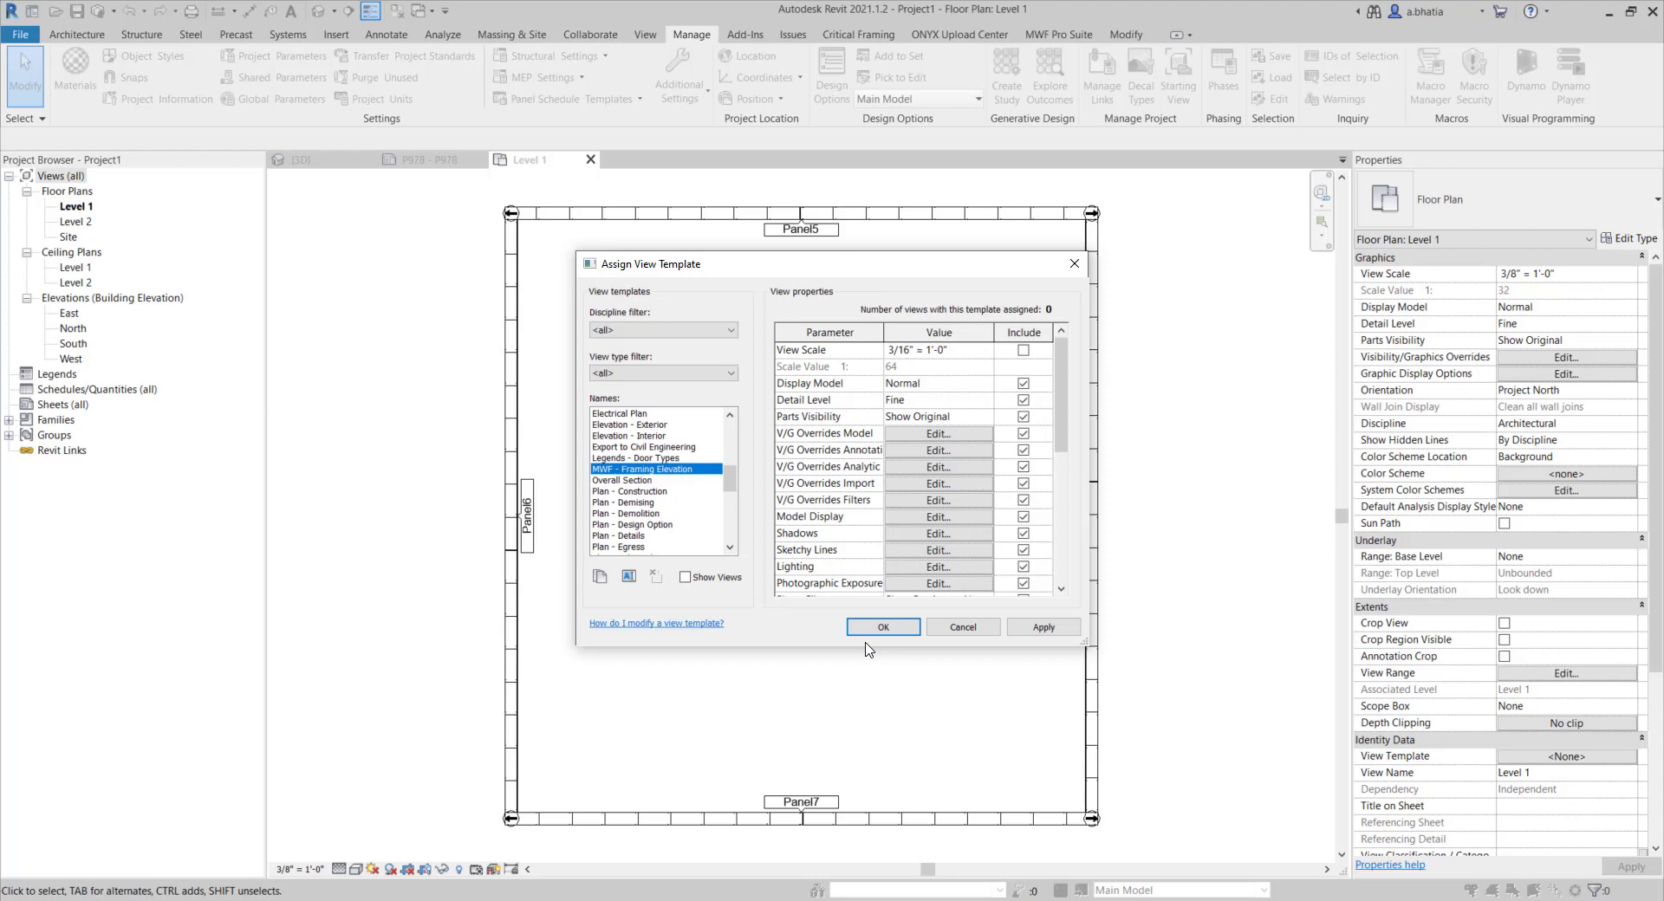
pyautogui.moveTo(866, 650)
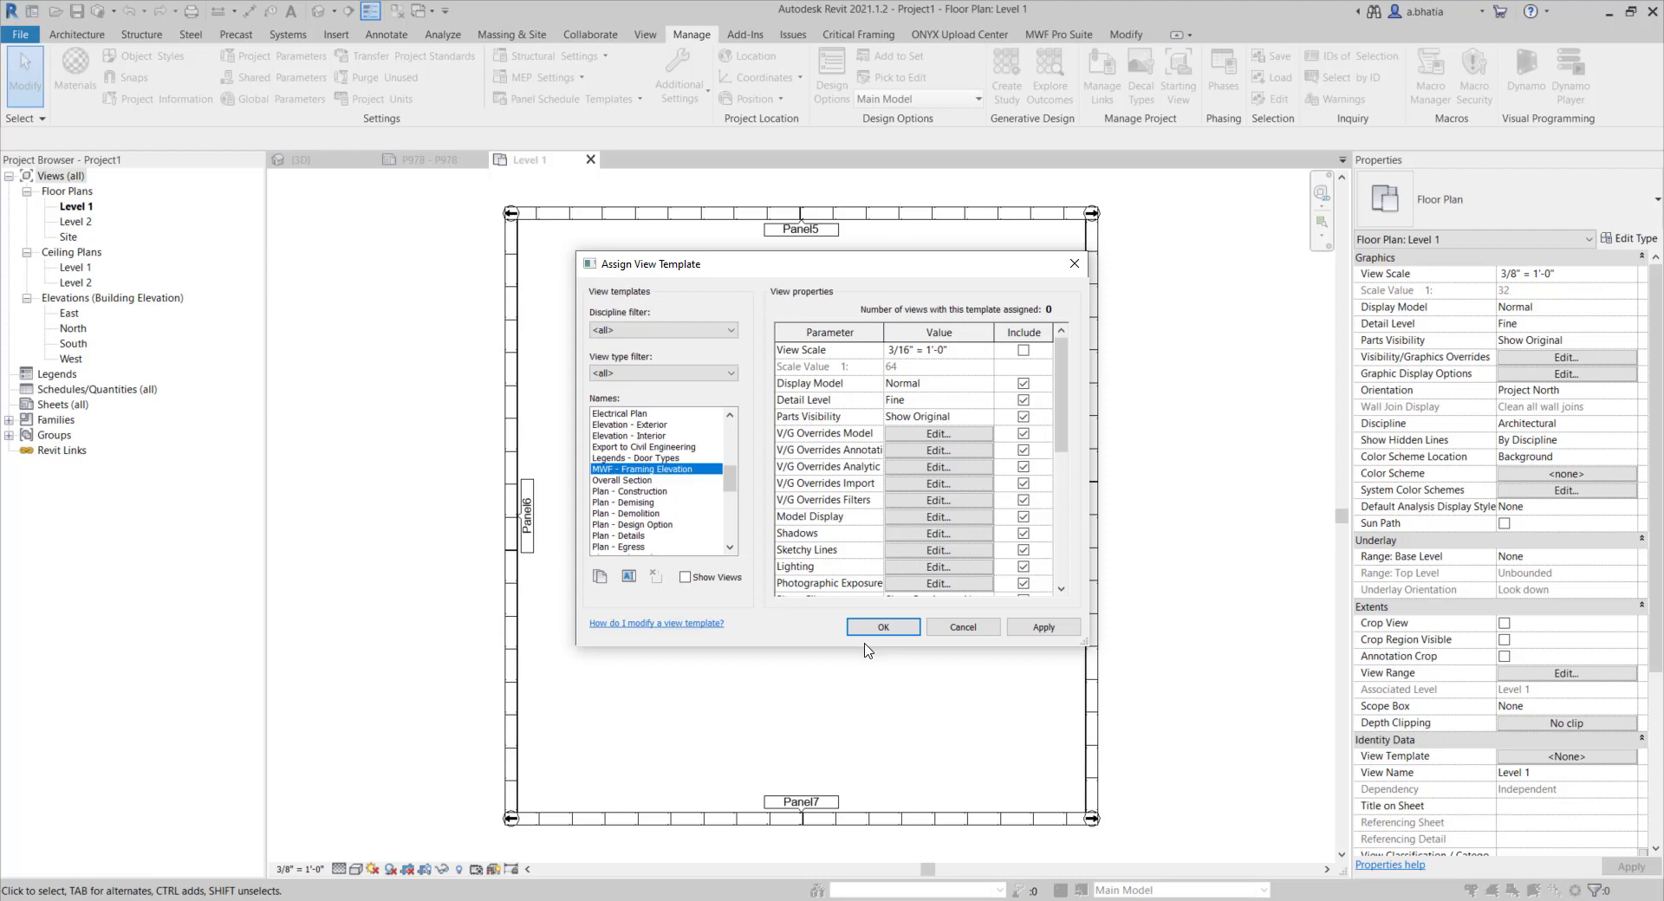